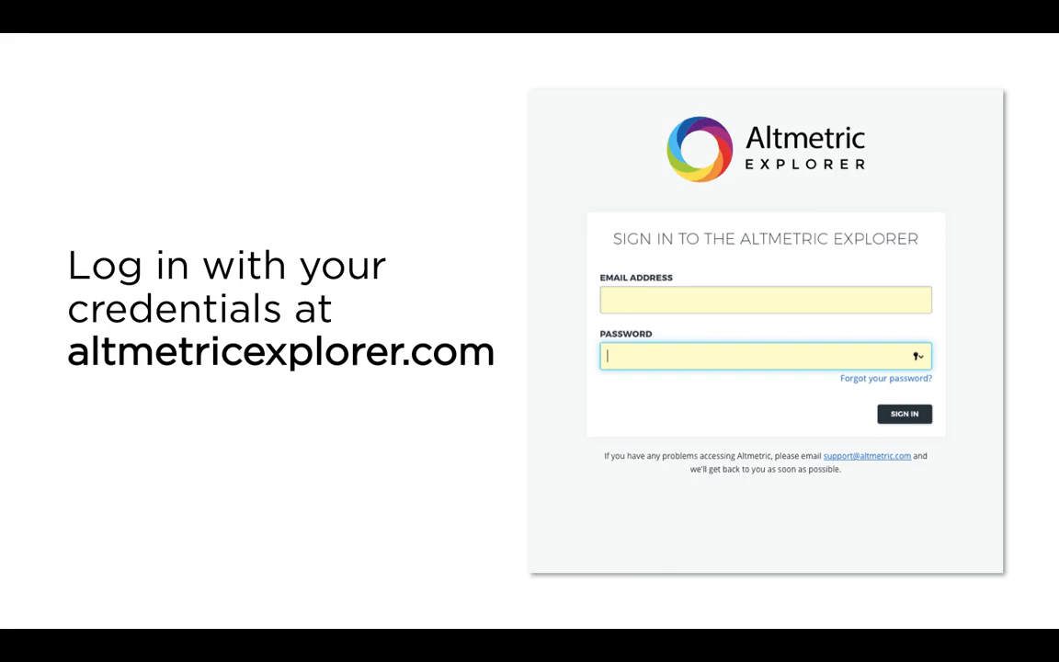
- Sign in to Altmetric Explorer to reach the university's highlights overview
left_click(904, 414)
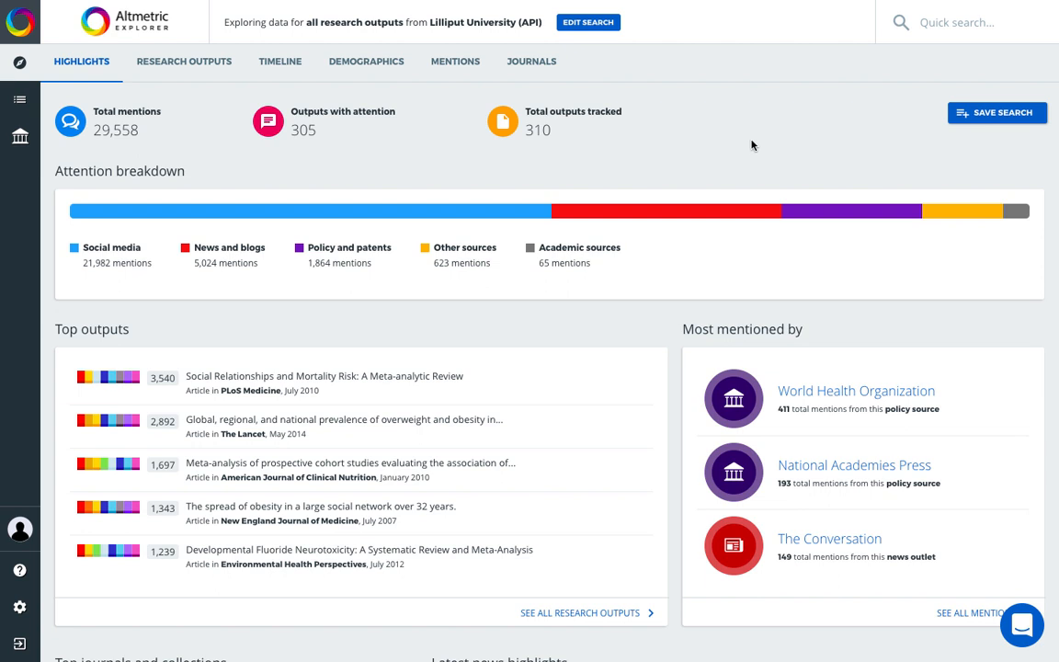
mouse_move(131, 150)
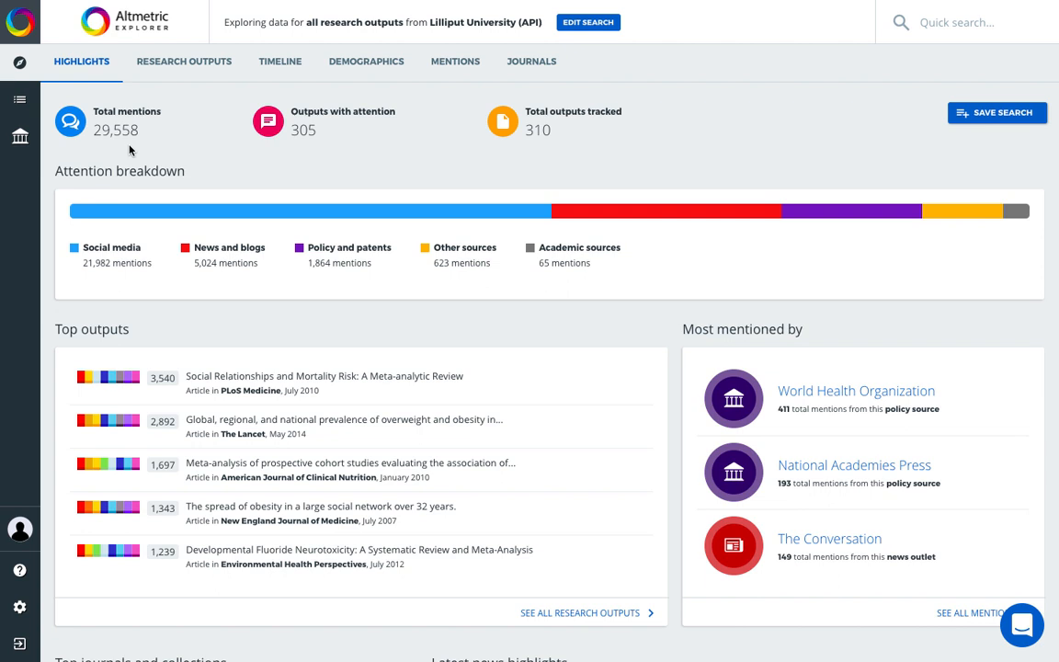
mouse_move(347, 143)
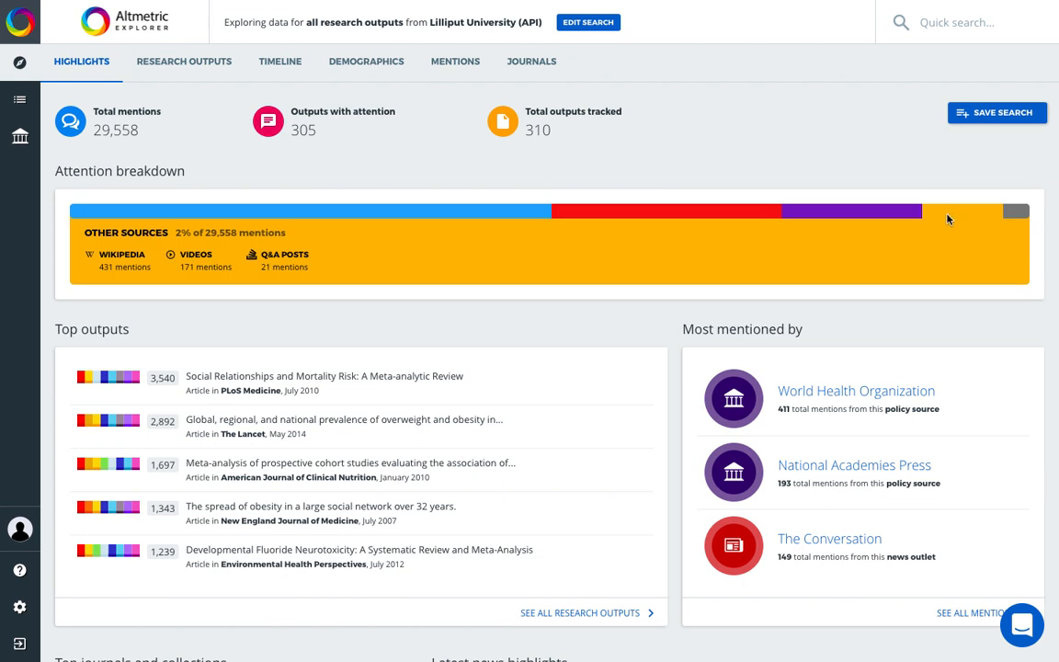
- Scroll down through the Highlights charts to the attention-by-region map
scroll("down", 3)
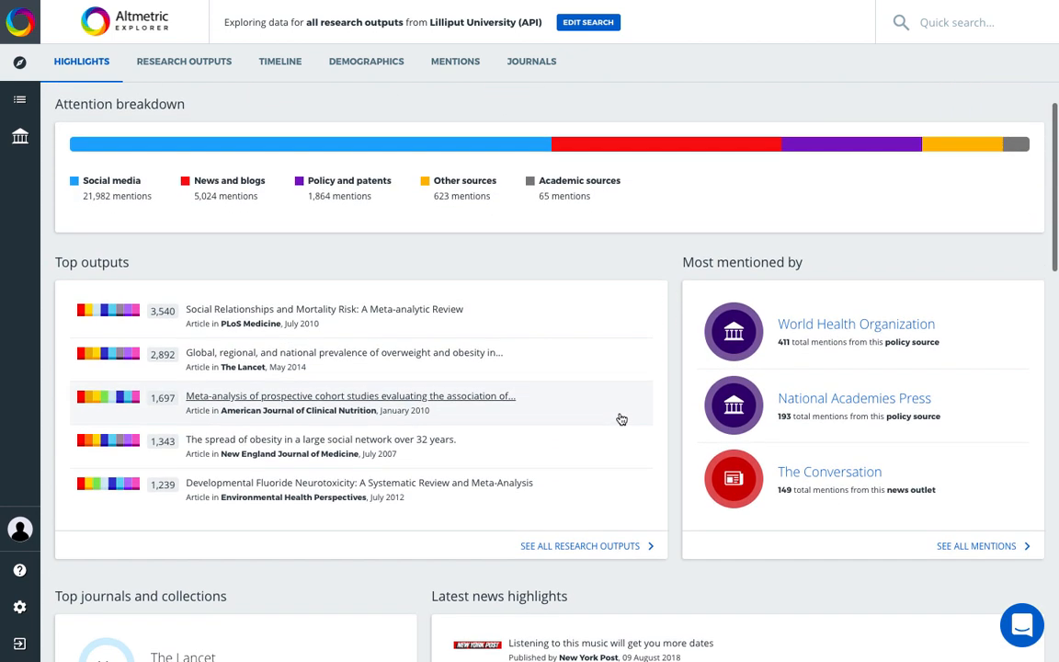
scroll("down", 3)
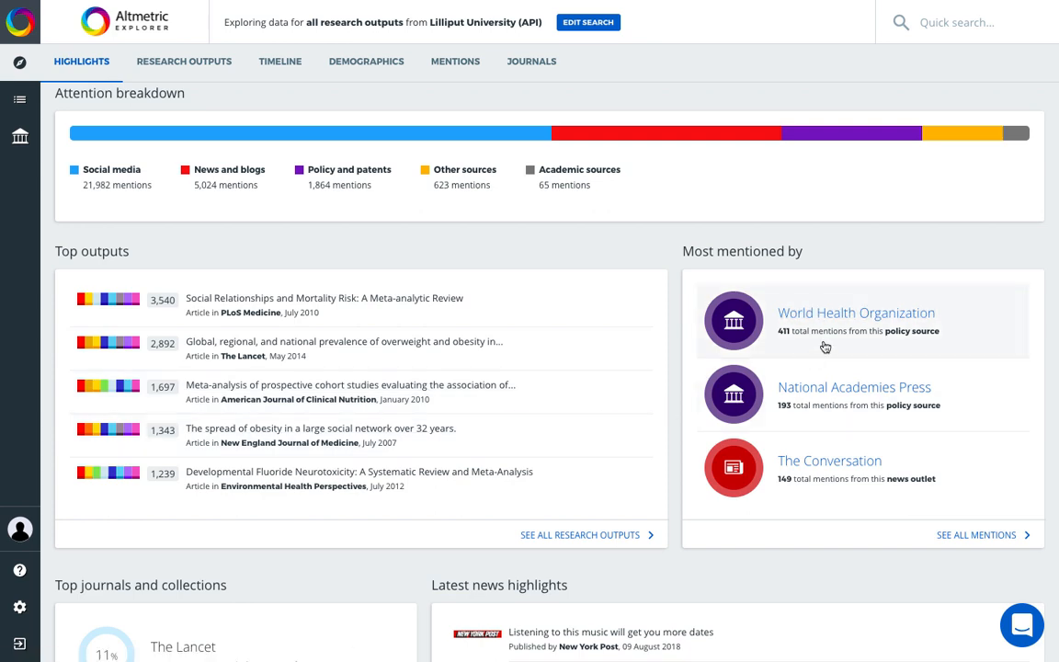
scroll("down", 3)
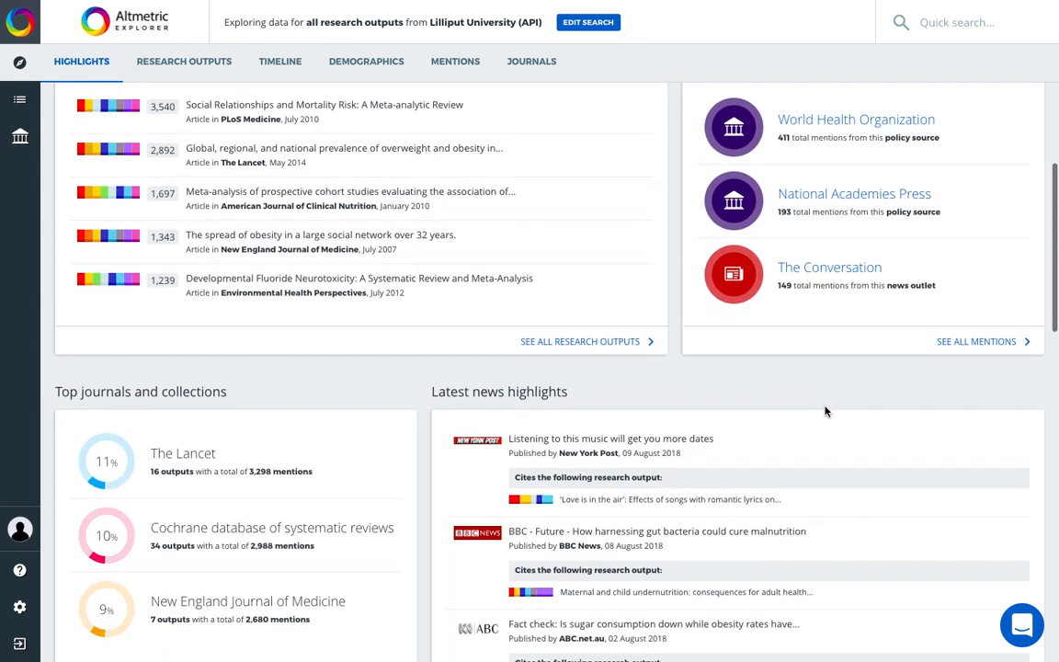
scroll("down", 3)
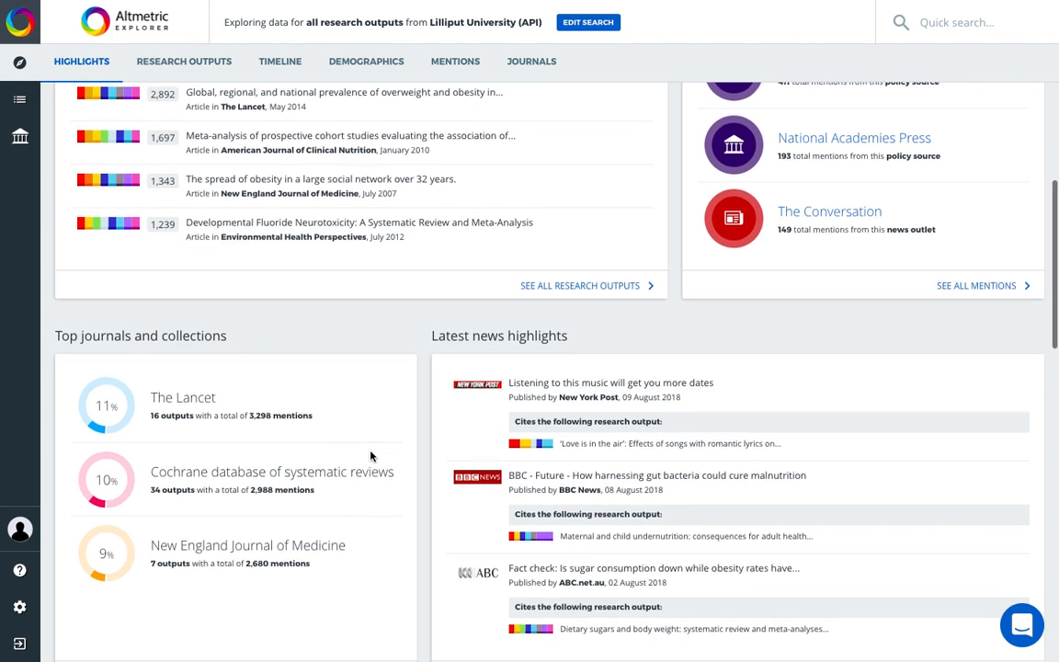
scroll("down", 3)
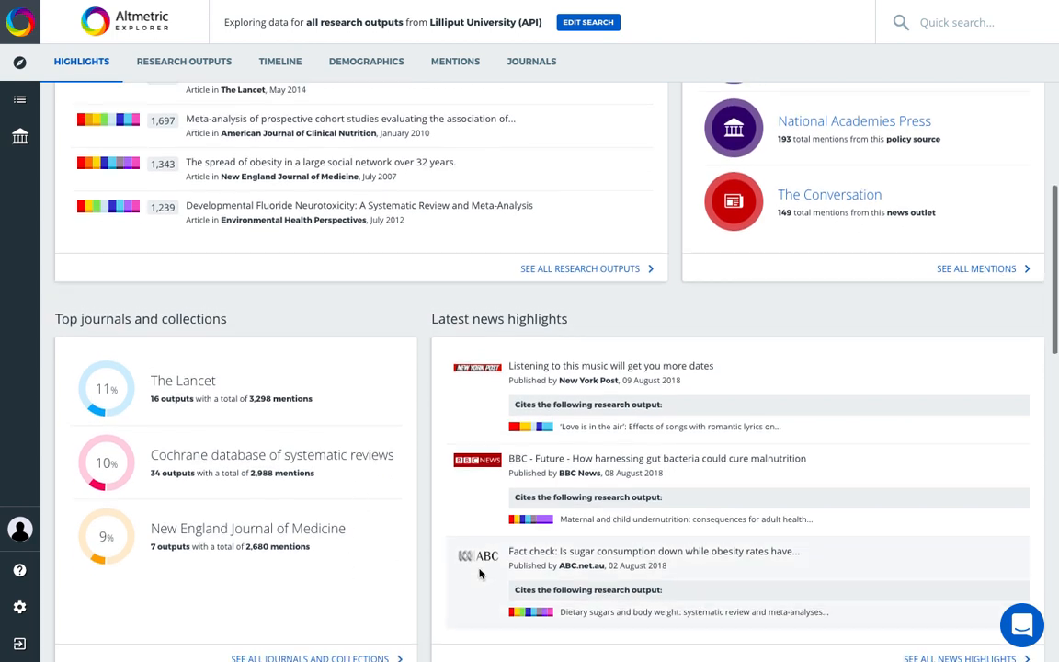
scroll("down", 3)
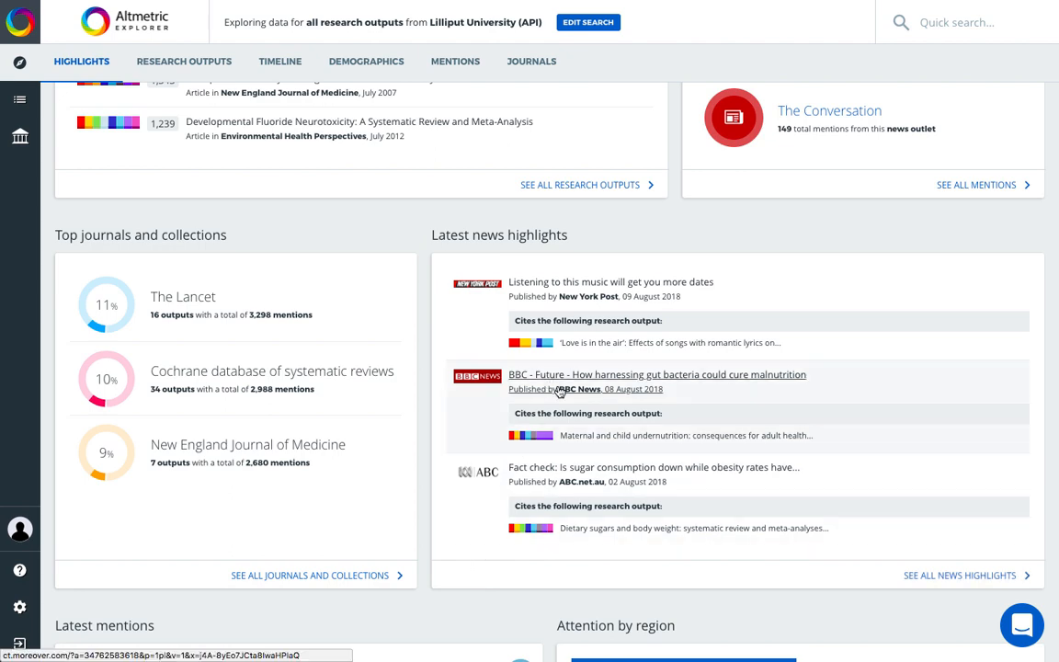
mouse_move(615, 401)
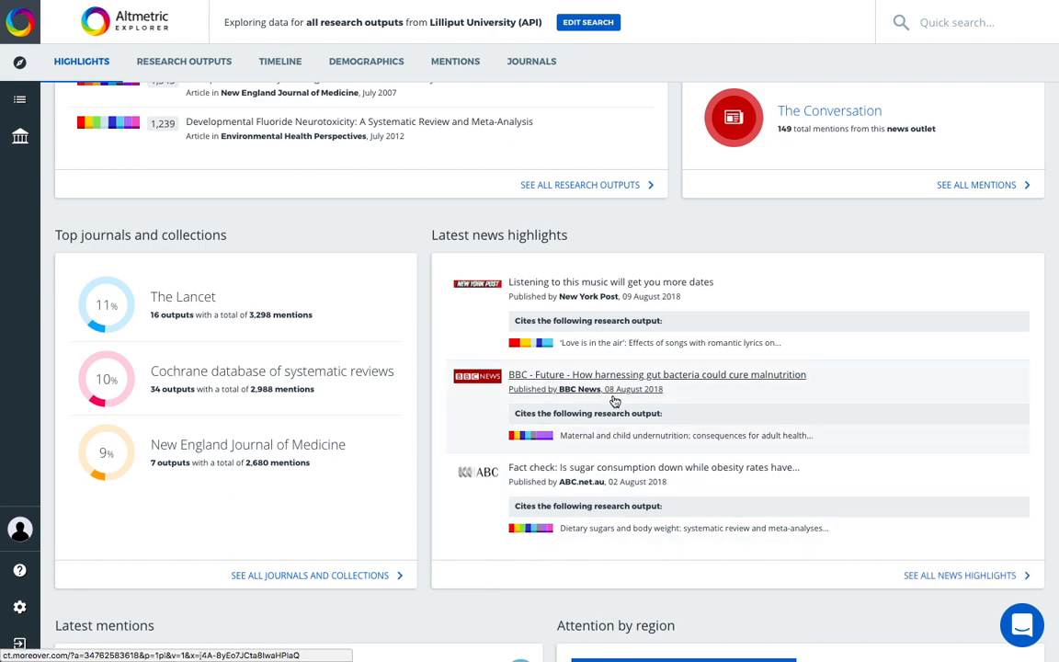
scroll("down", 3)
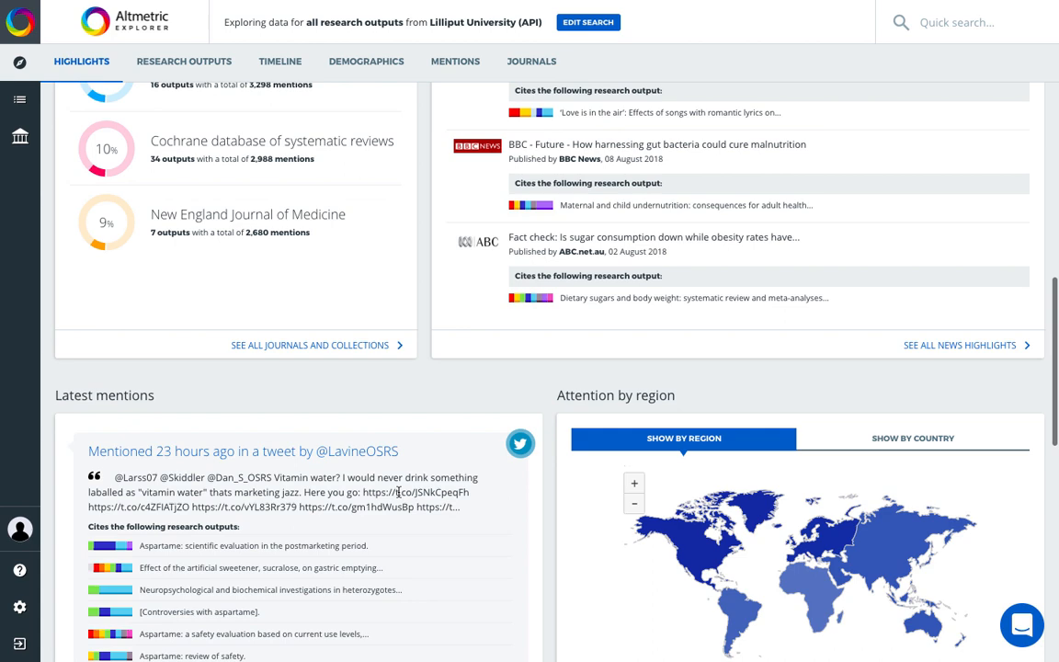
scroll("down", 3)
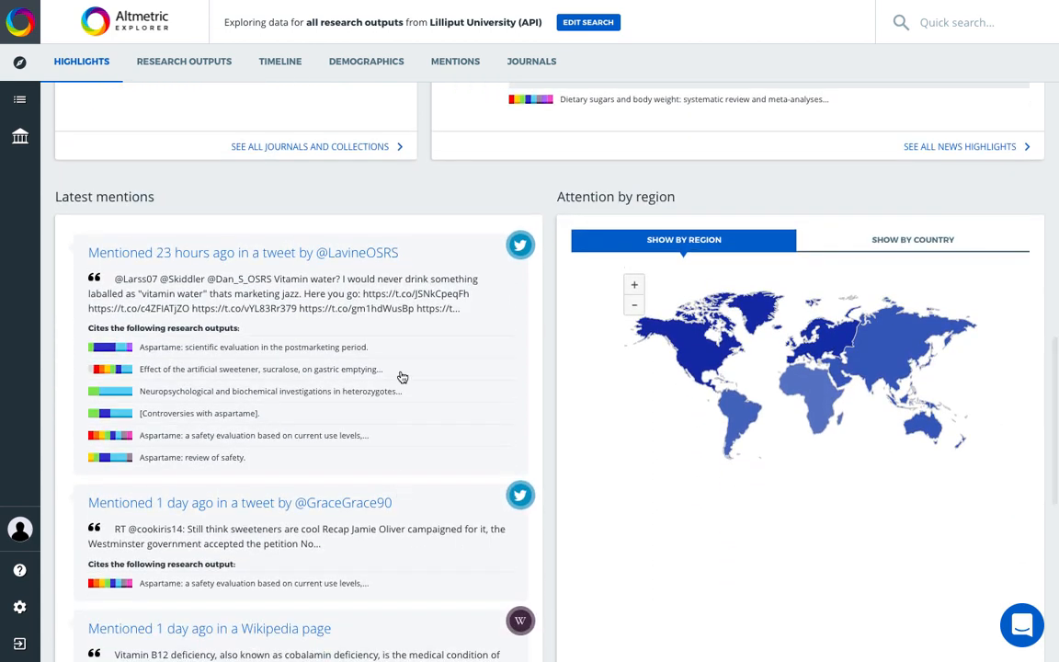
scroll("down", 3)
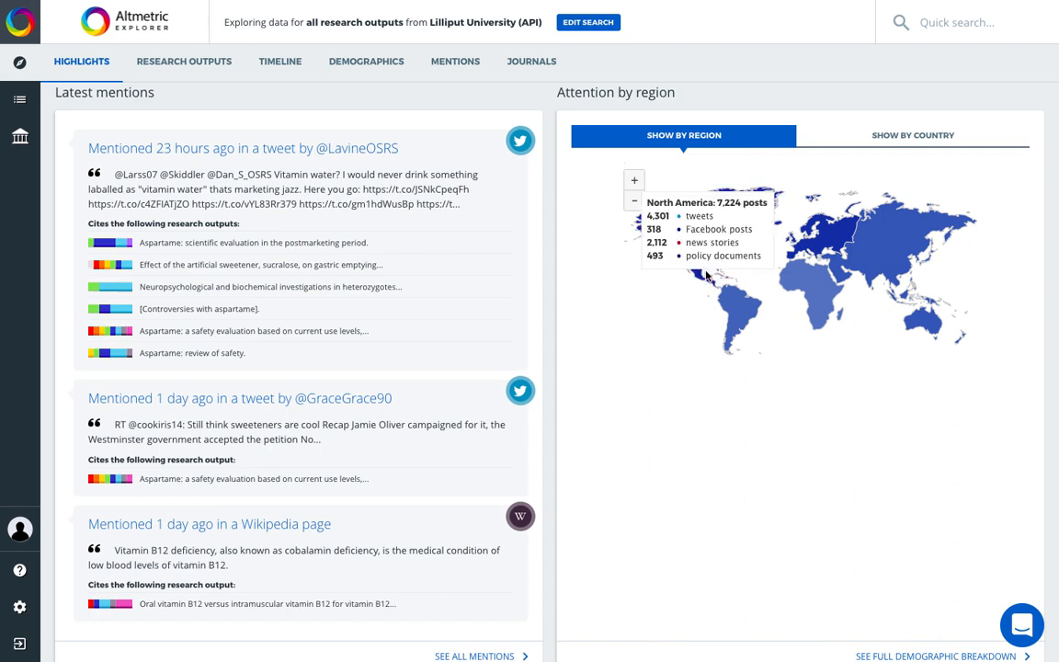
- Show the attention map by country, review the score distribution, and return to the top
left_click(913, 135)
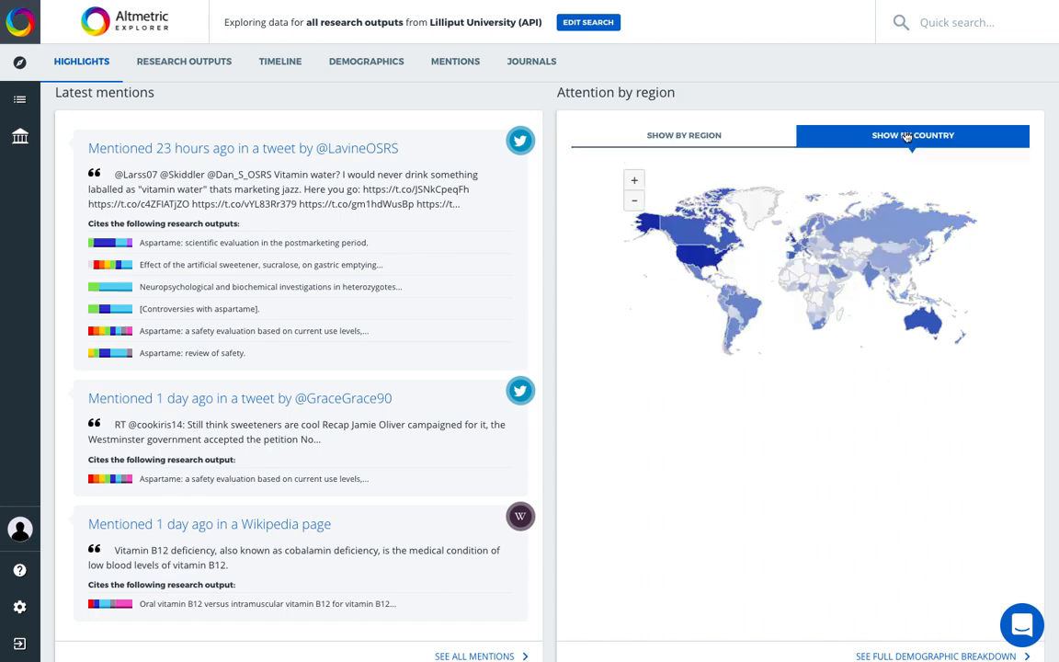
scroll("down", 3)
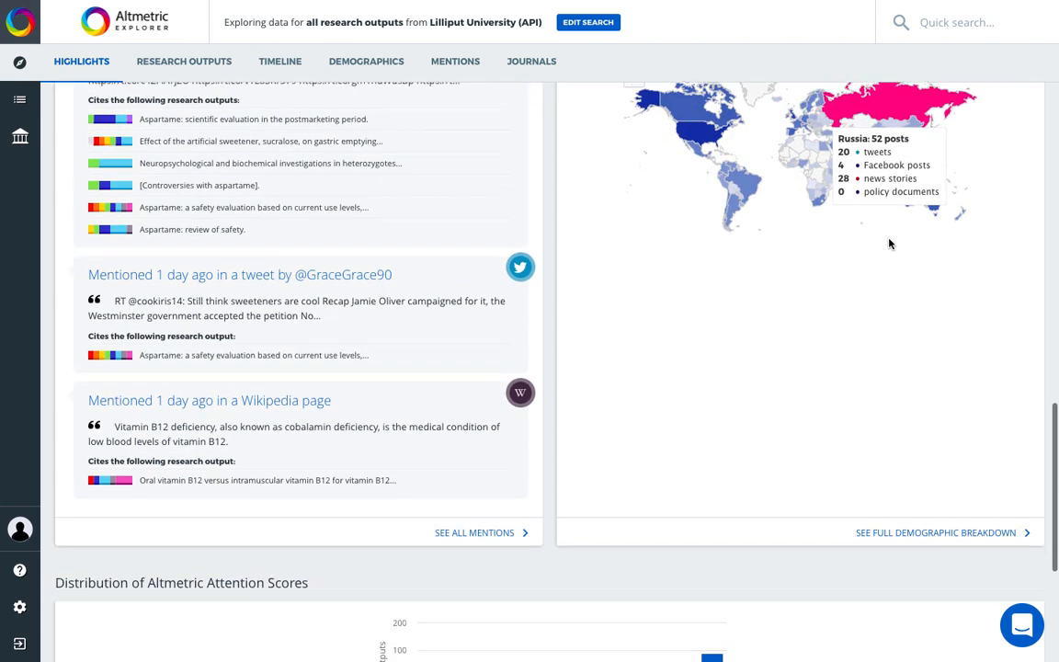
scroll("down", 3)
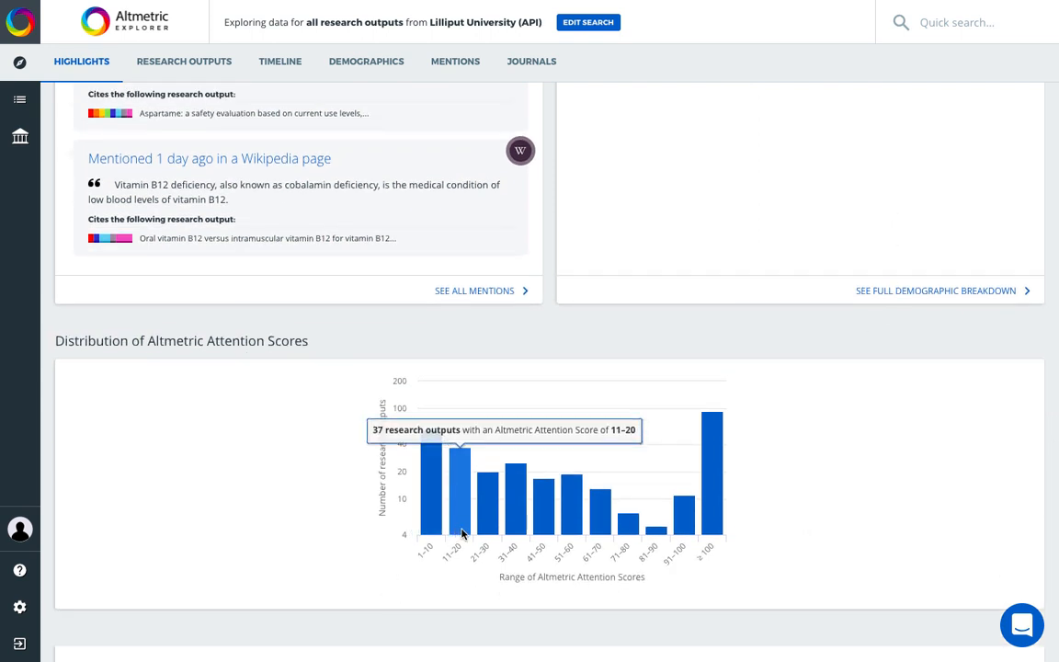
mouse_move(540, 528)
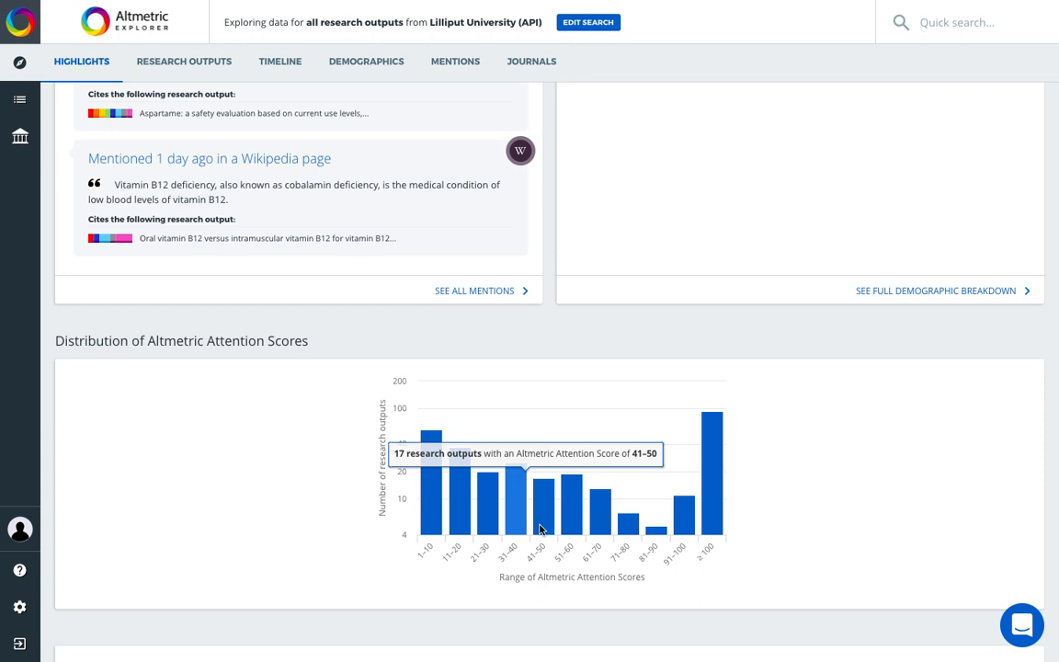
mouse_move(656, 536)
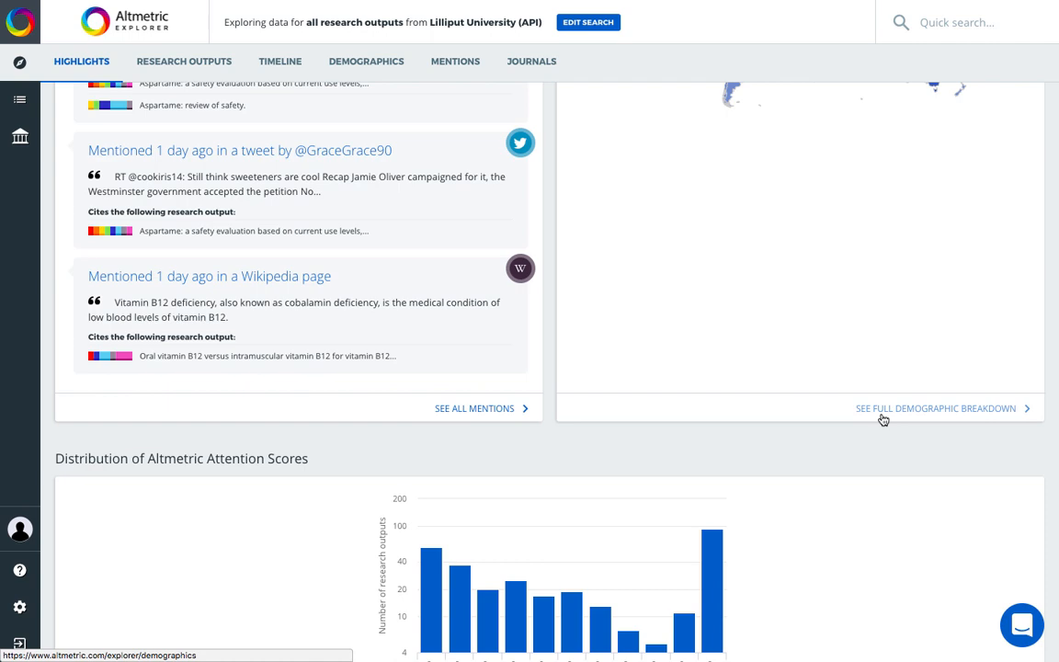
scroll("up", 3)
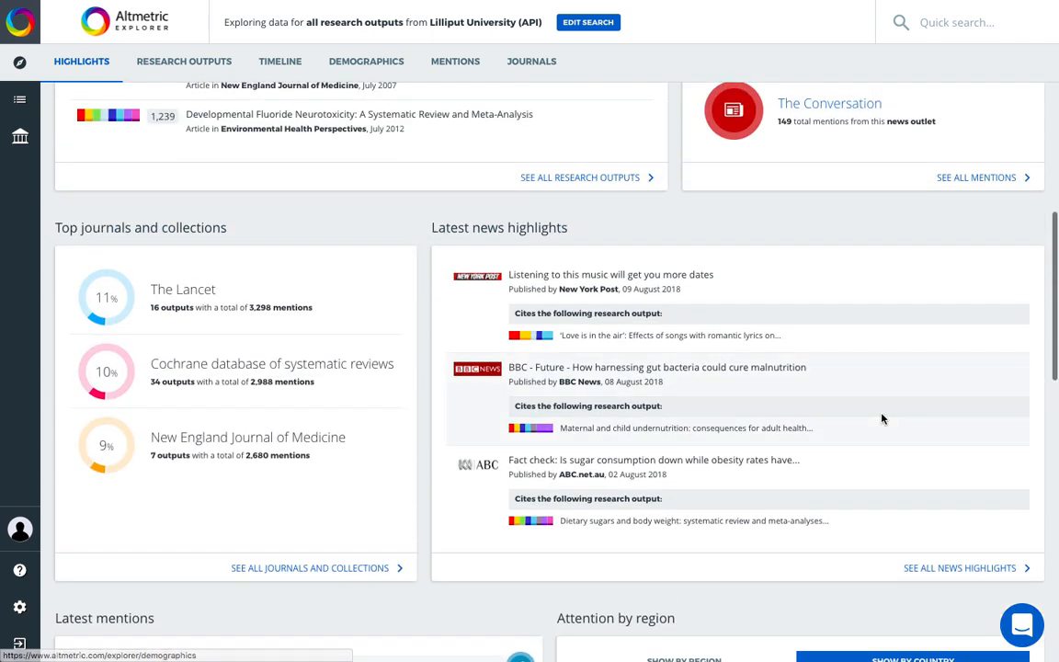
scroll("up", 3)
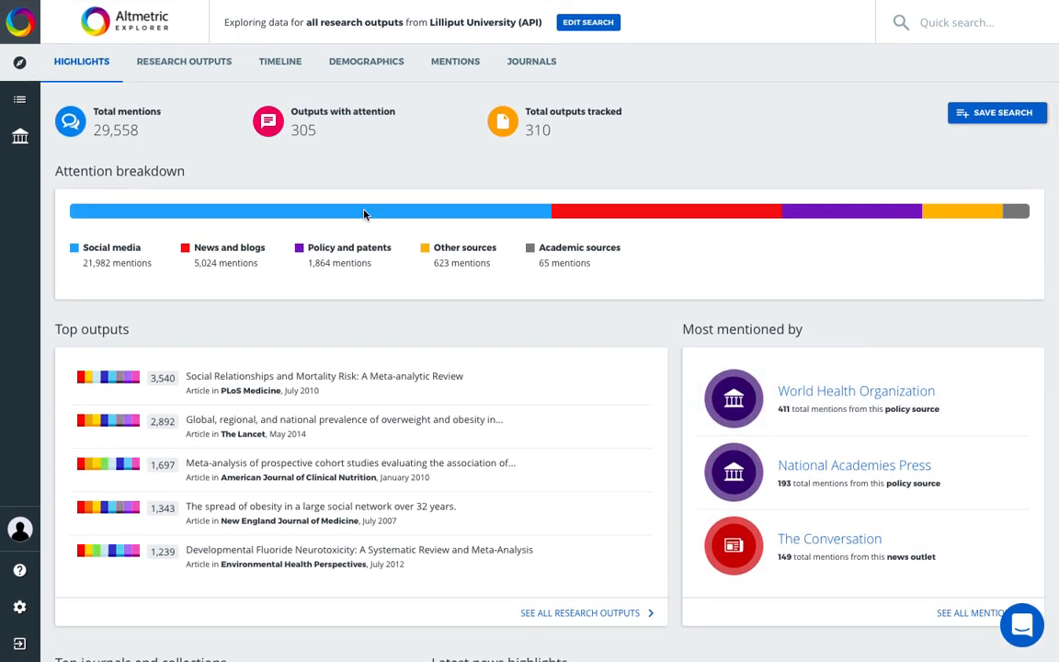
mouse_move(19, 136)
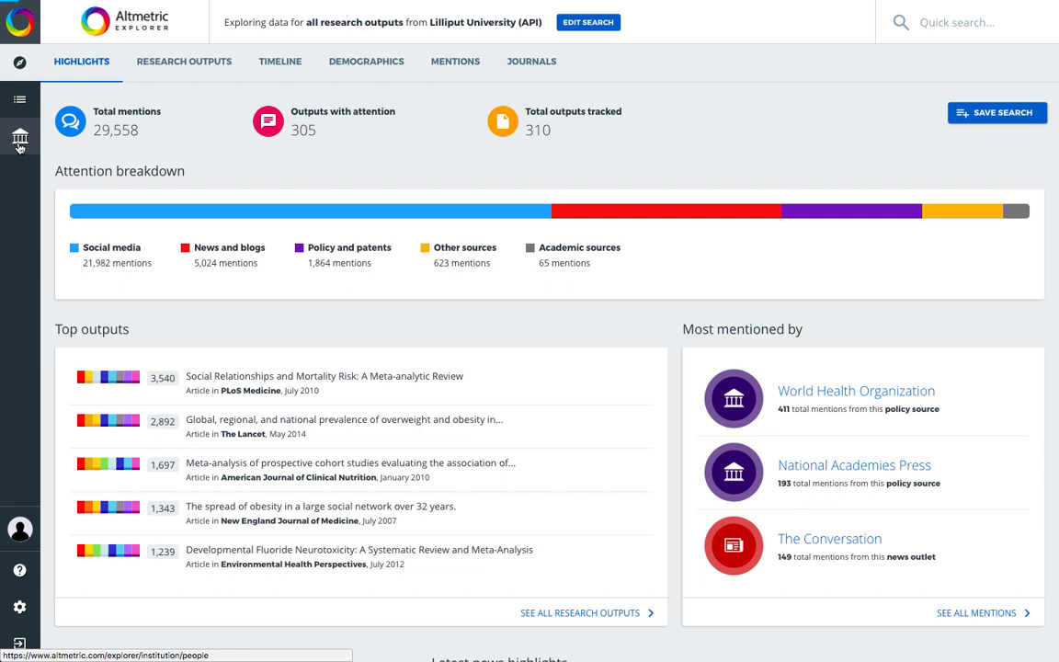
- View the Institutes department's 153 research outputs from My Institution's Departments list
left_click(19, 136)
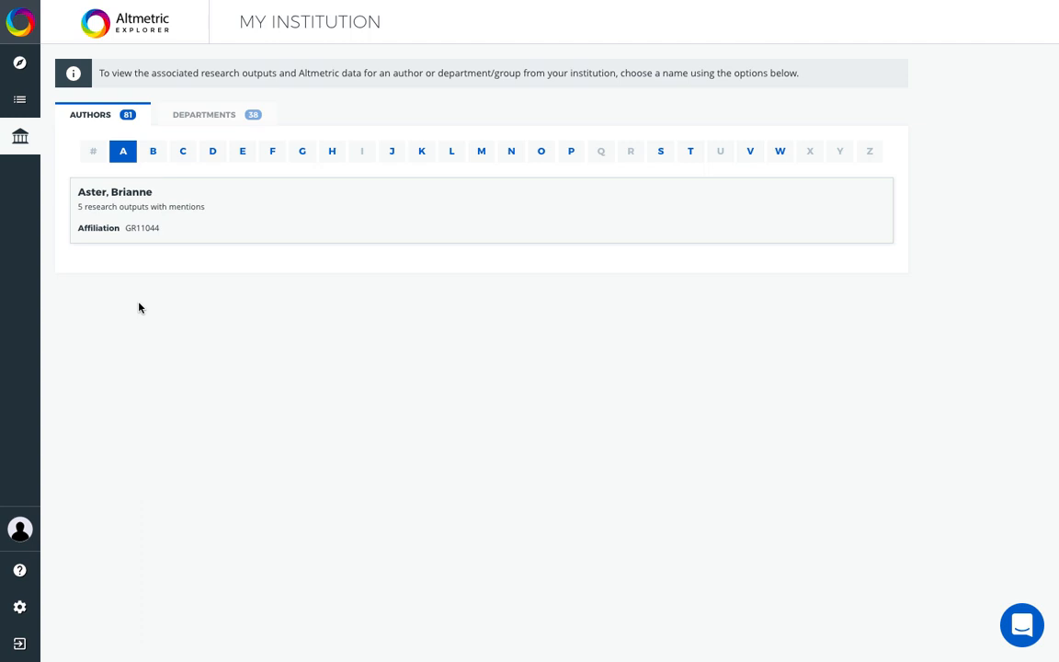
mouse_move(154, 258)
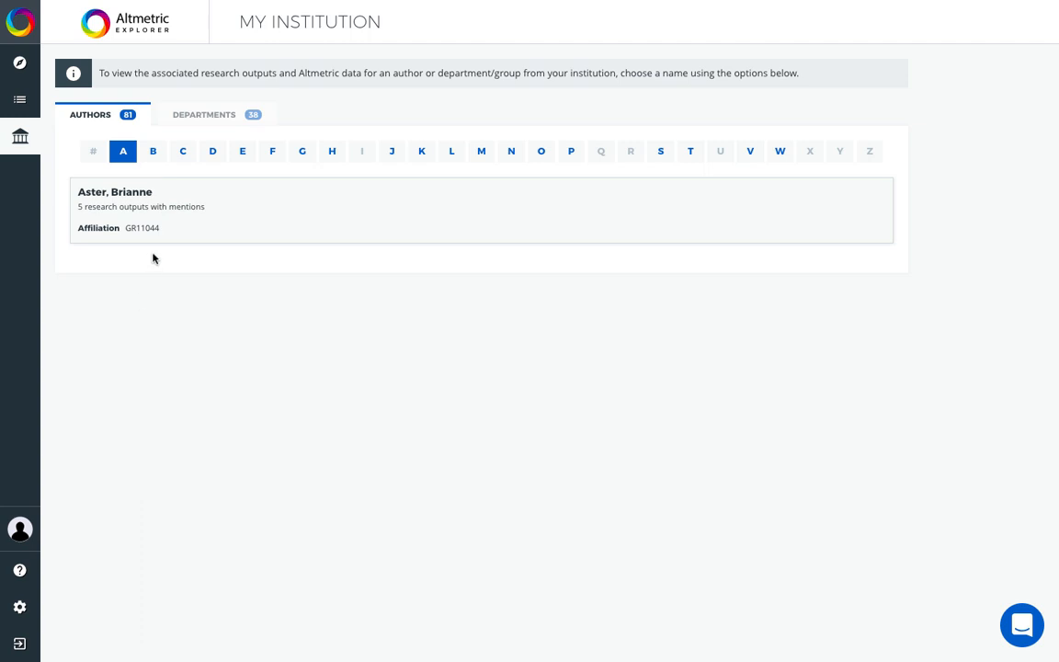
left_click(203, 114)
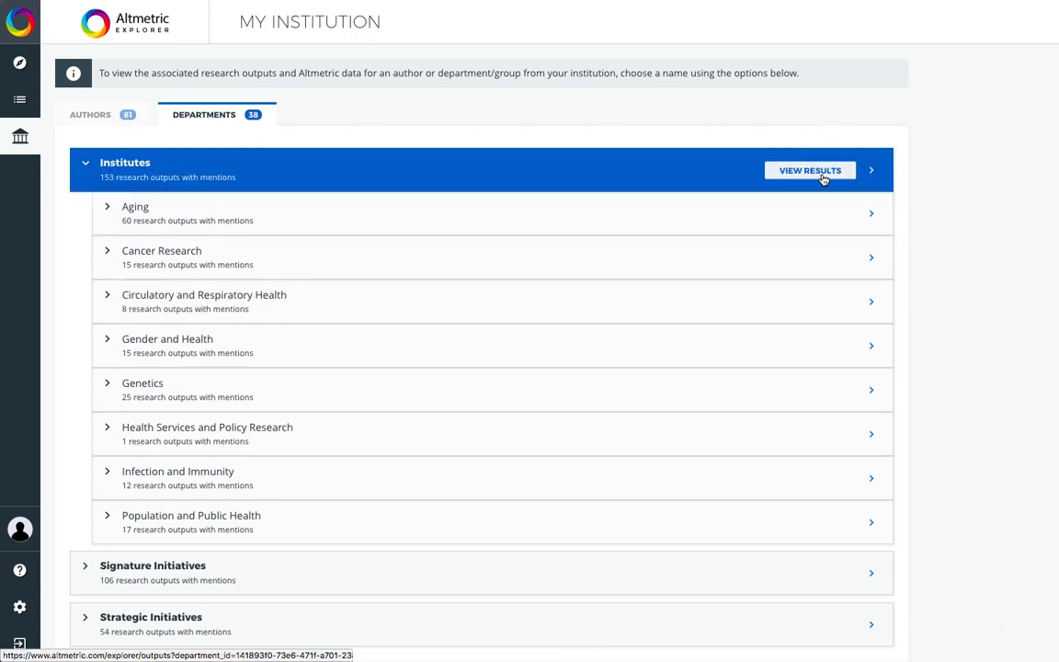
left_click(810, 170)
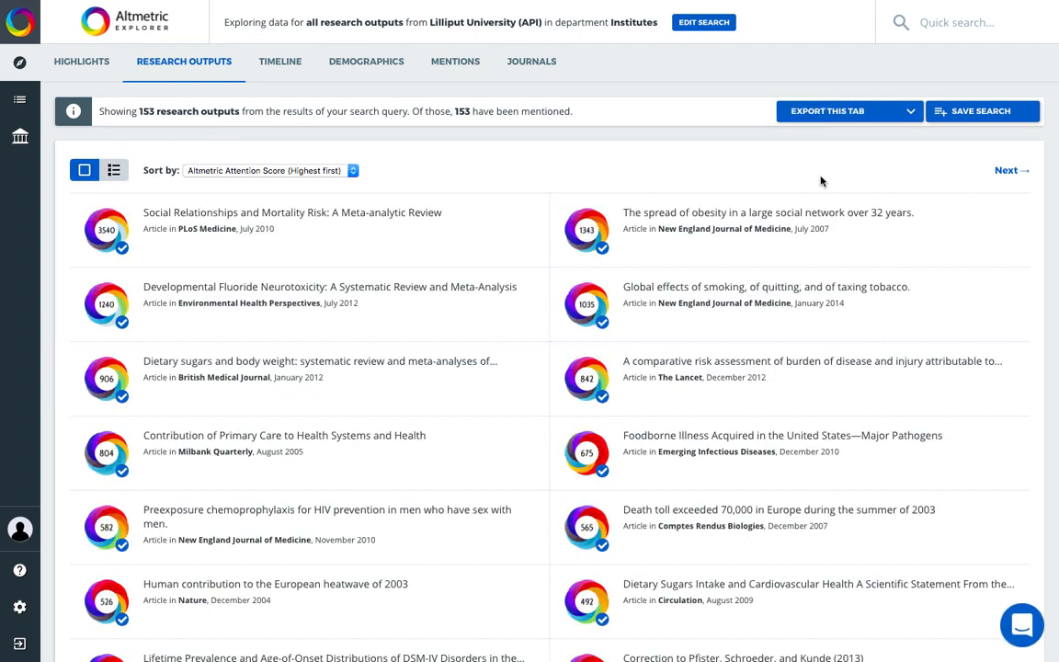
mouse_move(604, 169)
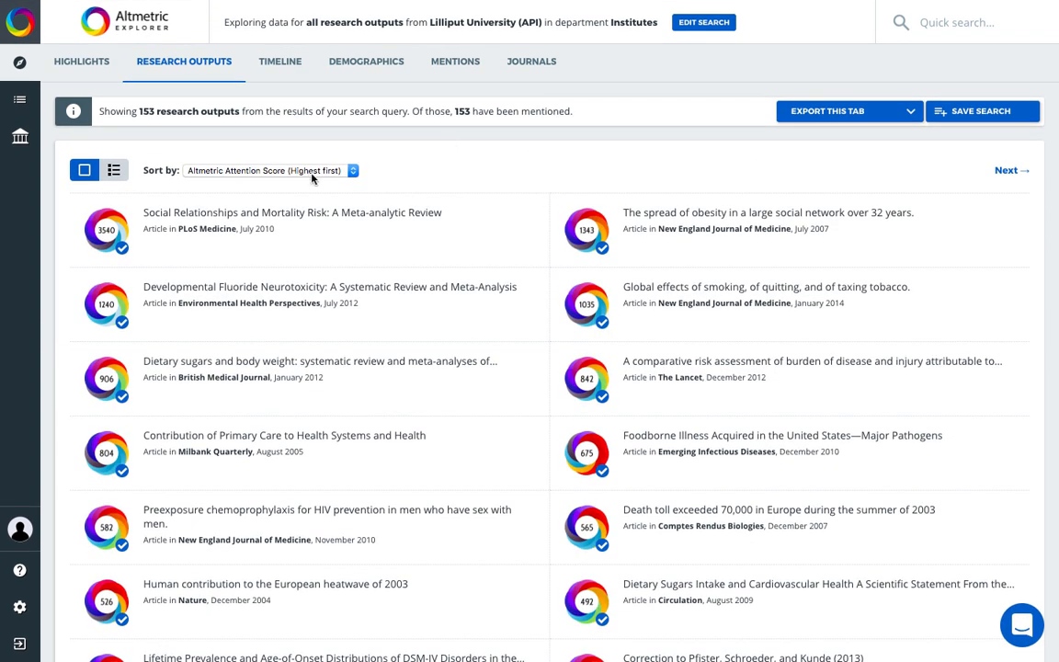
mouse_move(282, 36)
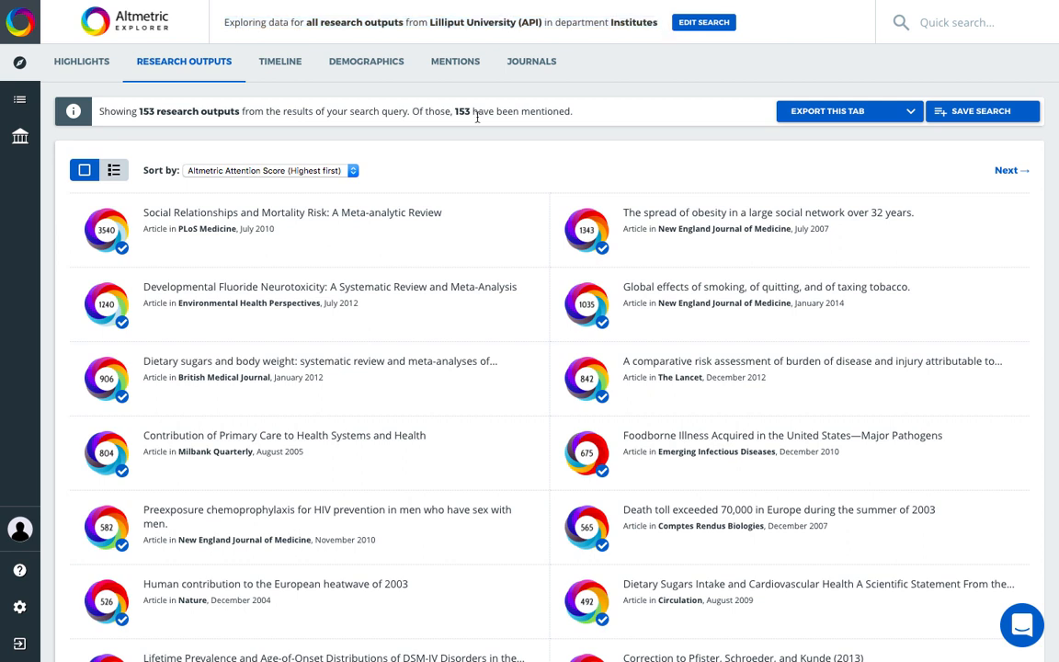
mouse_move(317, 180)
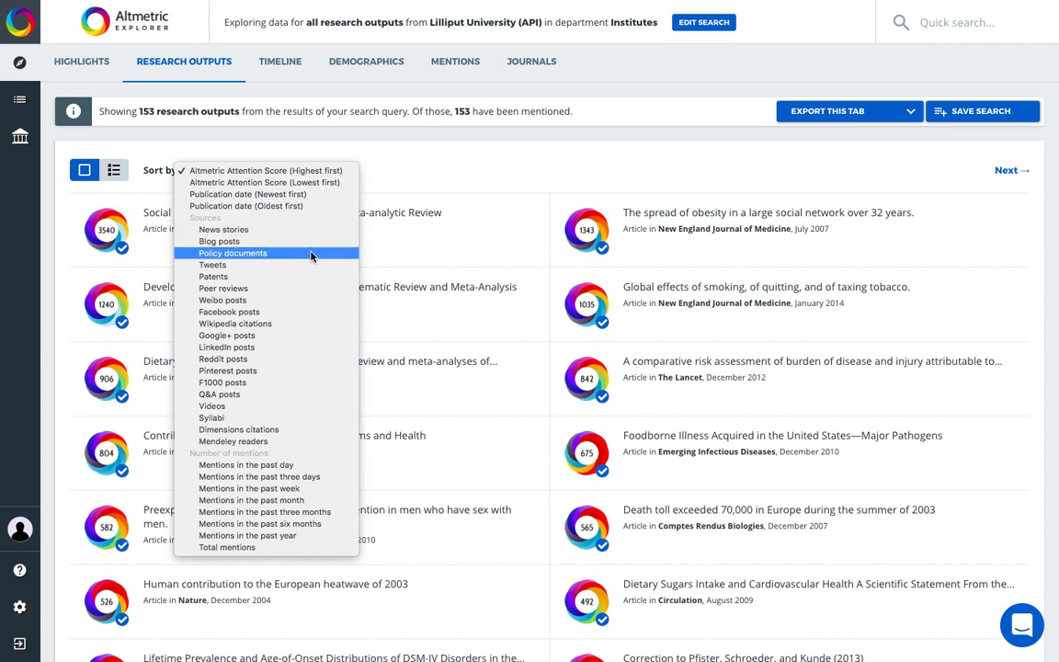
- Sort the Institutes outputs by Dimensions citations, putting Global cancer statistics first
left_click(233, 252)
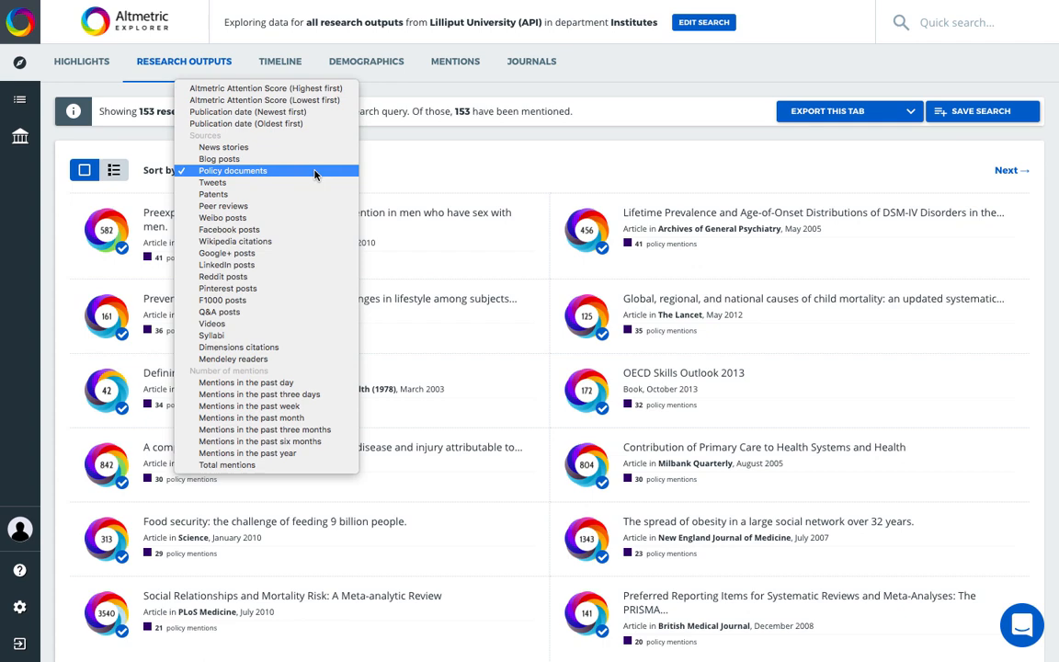
mouse_move(307, 347)
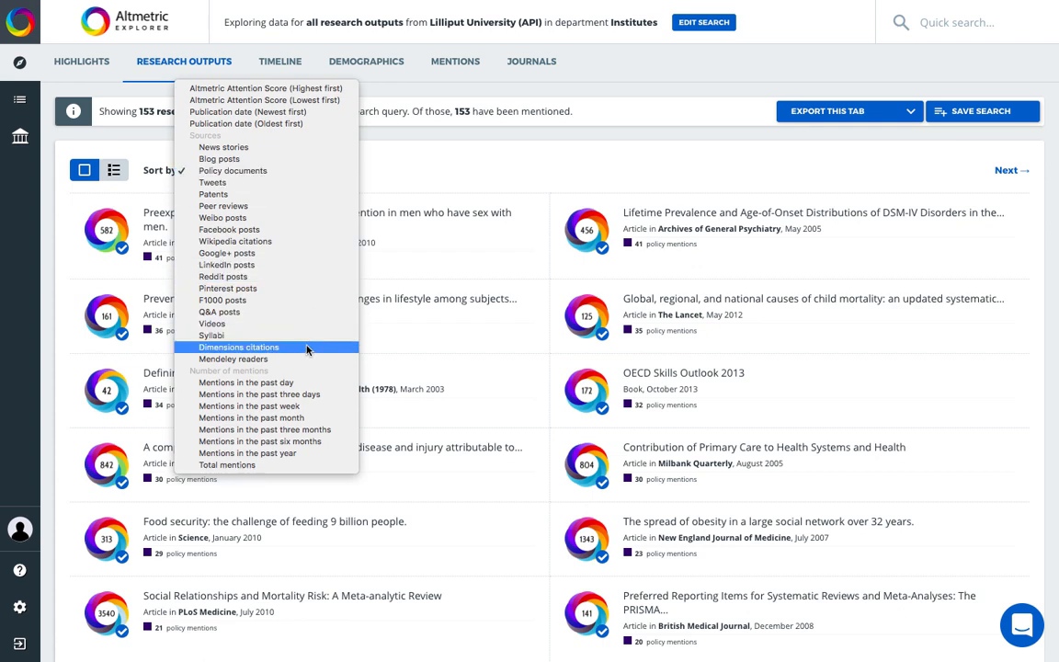
left_click(239, 347)
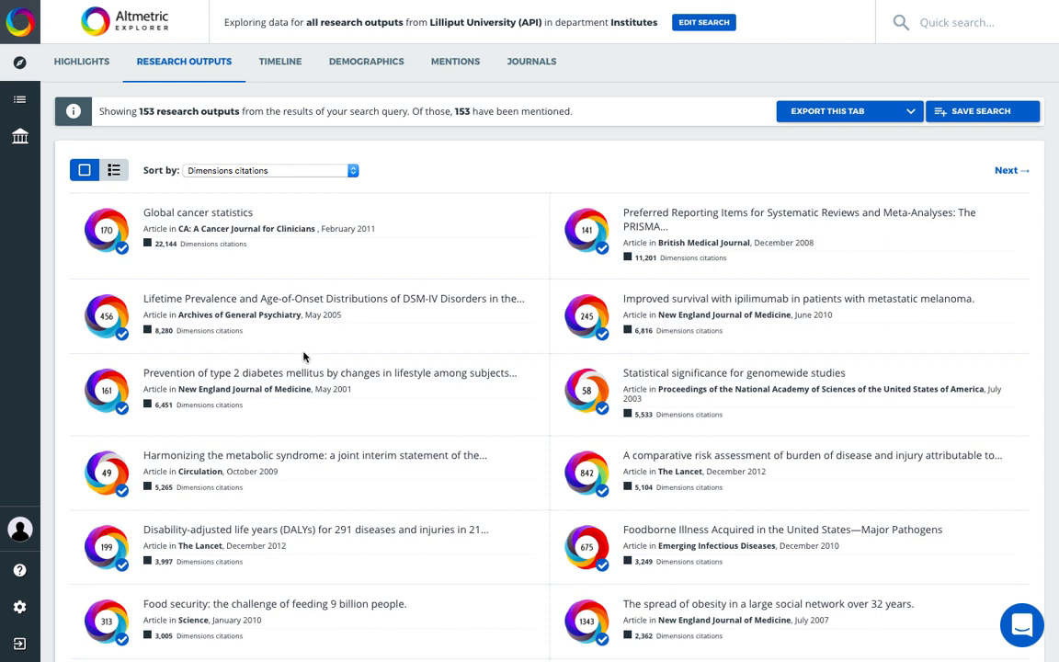
mouse_move(218, 251)
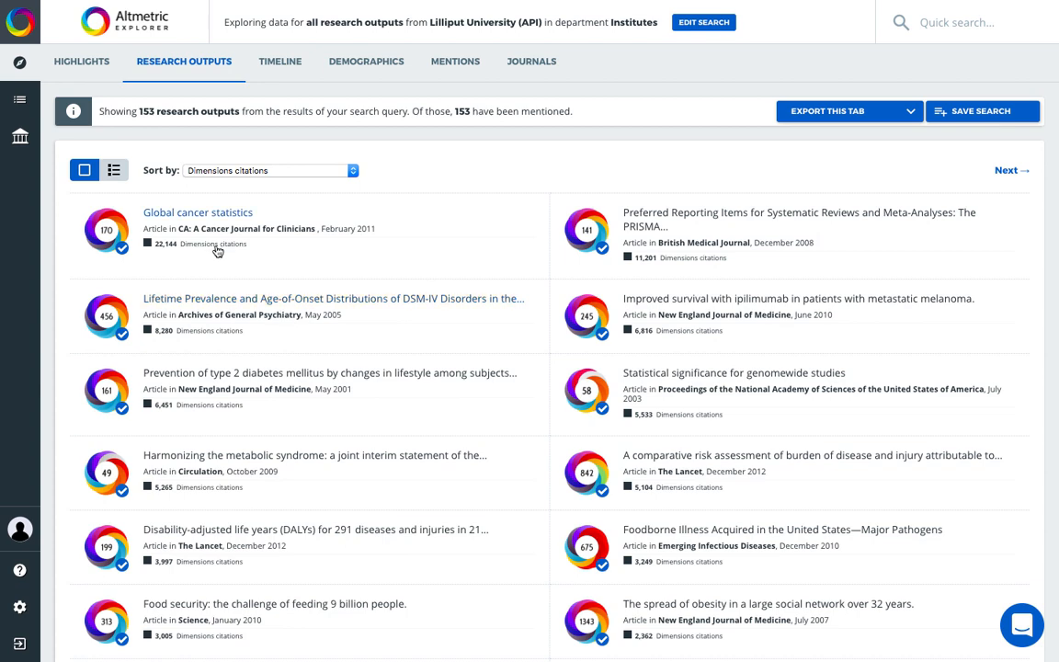
- Open Global cancer statistics, review Mendeley readers and score context, then list its 4 blog posts
left_click(106, 230)
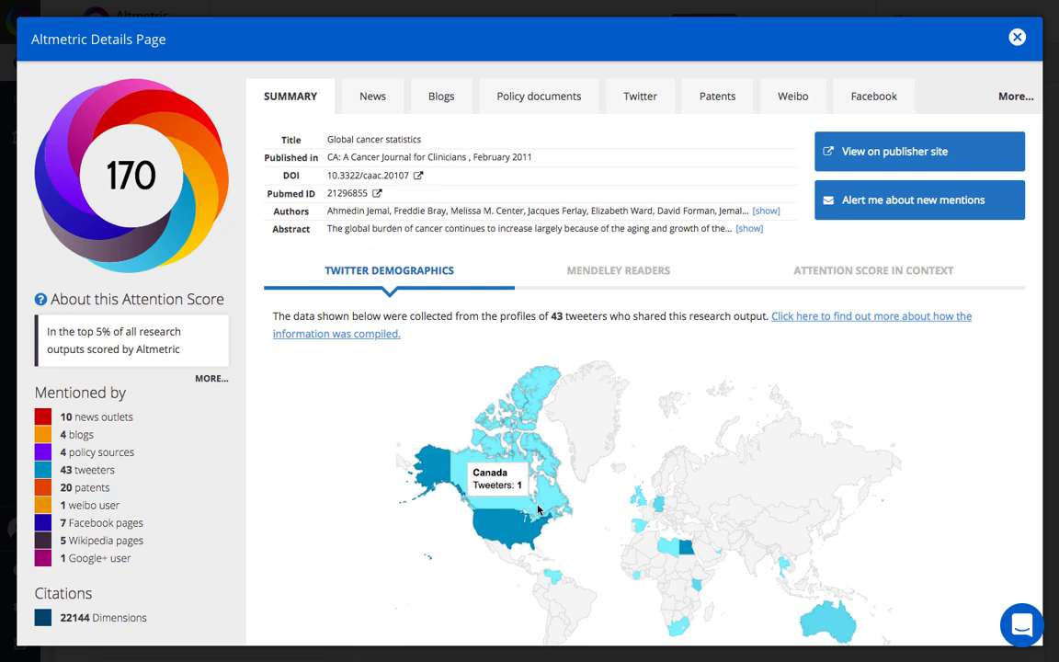
scroll("down", 3)
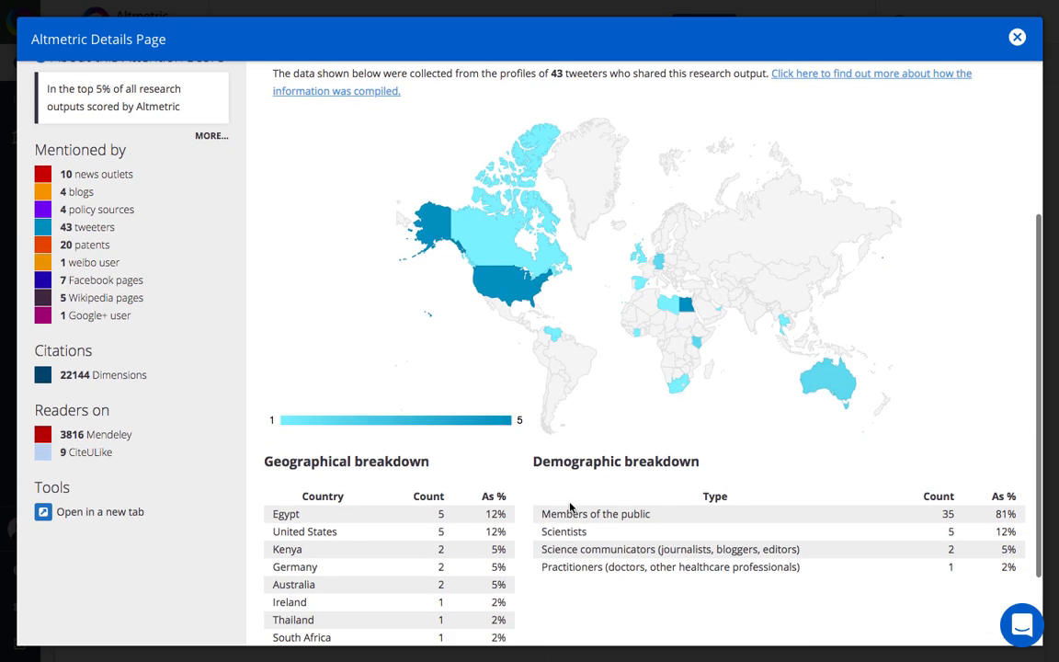
left_click(618, 252)
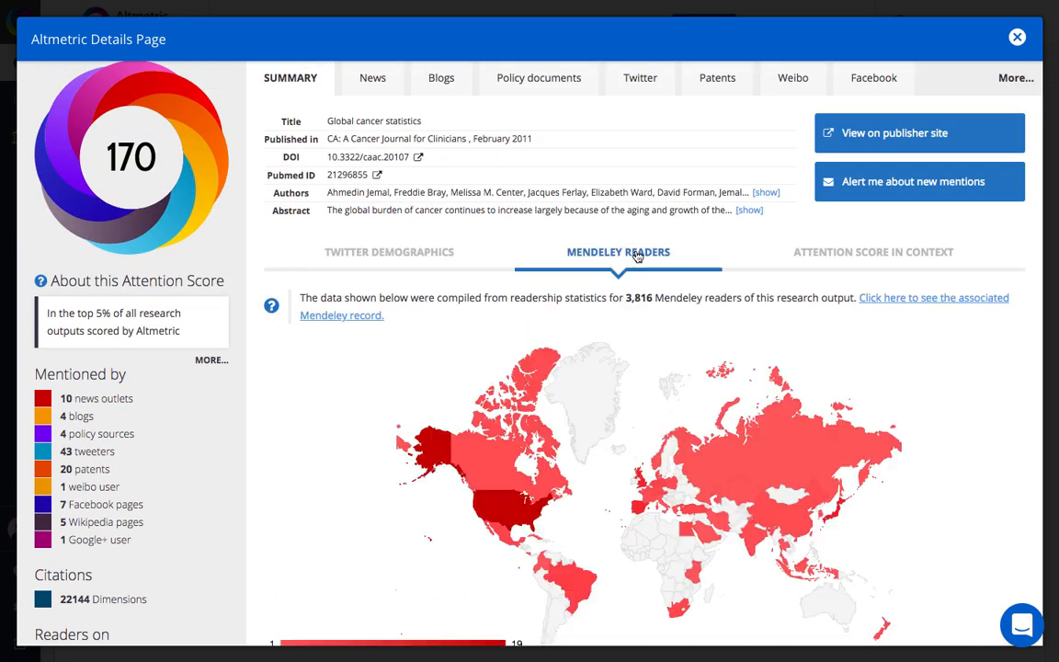
mouse_move(809, 454)
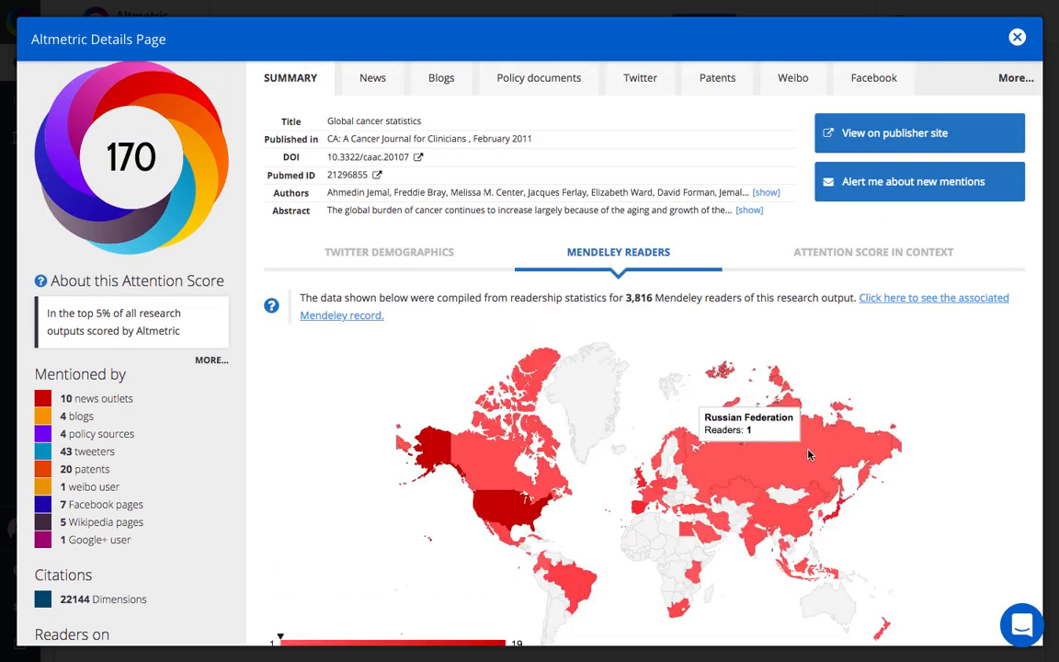
left_click(873, 252)
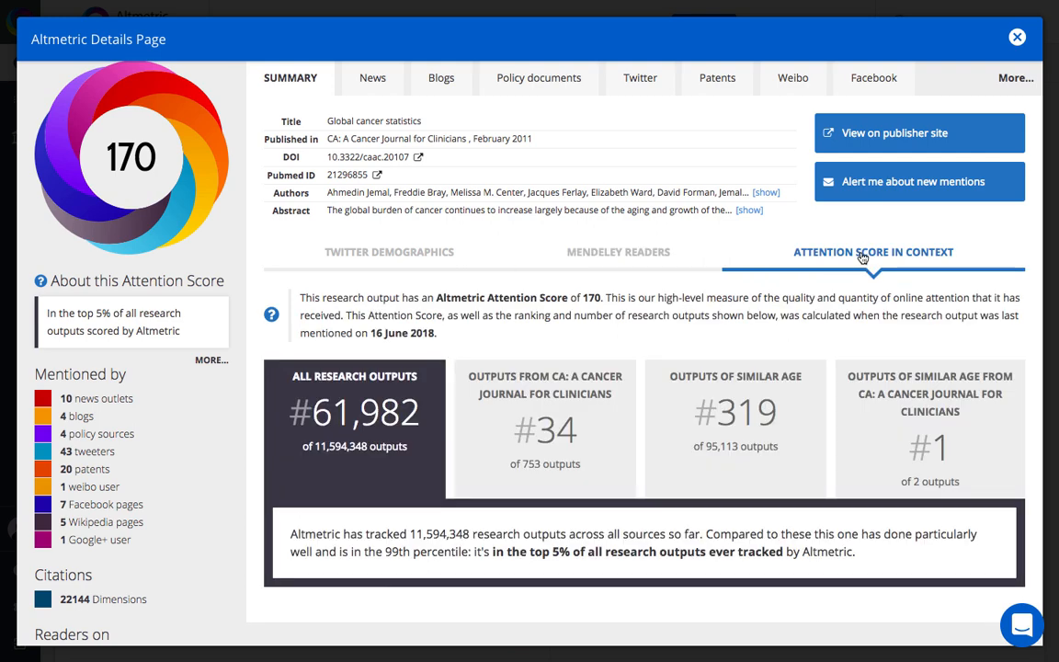
mouse_move(607, 432)
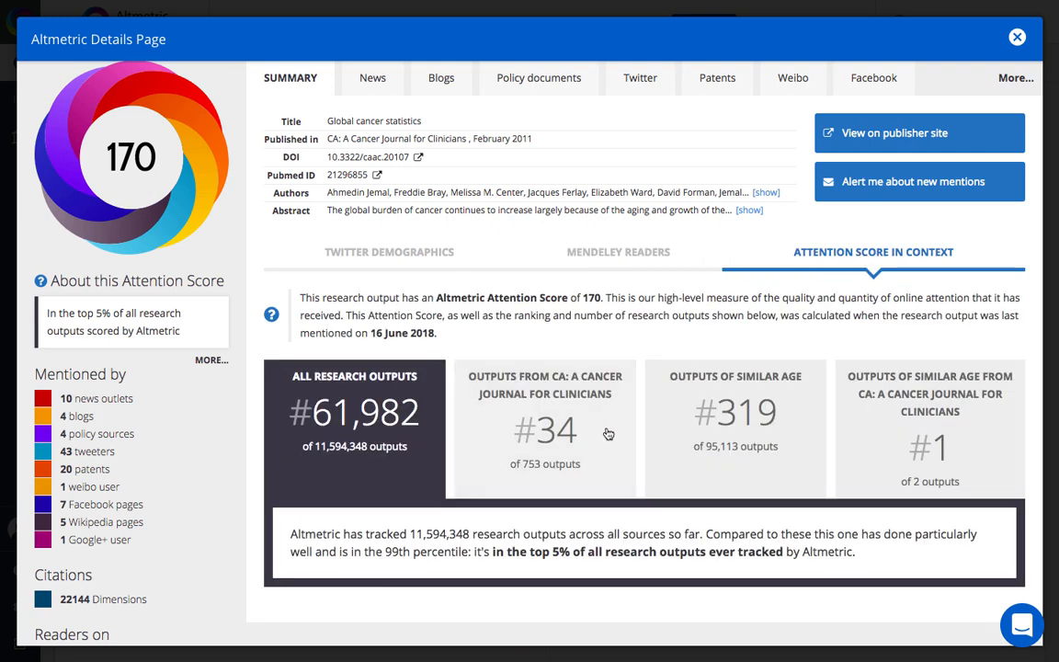
left_click(544, 427)
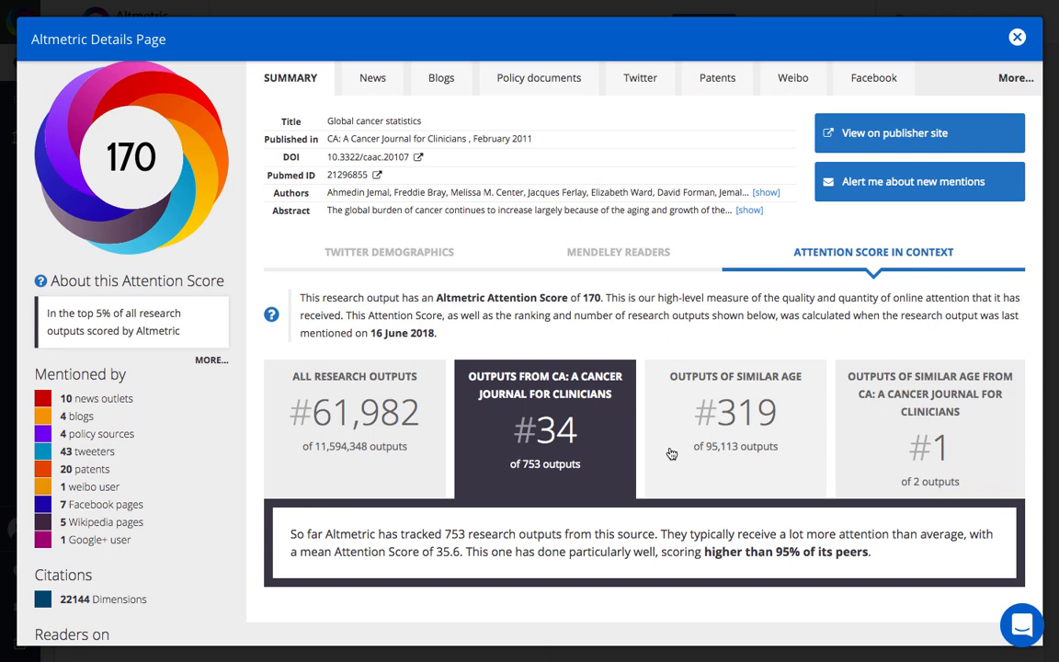
mouse_move(679, 456)
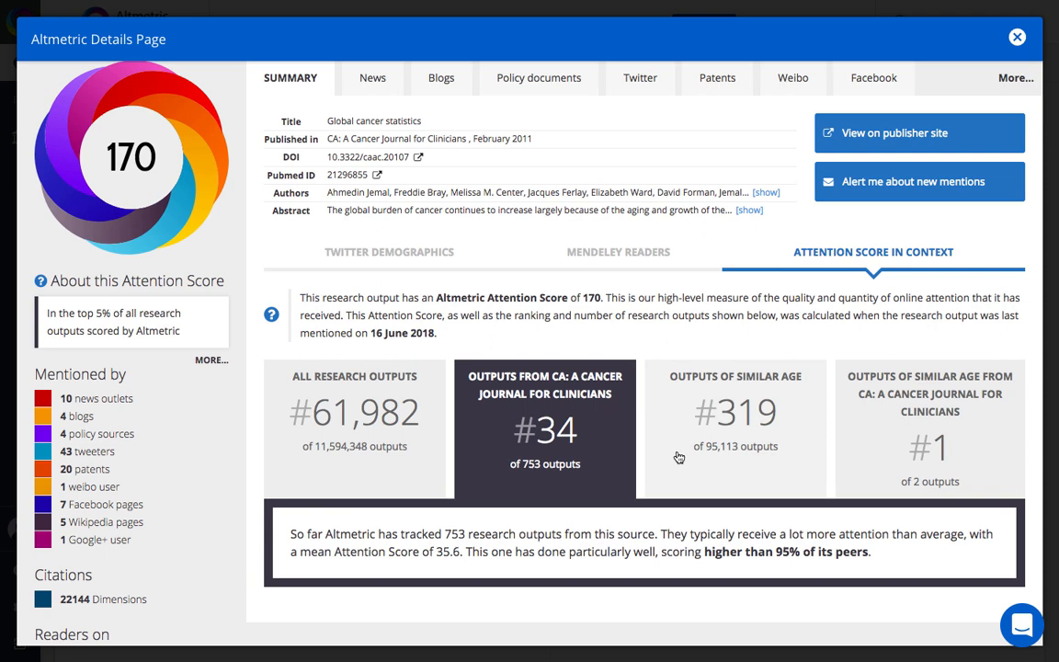
left_click(735, 412)
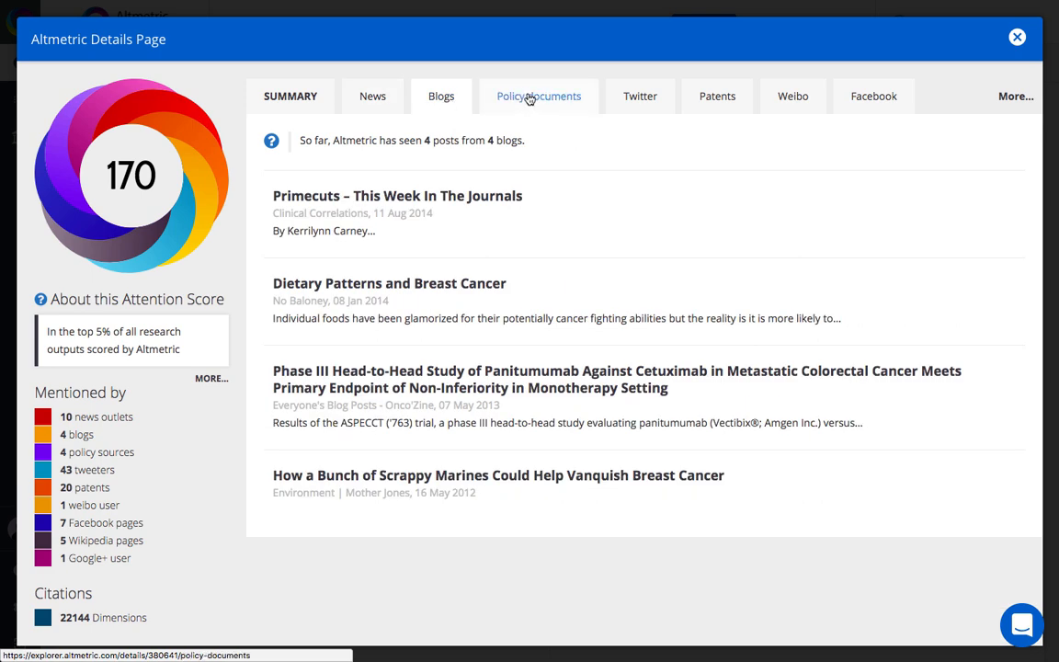
- Review the article's 7 policy documents and 22,144 Dimensions citations, including citing publications on Dimensions
left_click(539, 95)
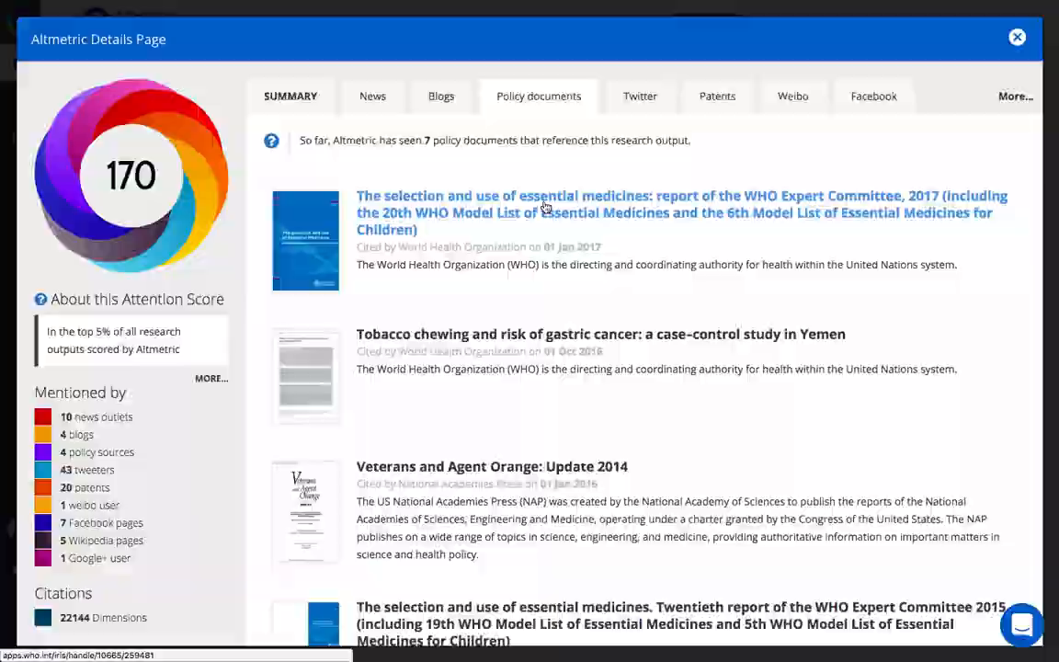
left_click(1014, 96)
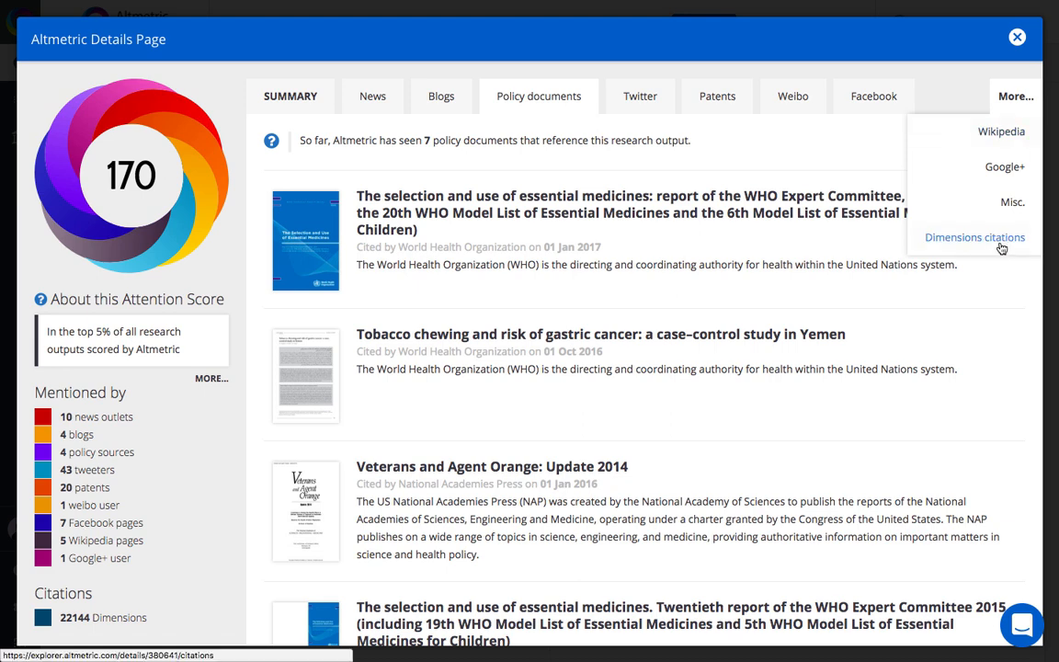
left_click(974, 237)
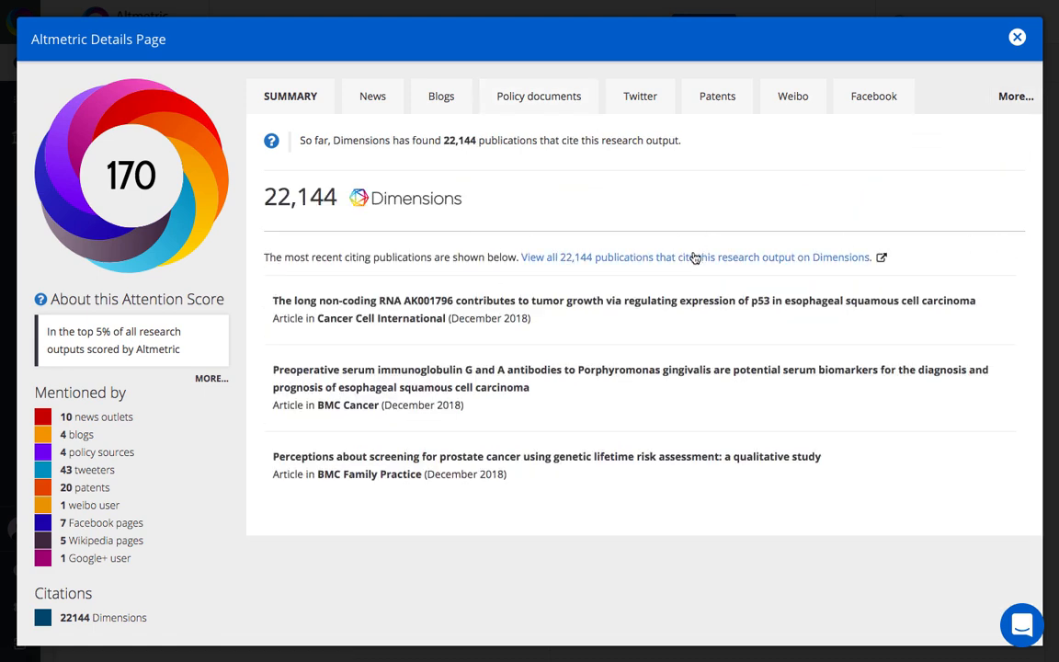
left_click(695, 257)
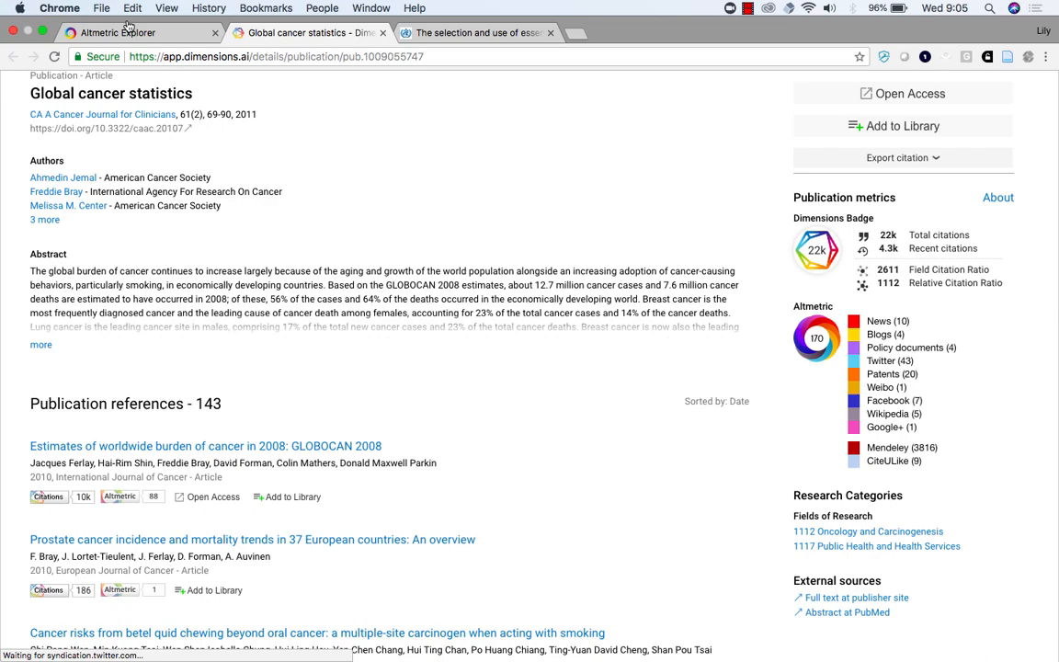
left_click(816, 338)
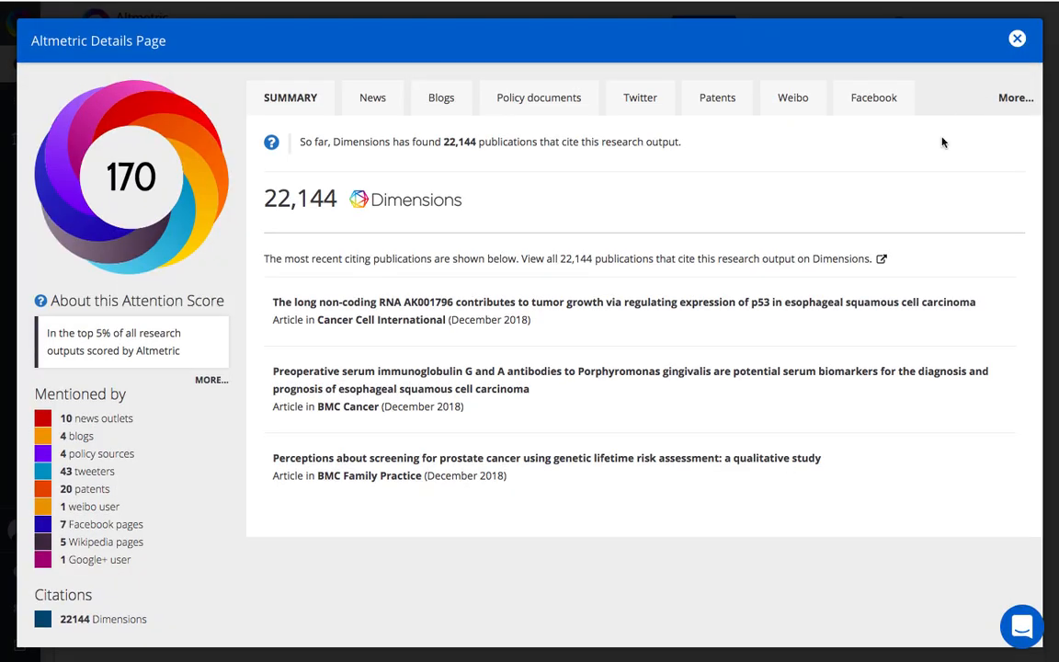
- Close the Global cancer statistics details page
left_click(1017, 38)
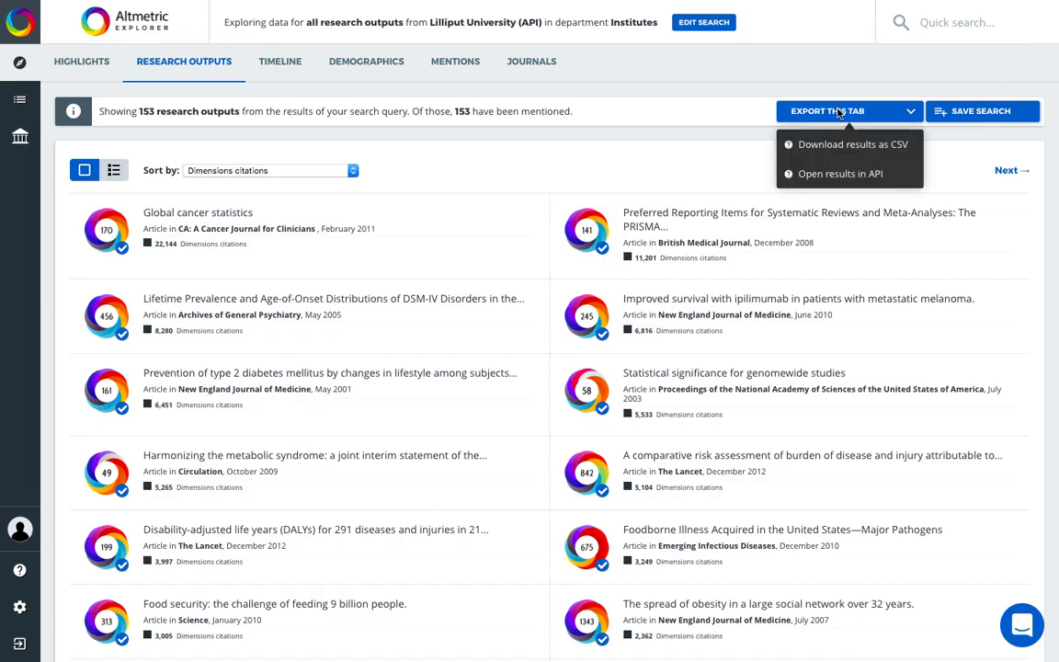
mouse_move(851, 144)
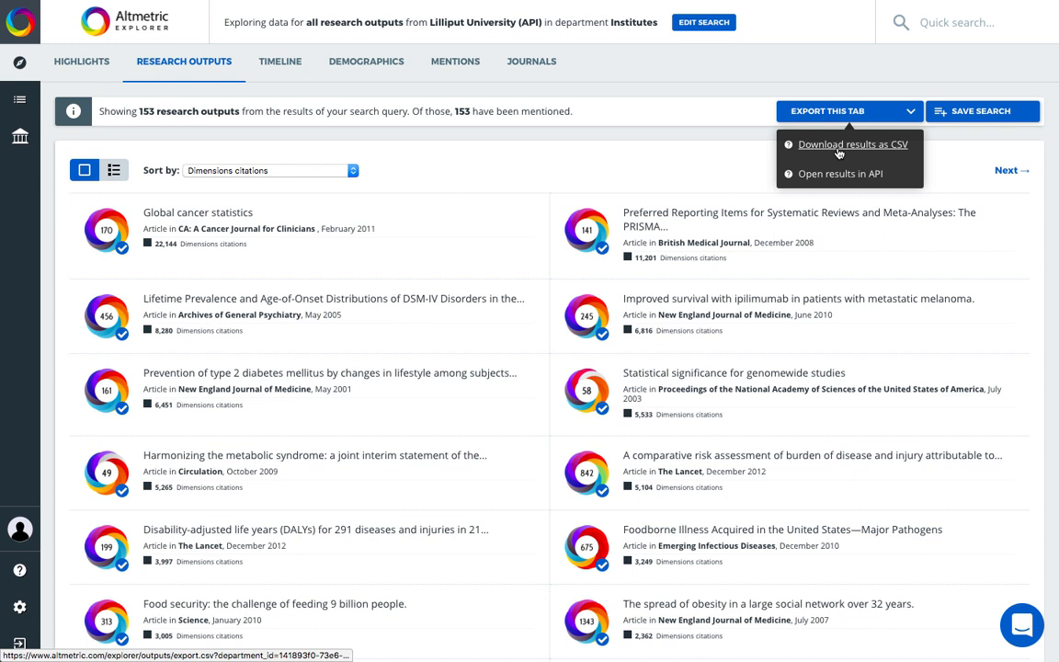
mouse_move(839, 174)
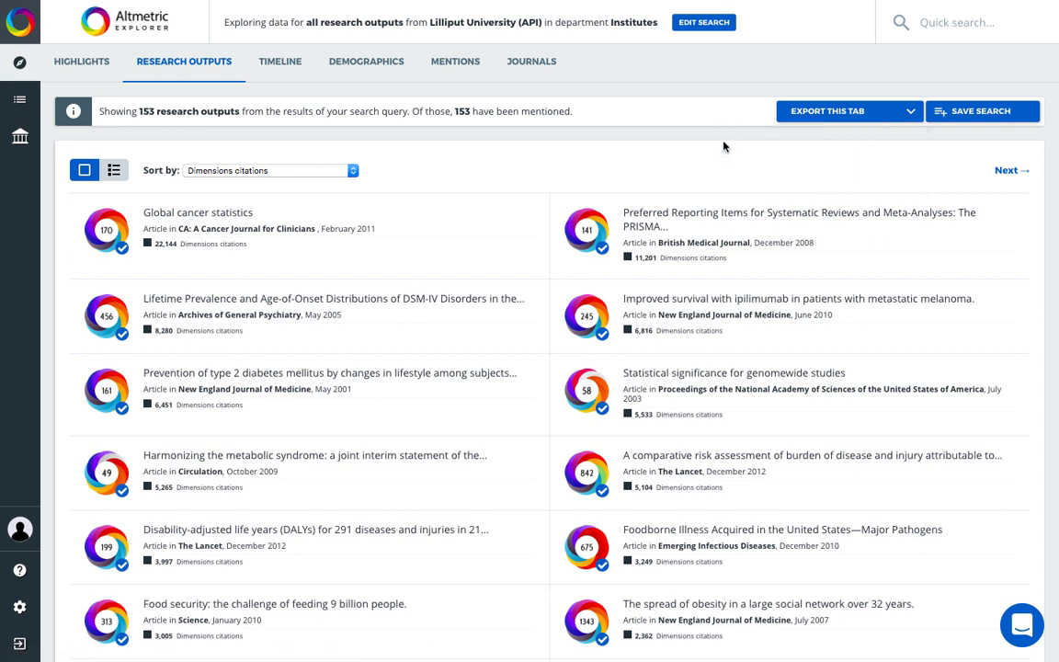
mouse_move(981, 111)
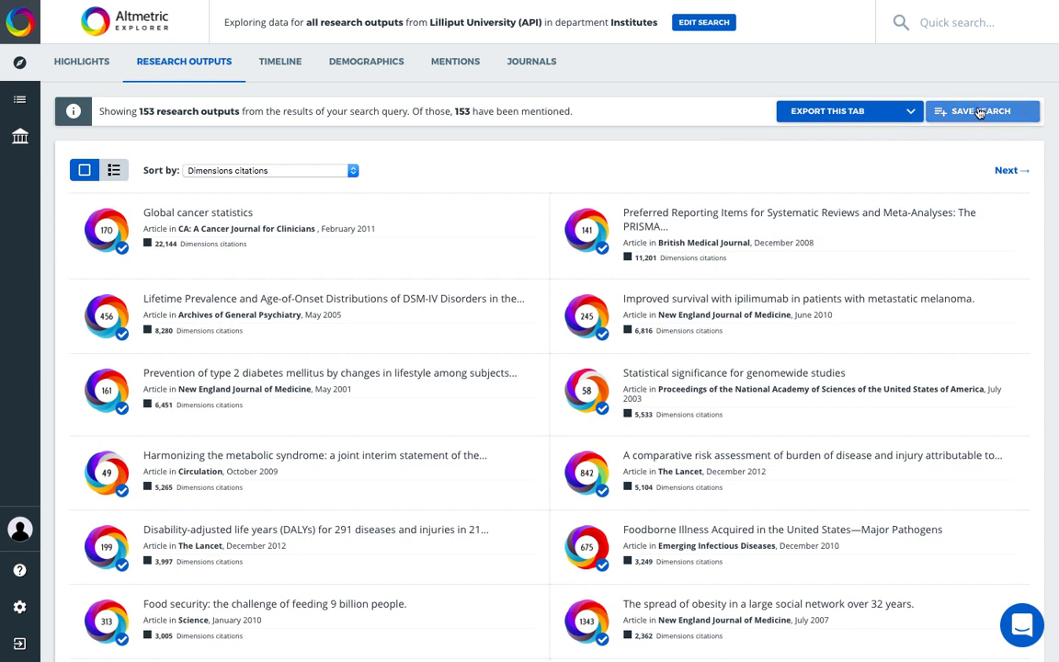
mouse_move(751, 119)
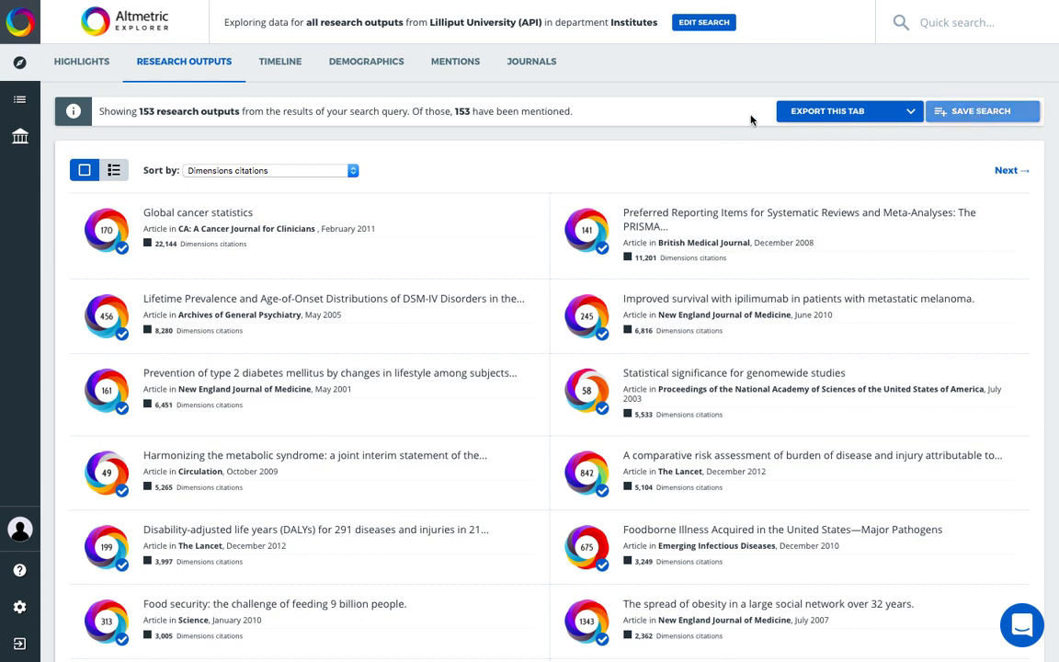
mouse_move(19, 100)
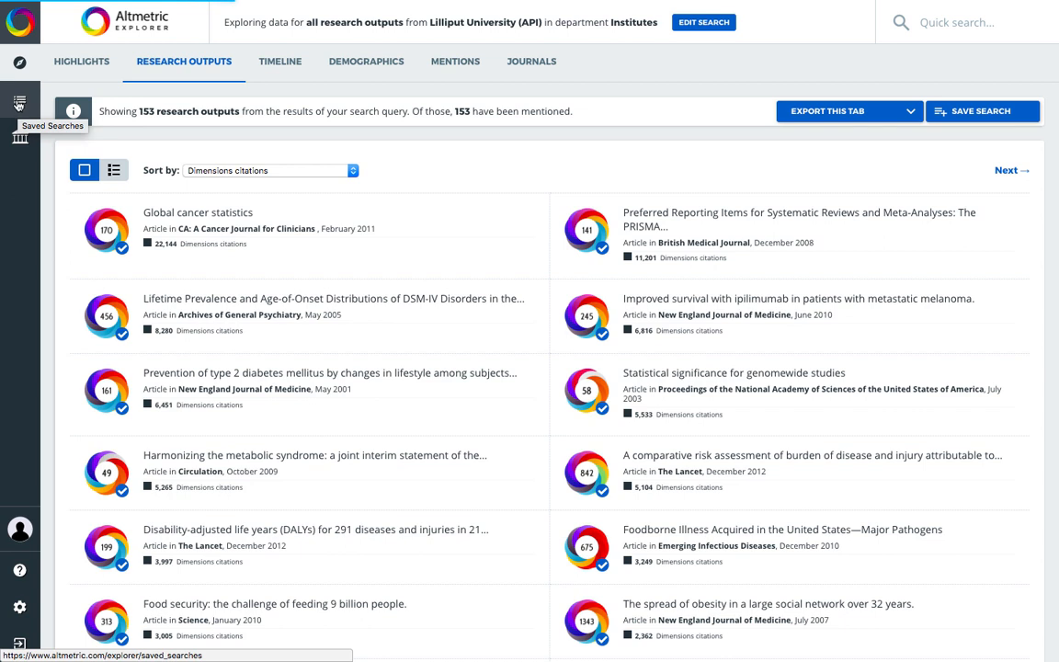
- Open the Saved Searches page listing stored searches like Institutes Data
left_click(19, 103)
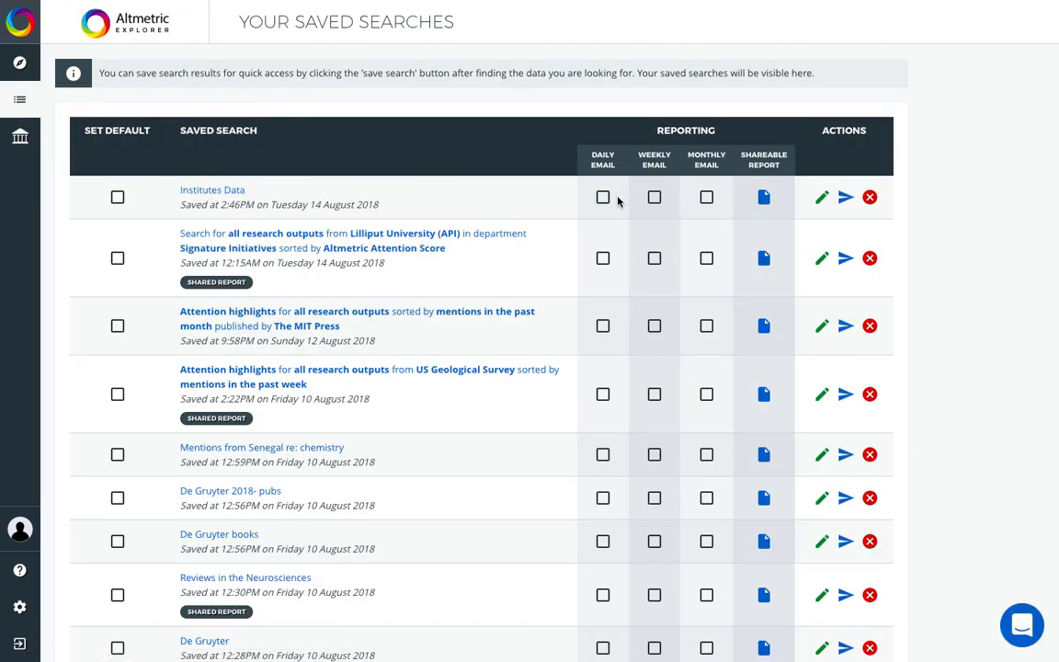
mouse_move(708, 197)
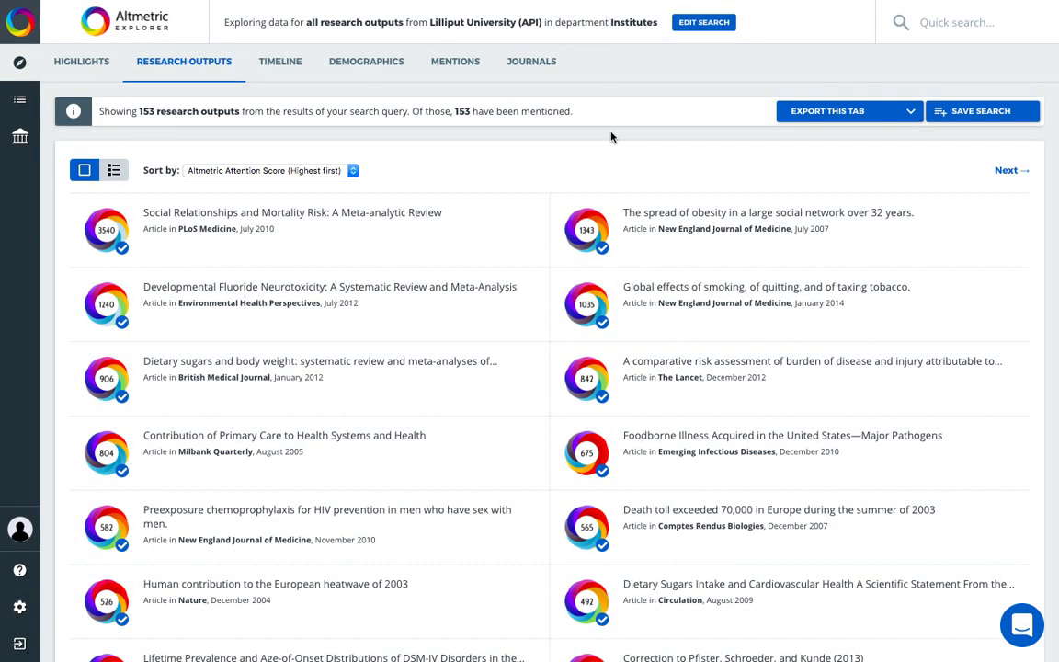
mouse_move(280, 62)
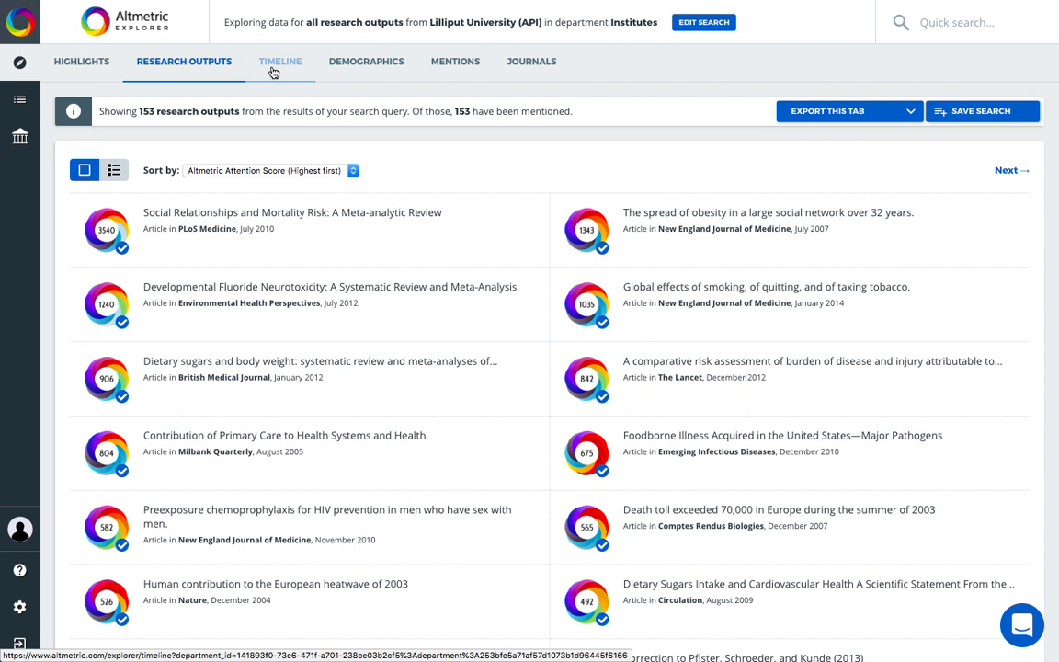
- Limit the timeline to August 2016–July 2017 and to News, Blog and Patent mentions
left_click(281, 61)
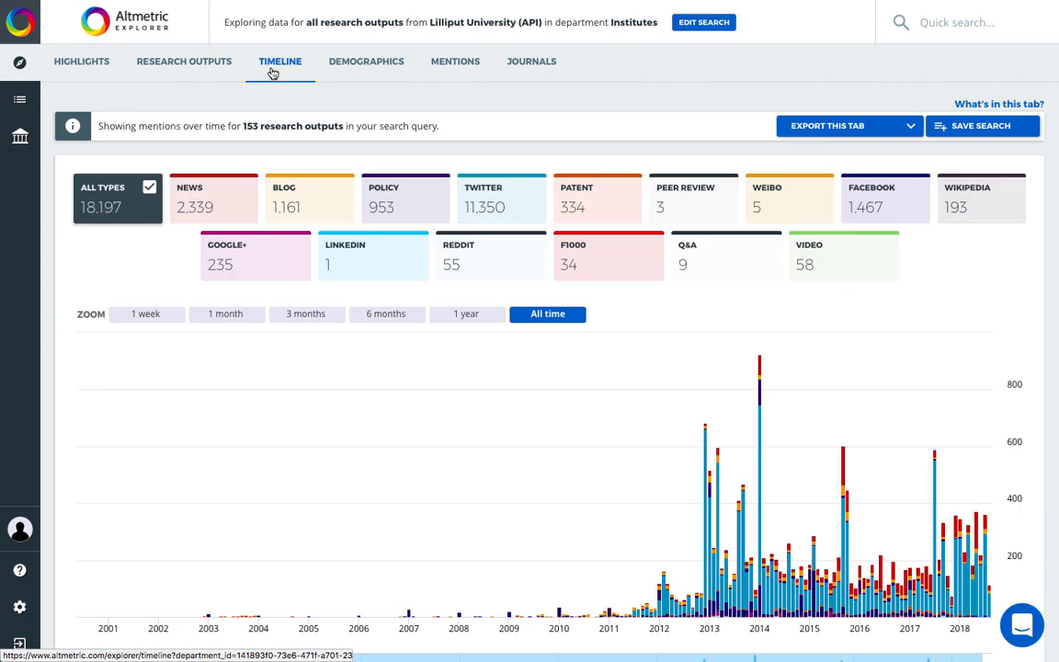
scroll("down", 3)
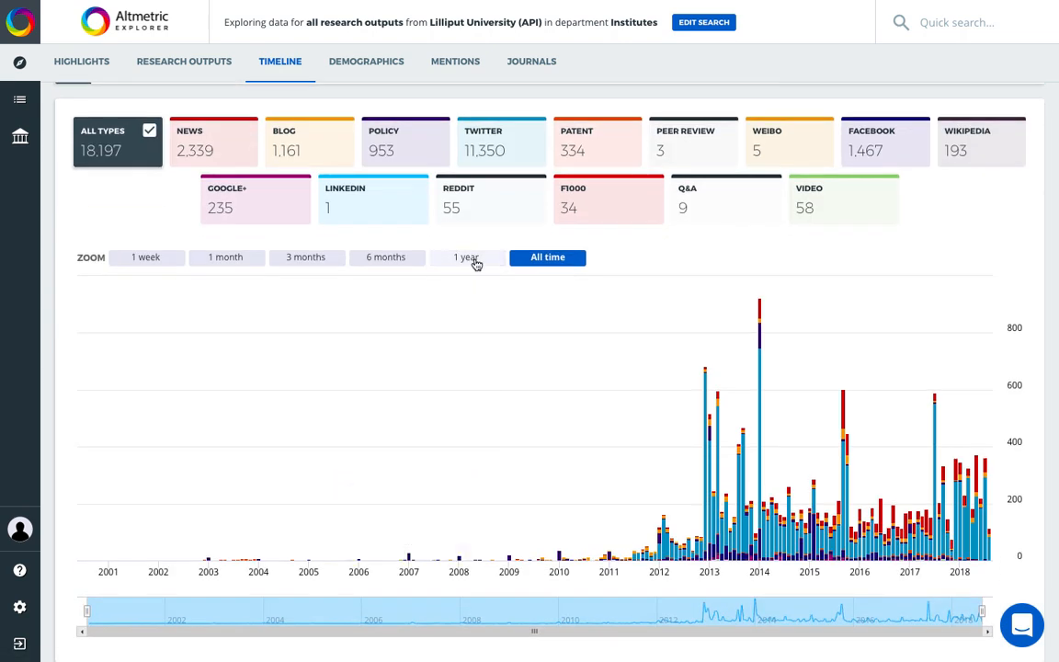
left_click(467, 257)
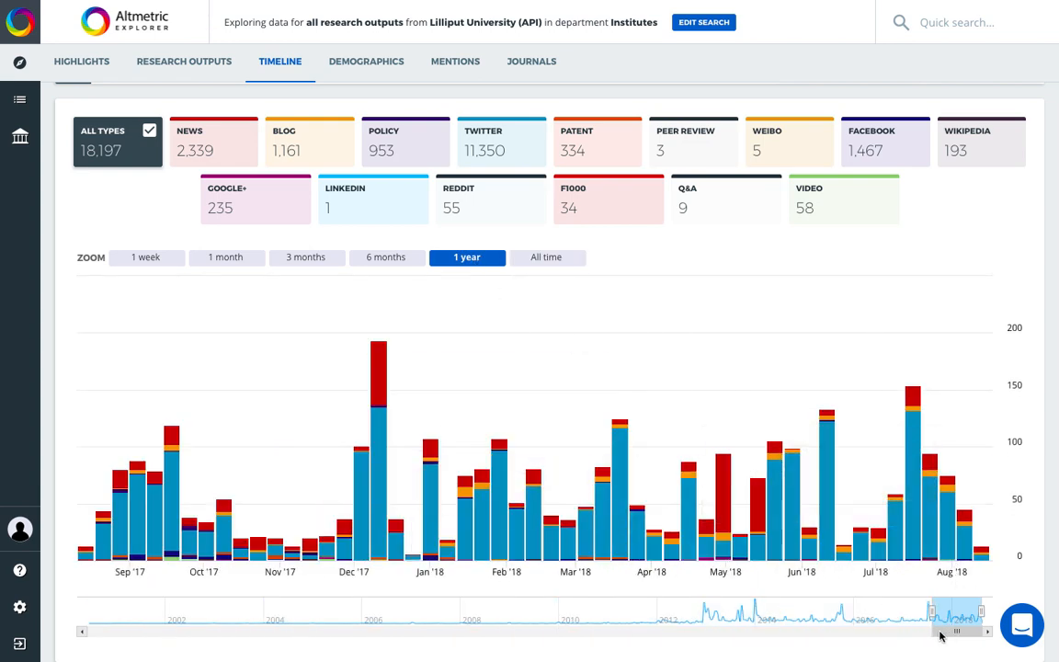
left_click_drag(956, 632, 901, 633)
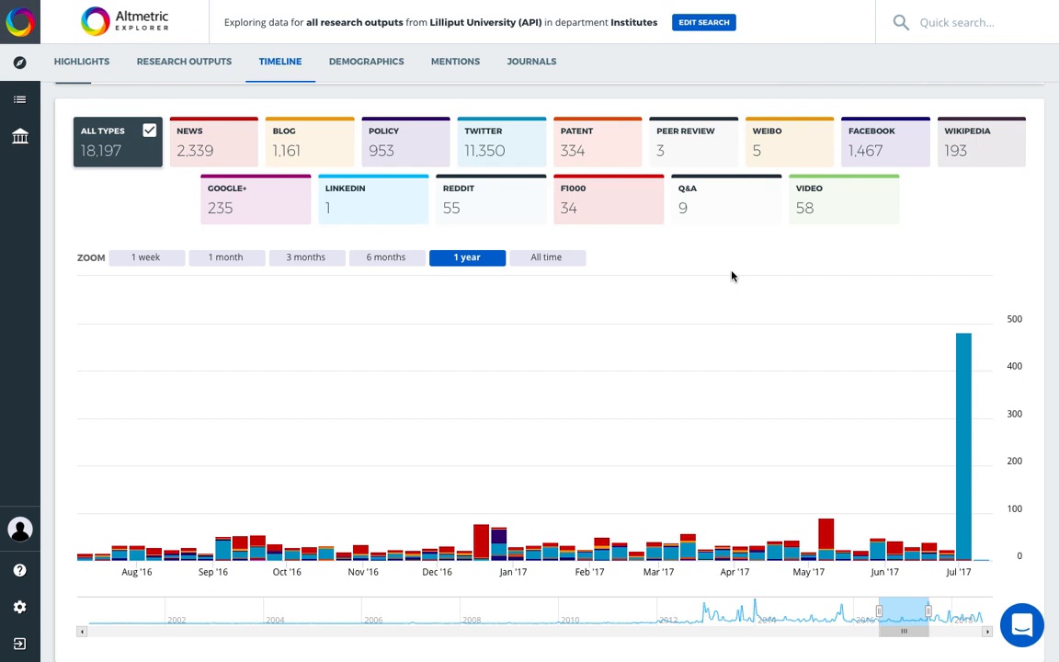
left_click(213, 142)
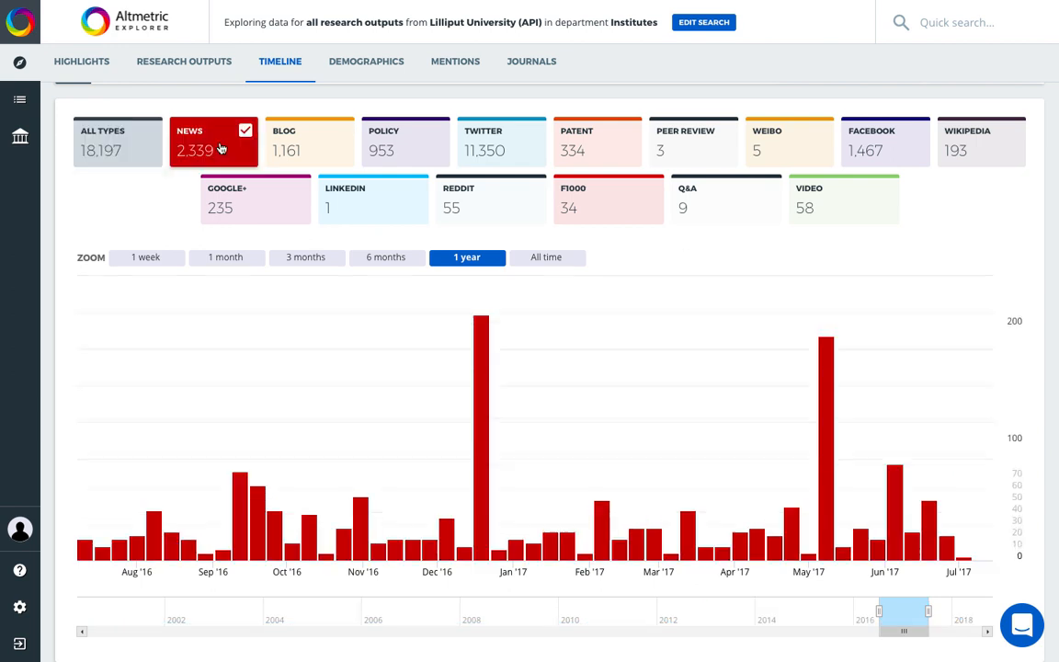
left_click(310, 141)
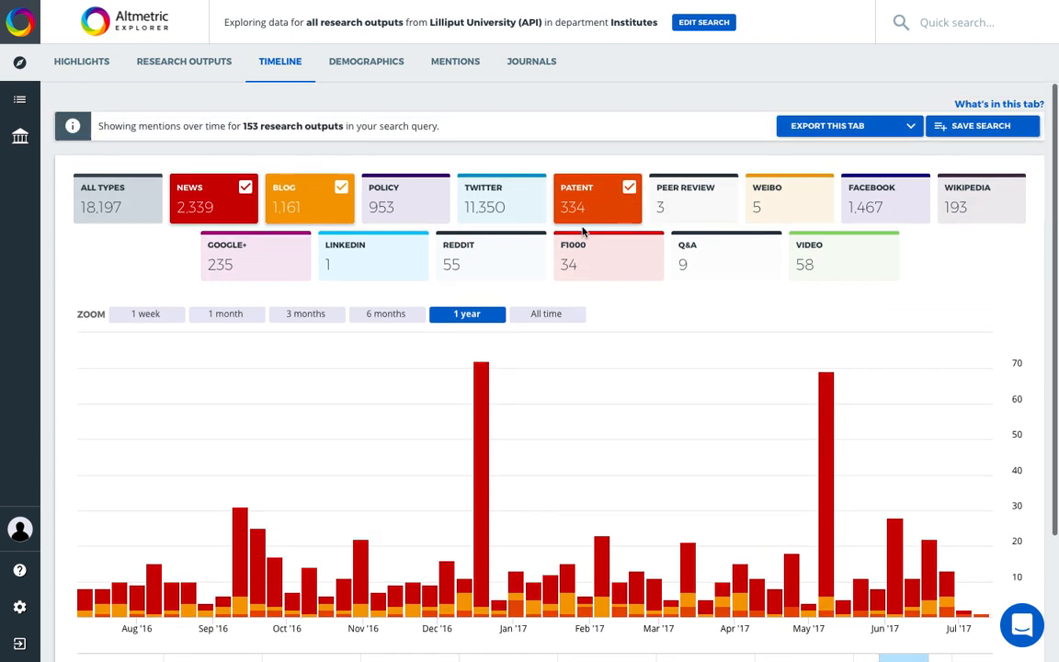
- List the 72 mentions from the tall 18–24 December 2016 timeline bar
left_click(455, 61)
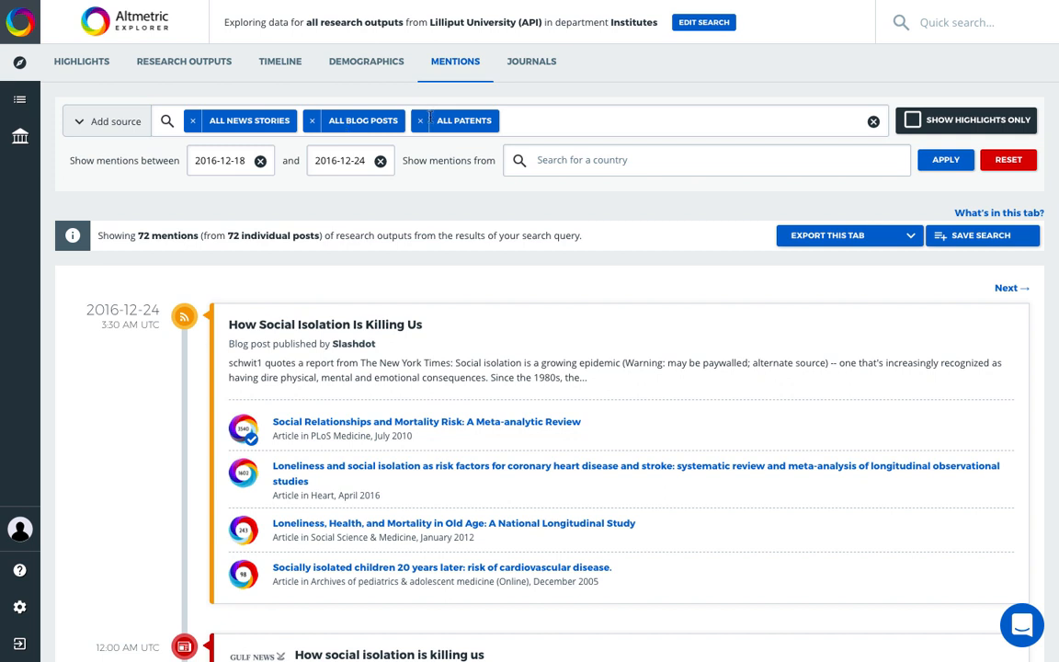
mouse_move(259, 187)
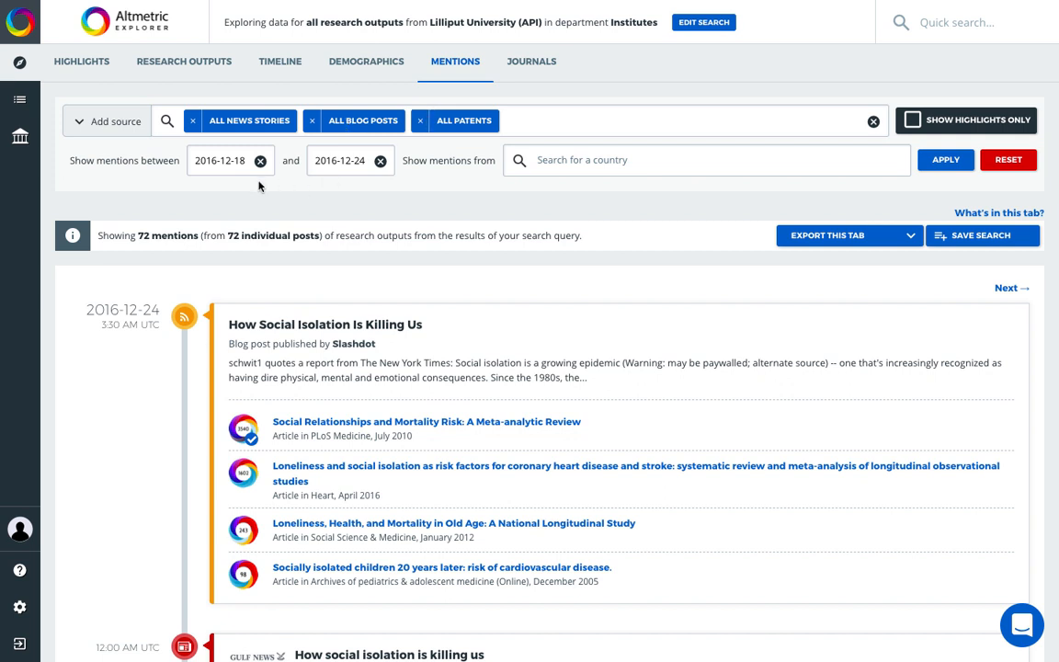
mouse_move(692, 156)
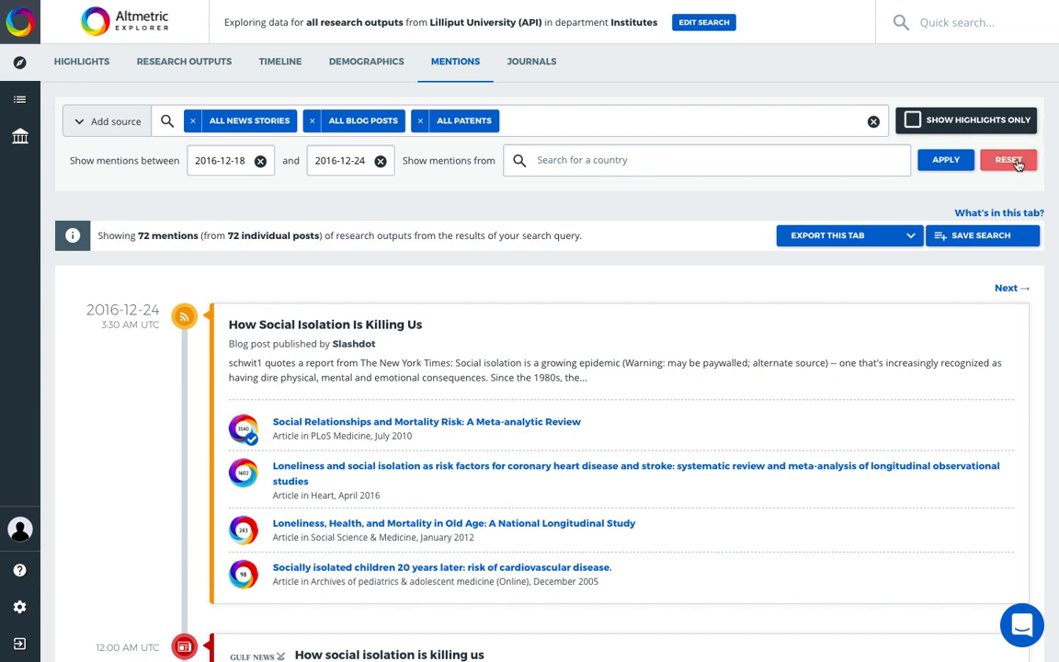
- Reset the mention filters and add Policy documents and Facebook posts as sources
left_click(1008, 159)
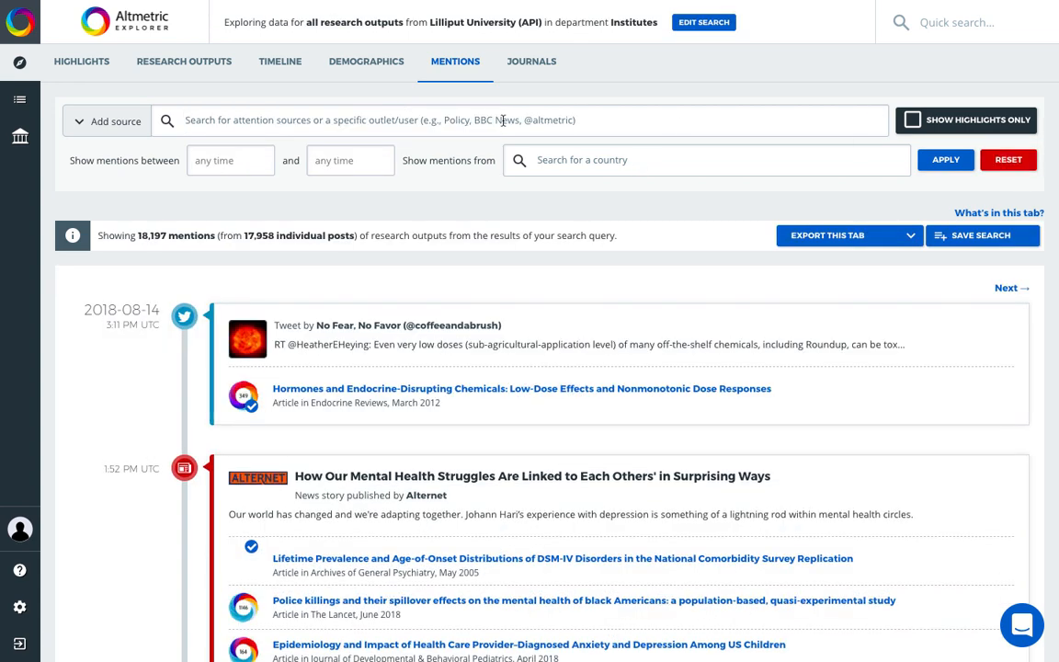
left_click(107, 121)
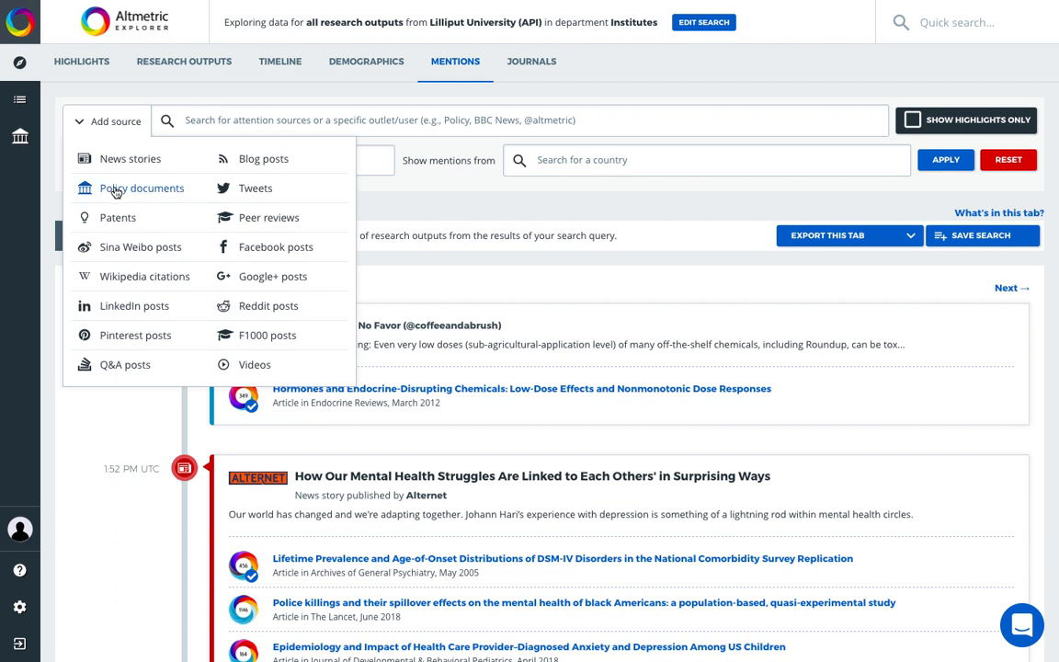
left_click(275, 246)
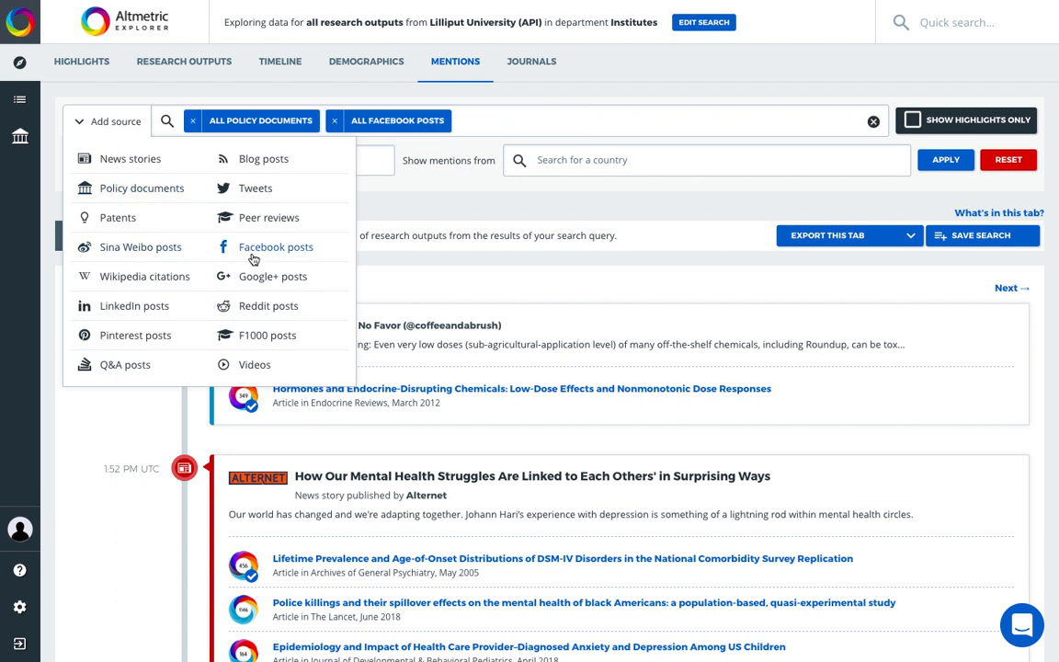
left_click(255, 364)
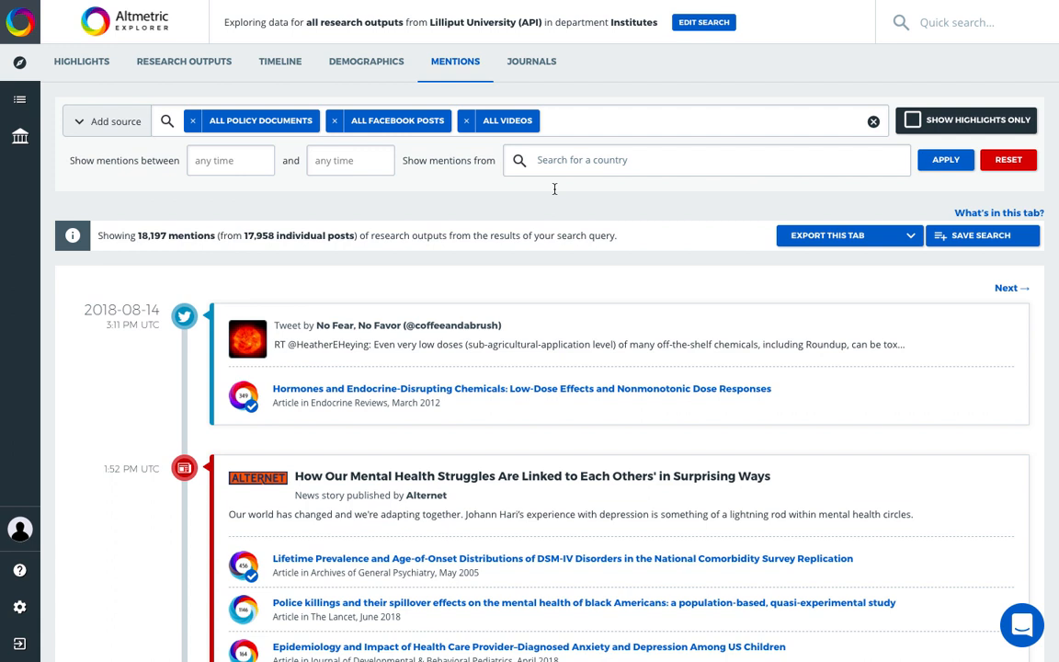
- Add New York Times and Altmetric as outlet filters
left_click(643, 120)
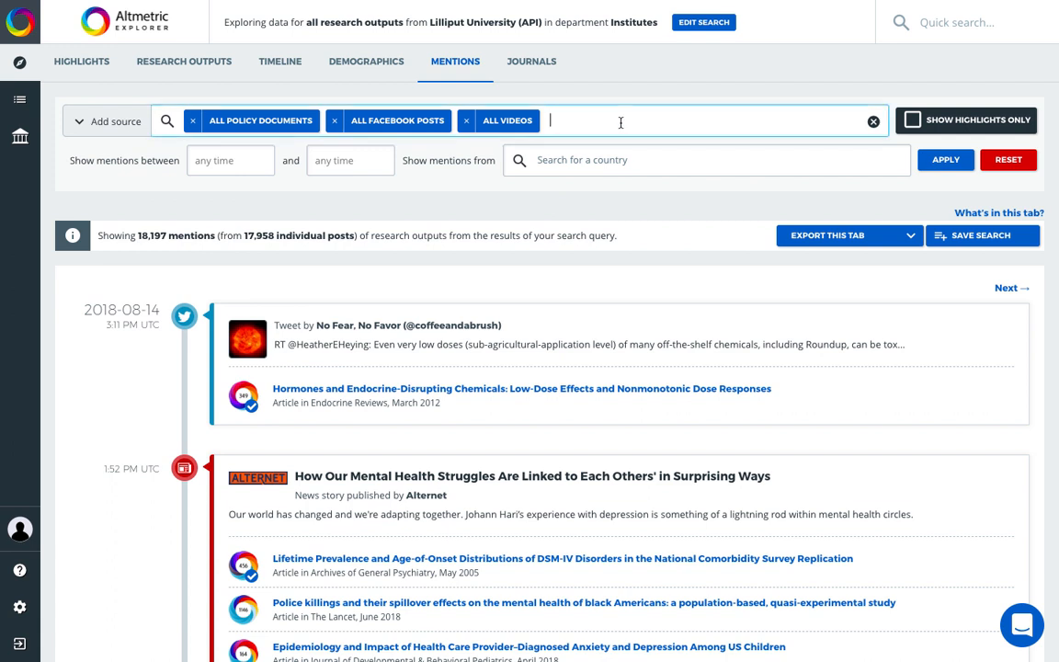
type("New York Times")
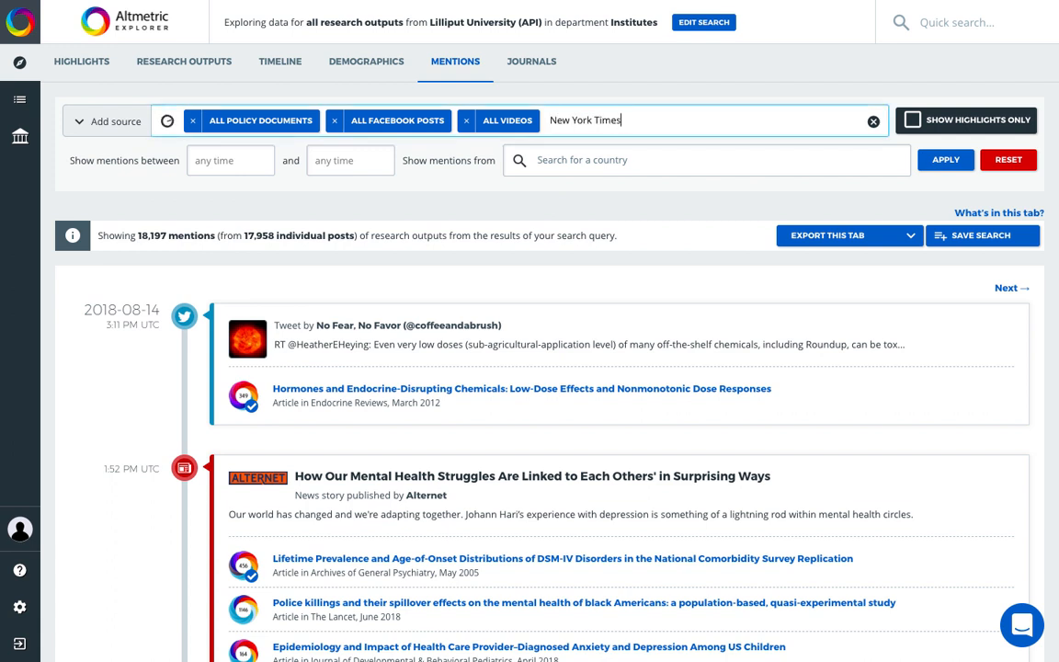
key("Return")
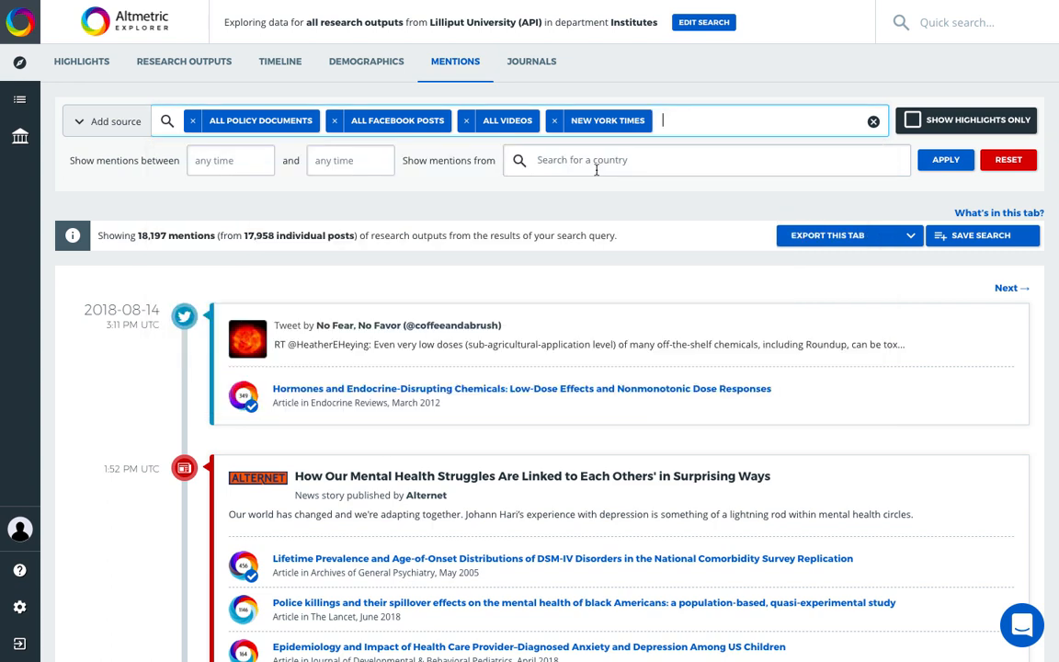
type("altmetri")
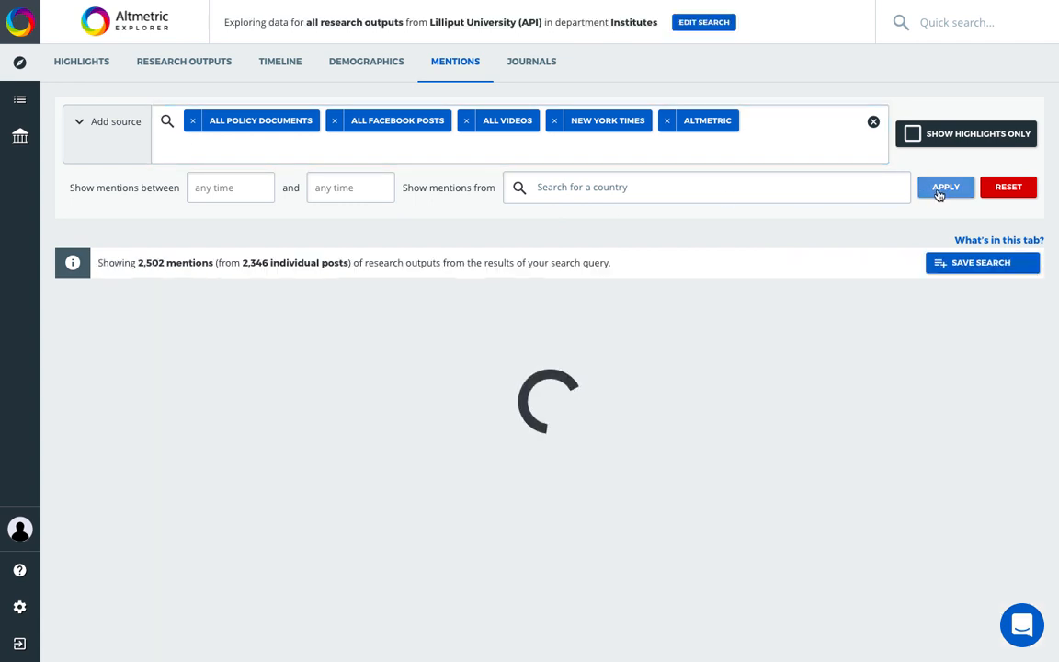
- Apply the source filters so the 2,502 matching mentions load
left_click(945, 187)
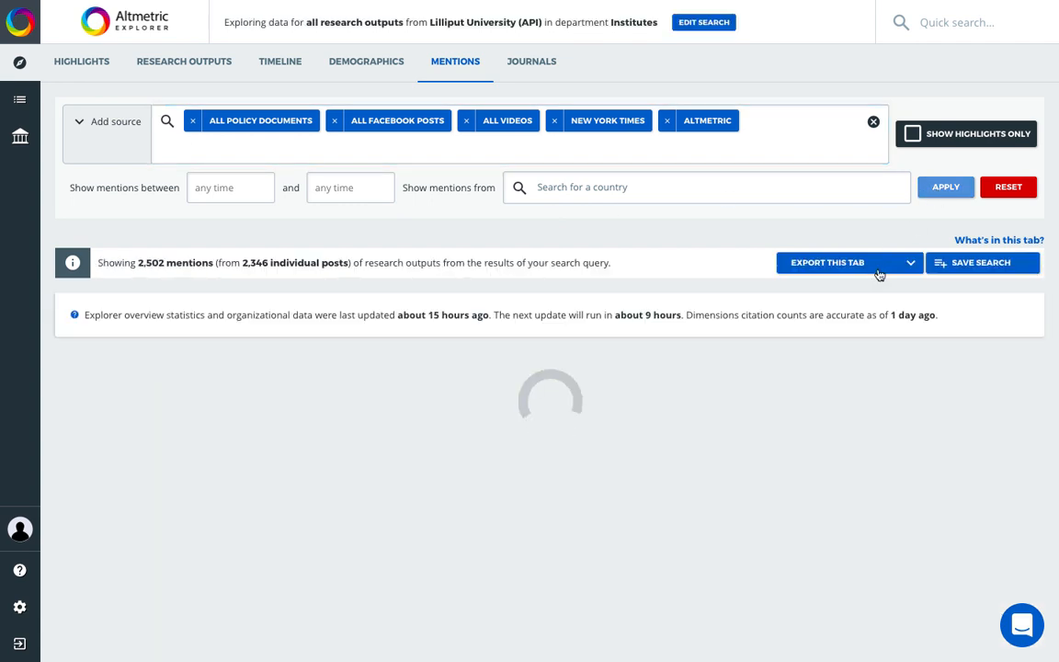
left_click(909, 262)
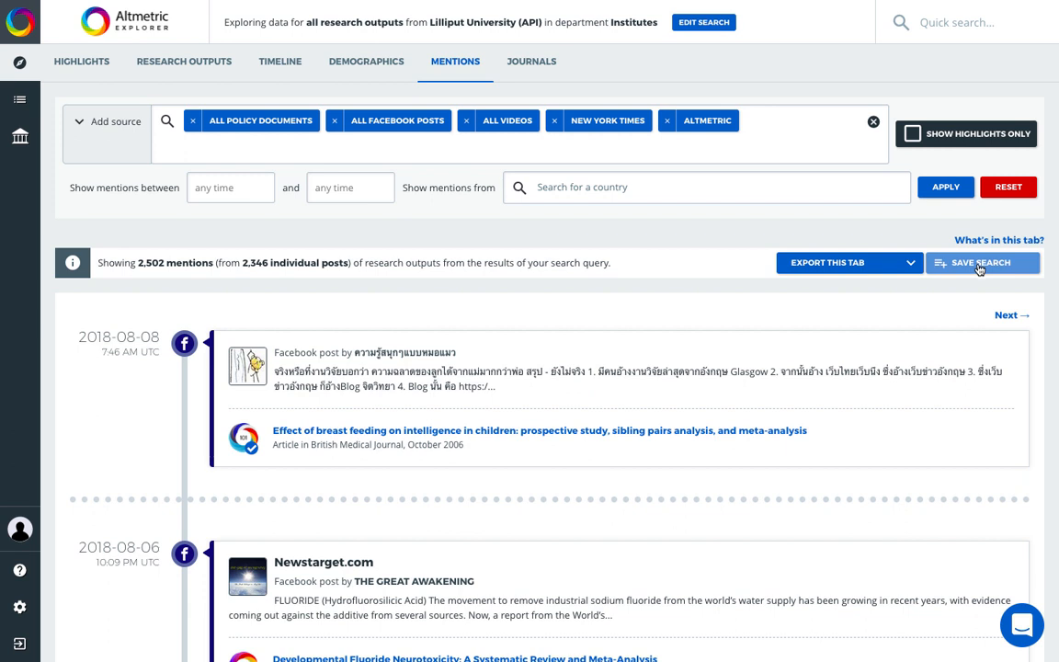
mouse_move(708, 191)
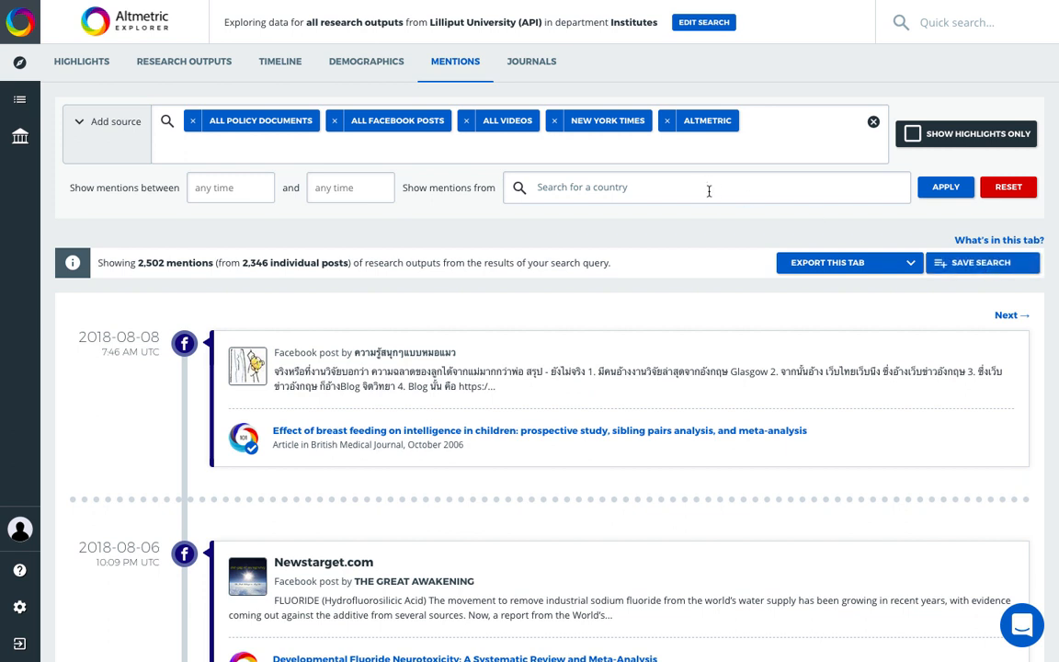
- Enter Japan and Thailand in the country search field
left_click(706, 186)
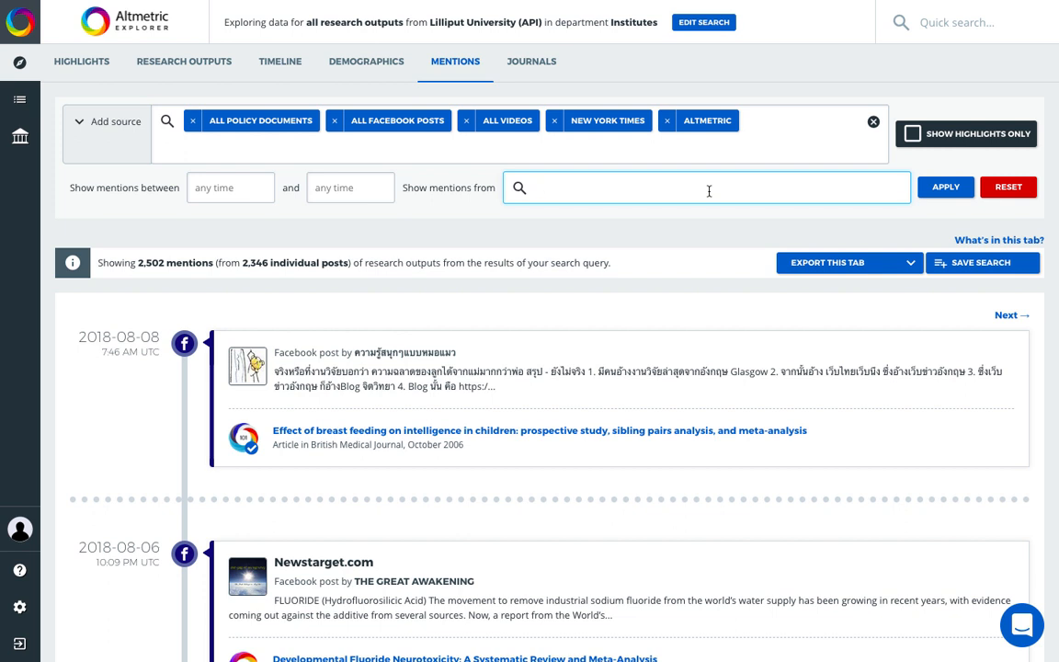
type("Jap")
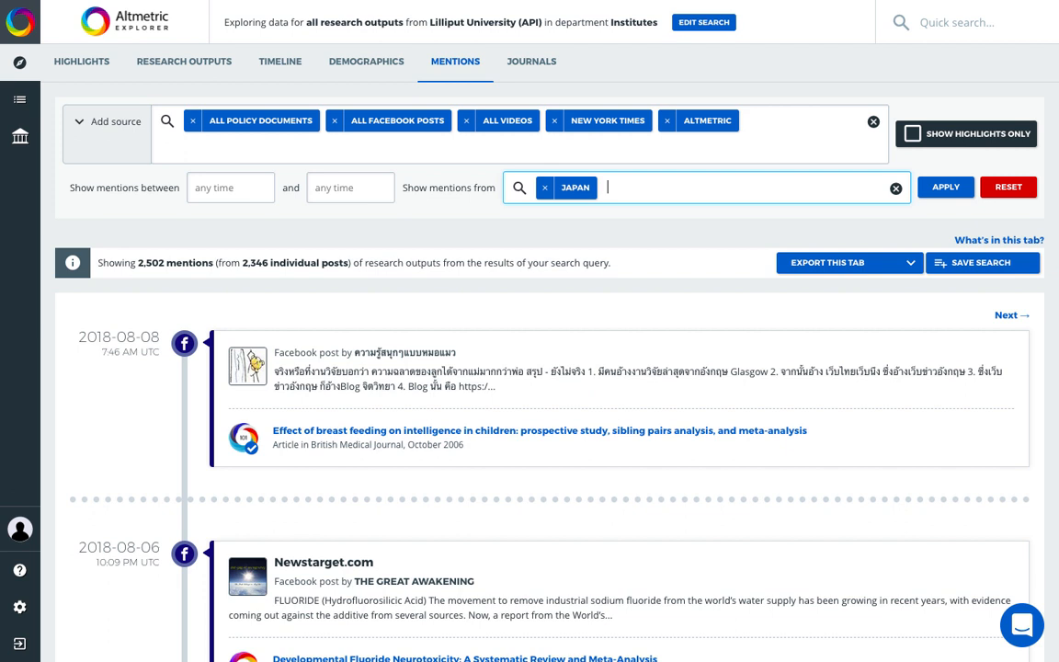
type("Thailand")
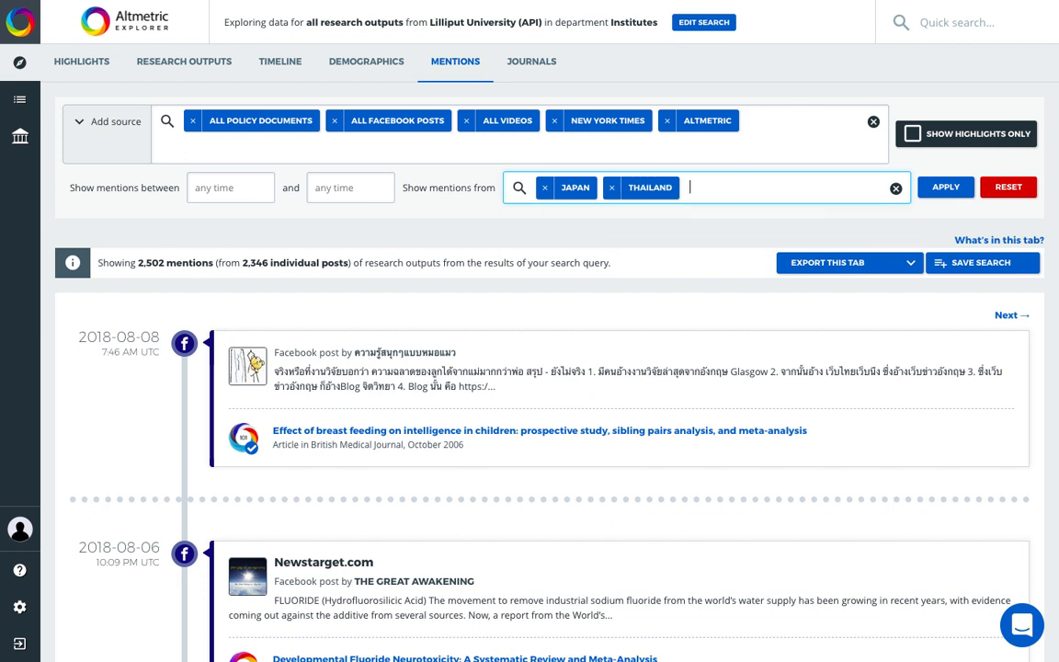
mouse_move(759, 230)
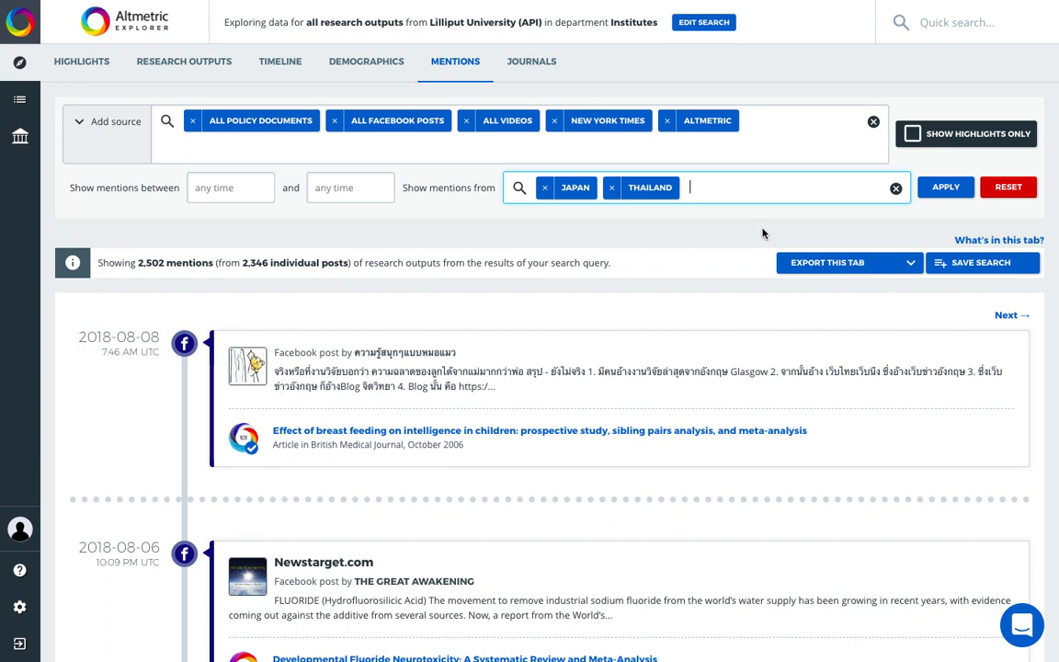
mouse_move(366, 62)
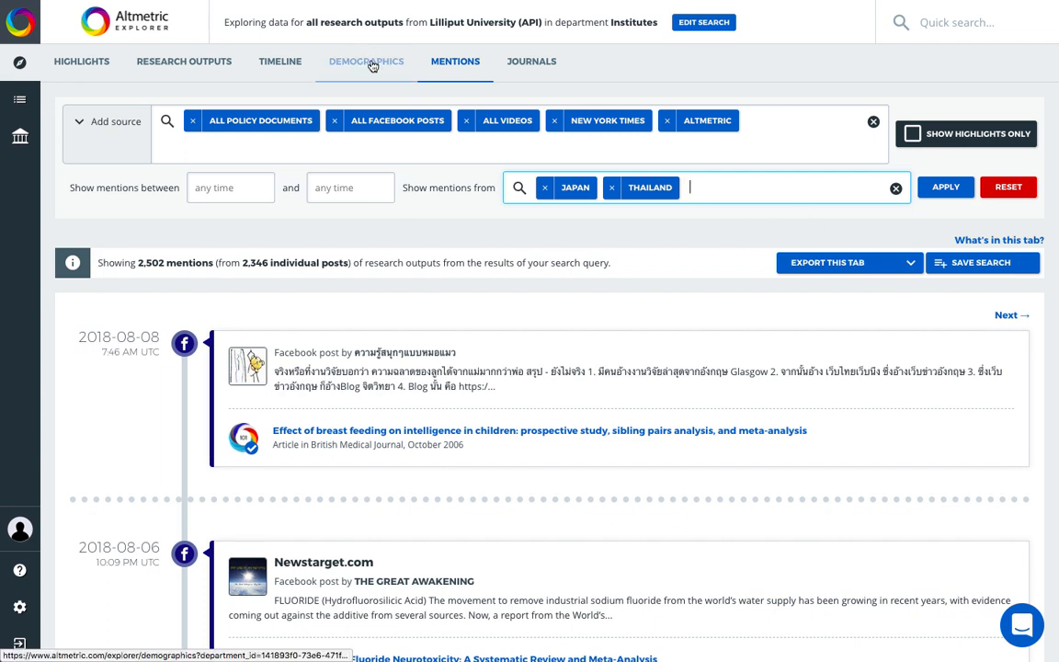
- View the Demographics news map: 2,339 stories from 617 outlets in 42 countries
left_click(366, 62)
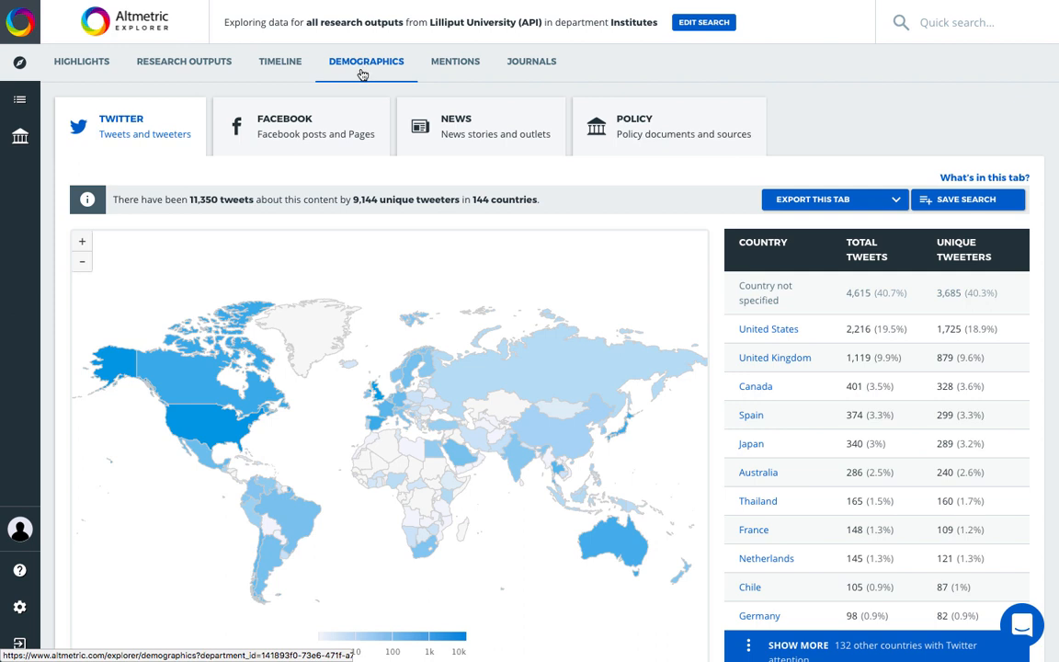
mouse_move(253, 364)
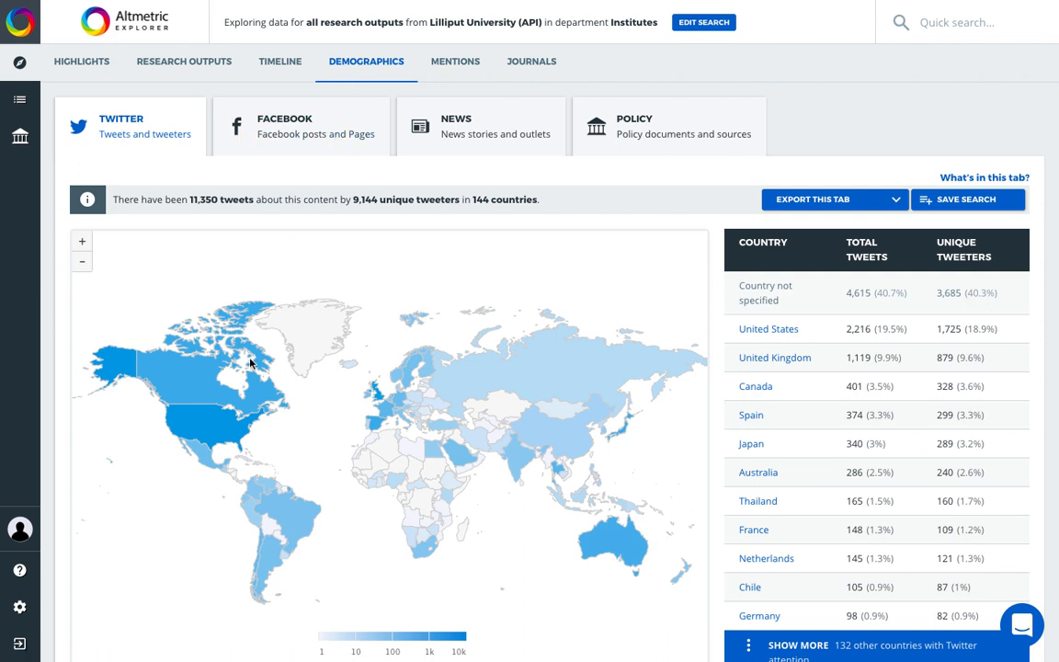
mouse_move(330, 121)
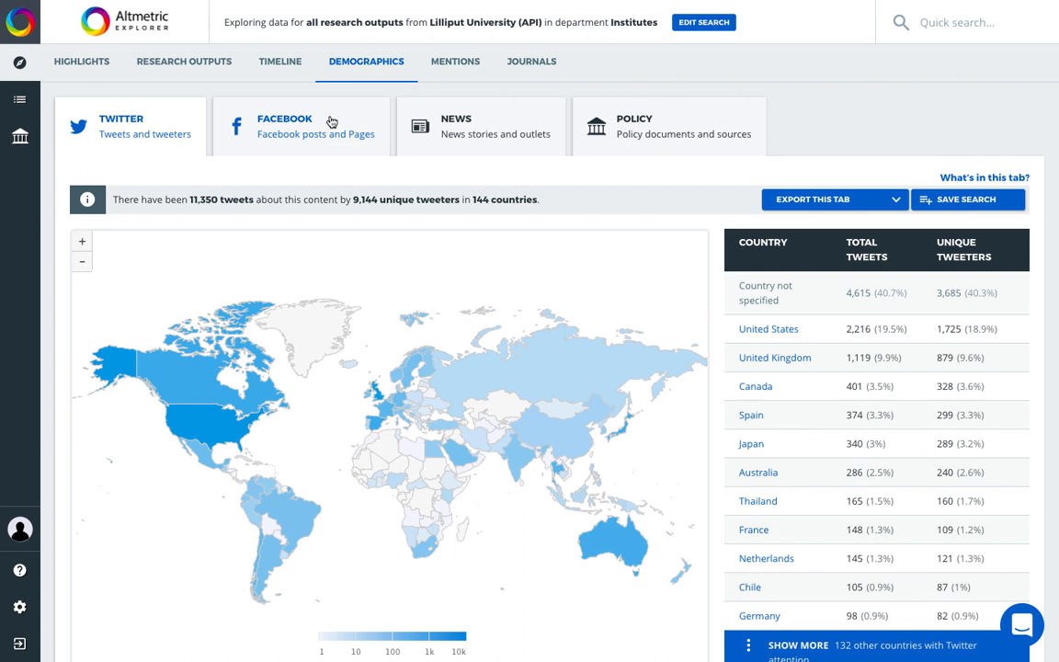
left_click(481, 126)
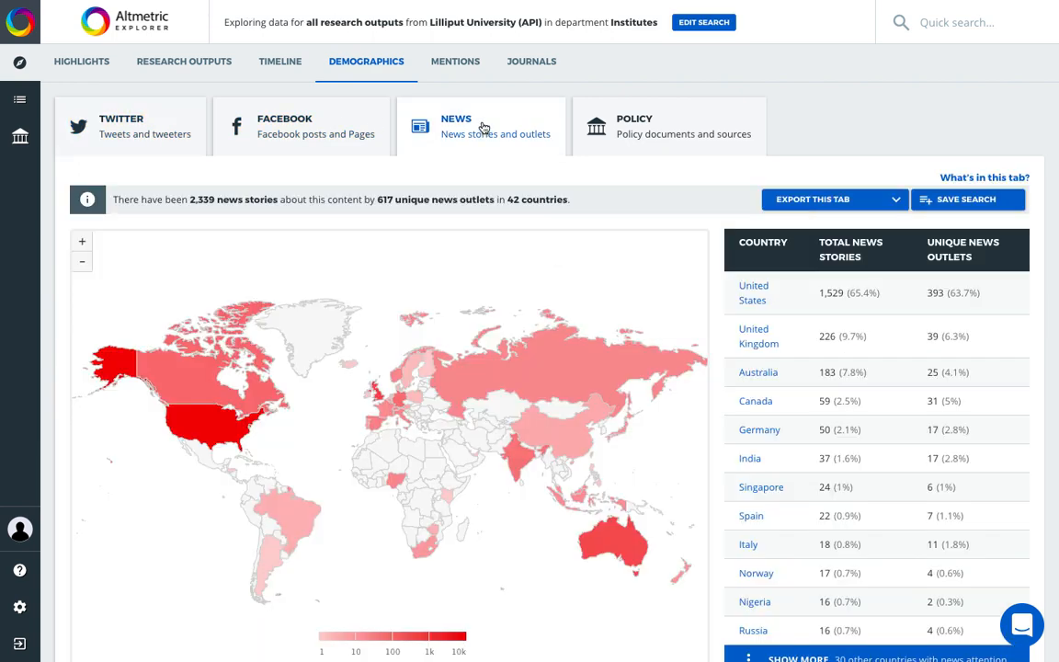
mouse_move(732, 318)
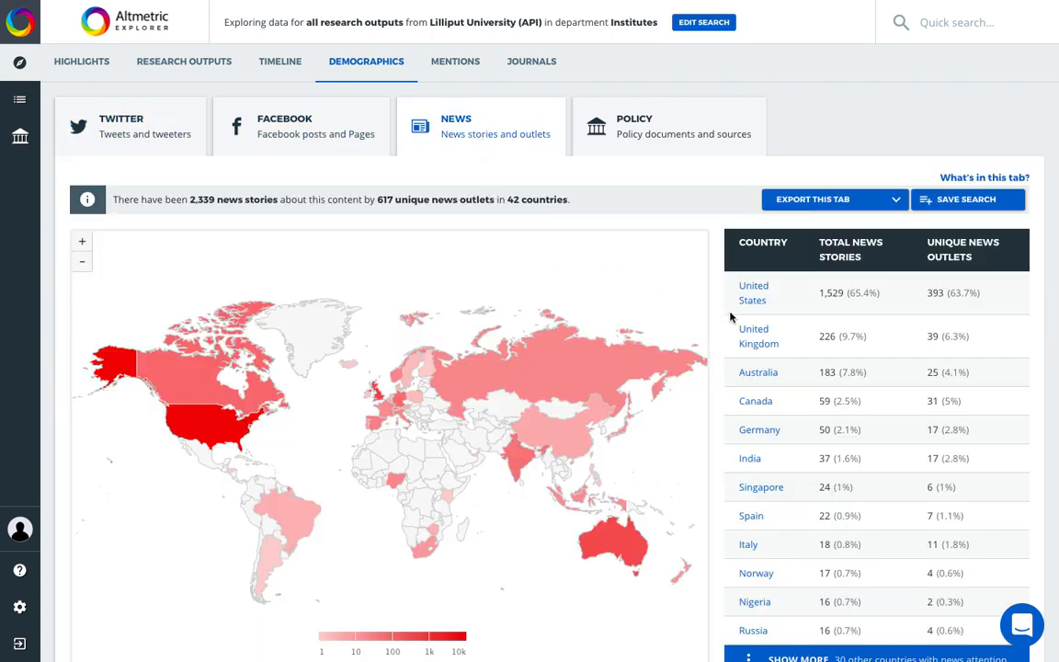
scroll("down", 3)
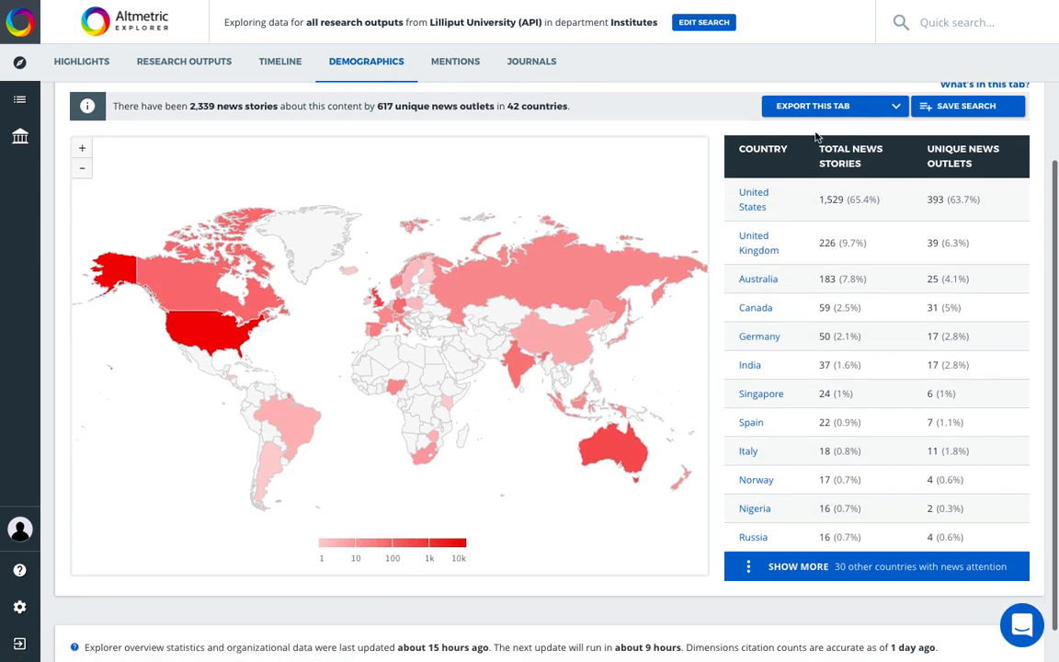
mouse_move(426, 337)
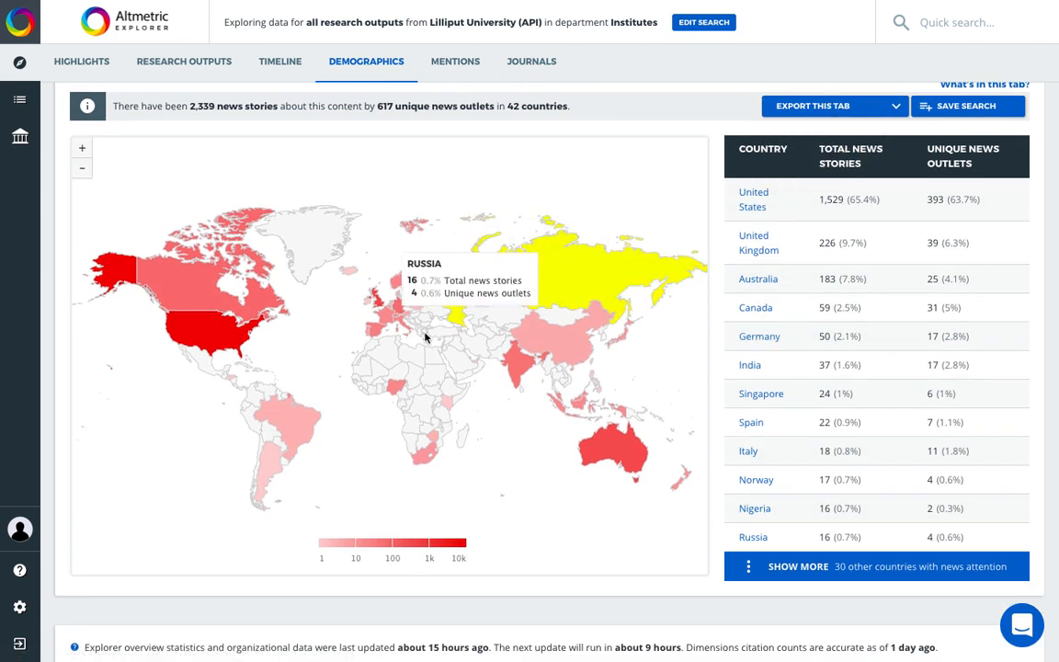
mouse_move(392, 393)
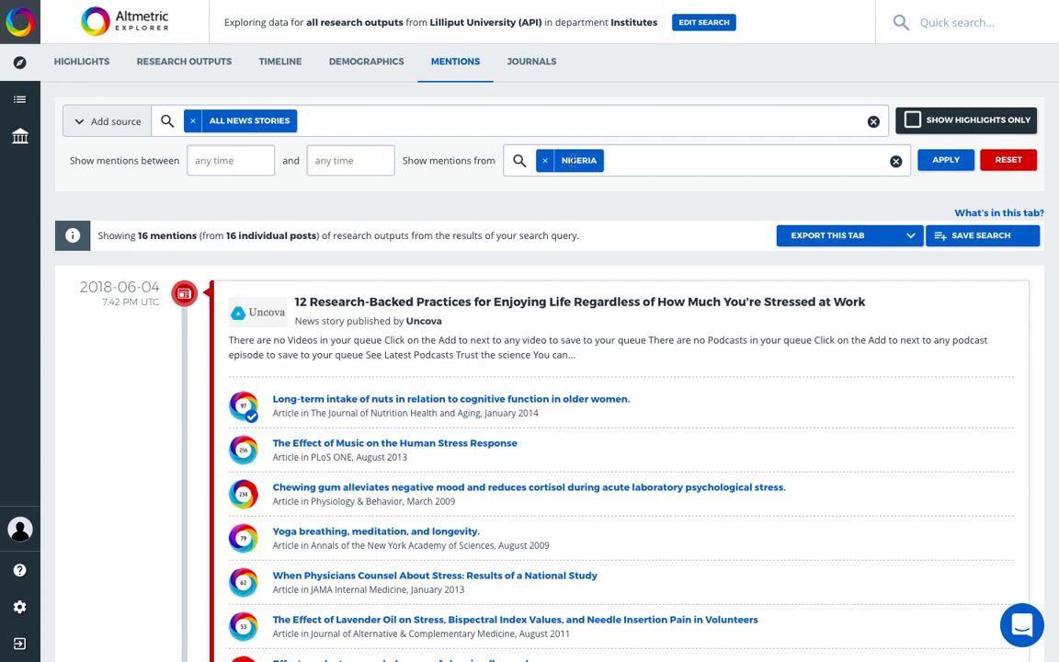
mouse_move(531, 62)
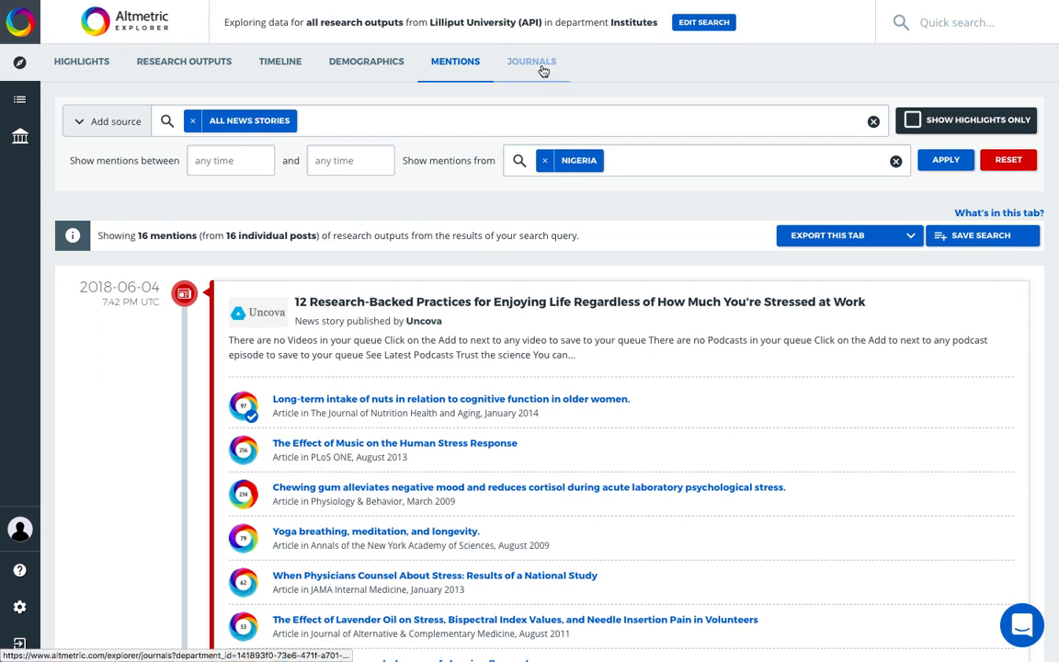
- Switch to the Journals tab listing 88 journals and collections
left_click(531, 62)
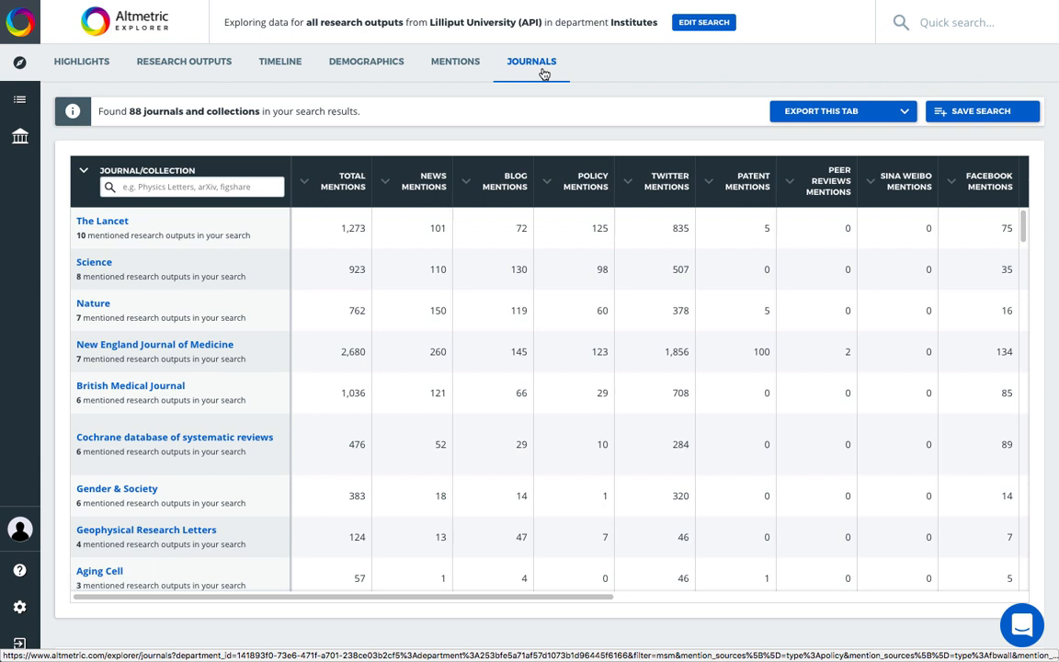
mouse_move(319, 162)
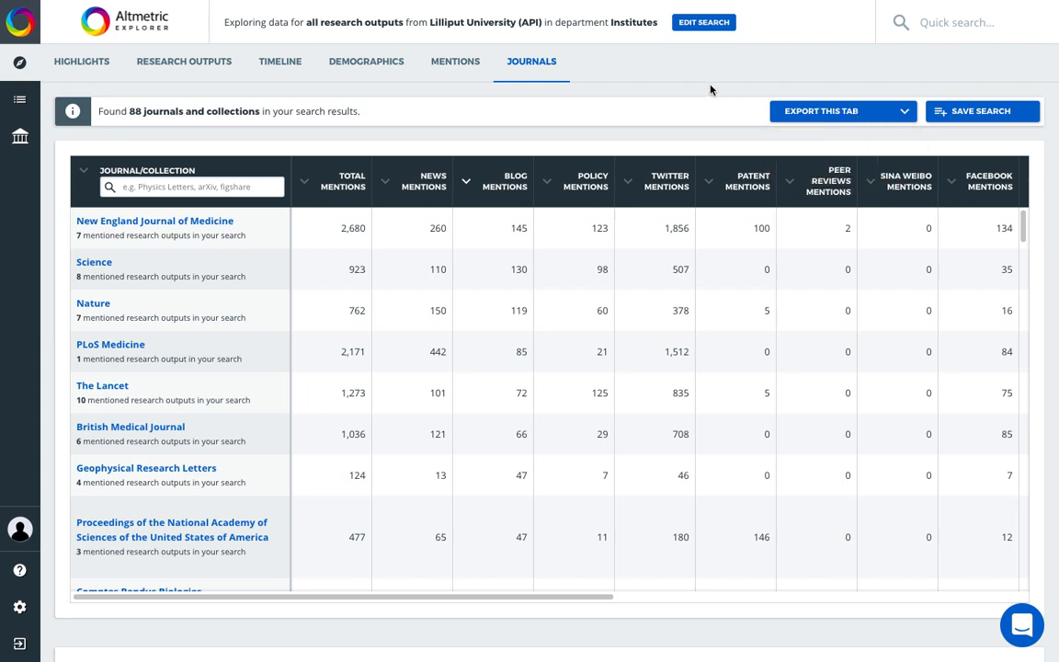
mouse_move(704, 22)
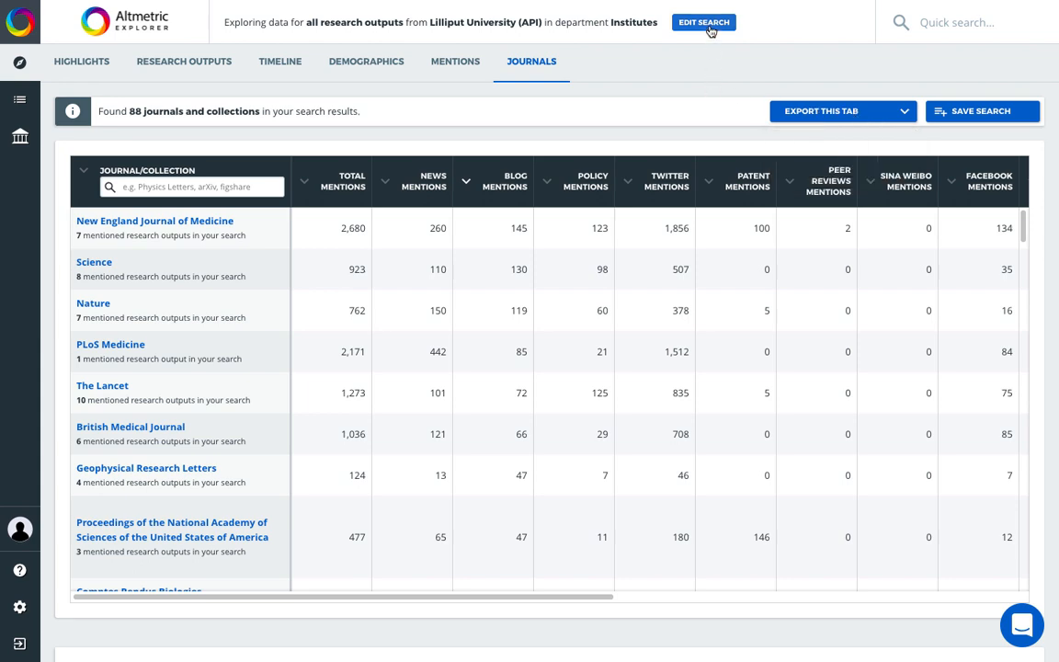
- Edit the search to use the full Altmetric database with keywords 'child diabetes'
left_click(703, 22)
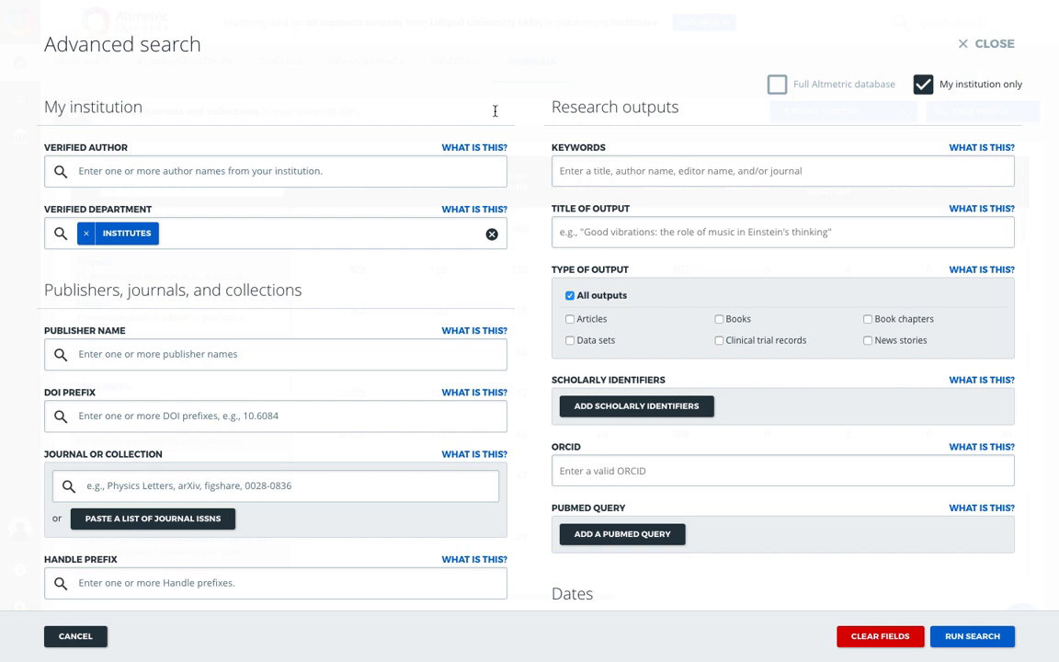
left_click(777, 84)
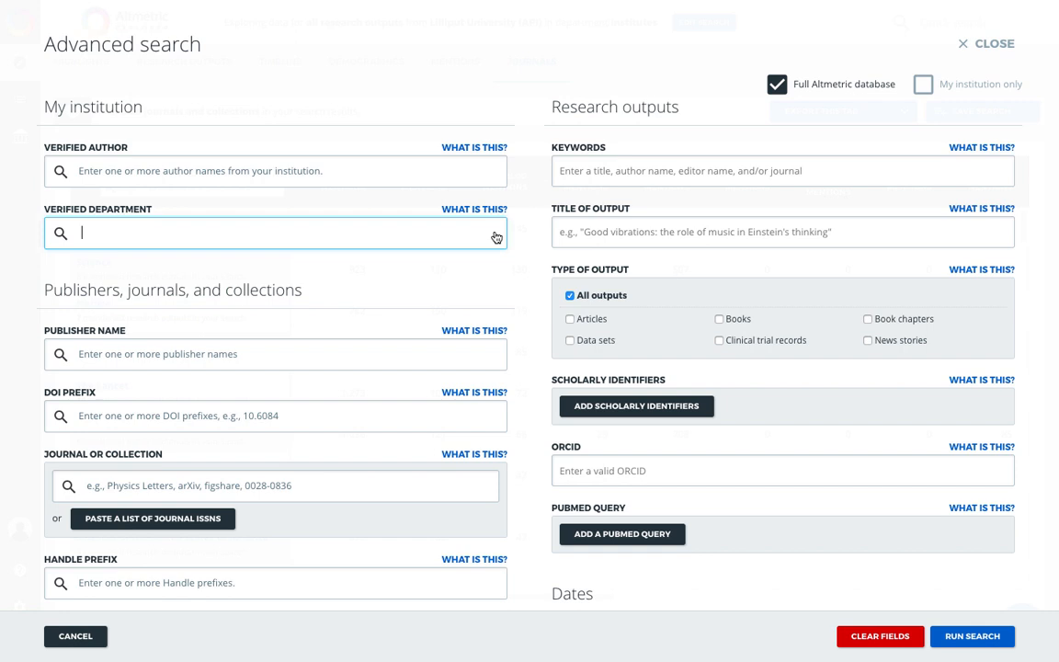
left_click(782, 170)
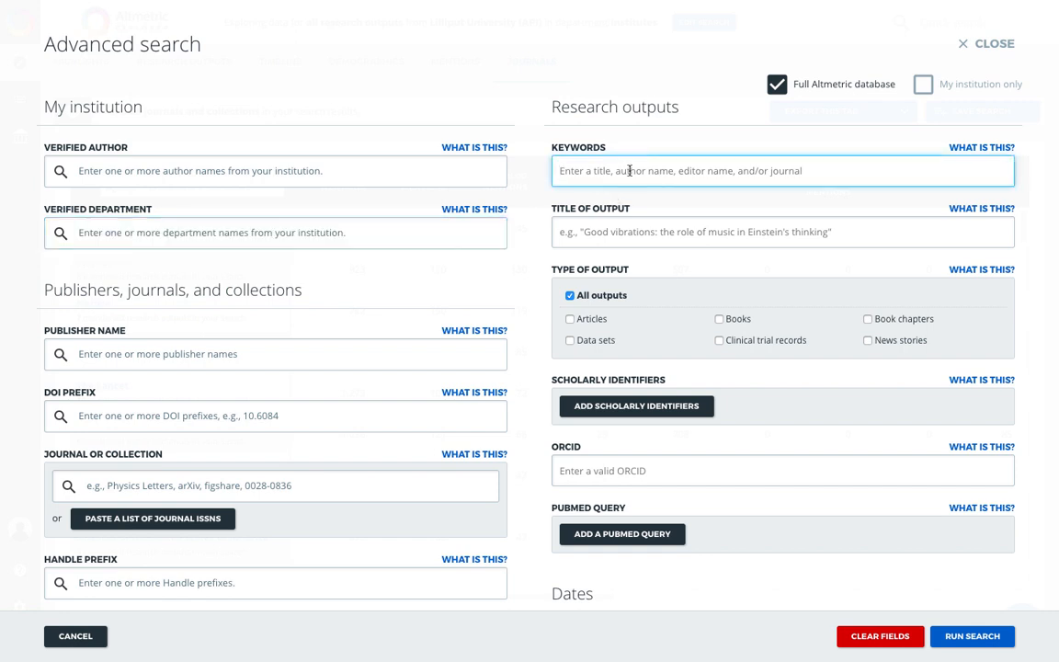
type("child")
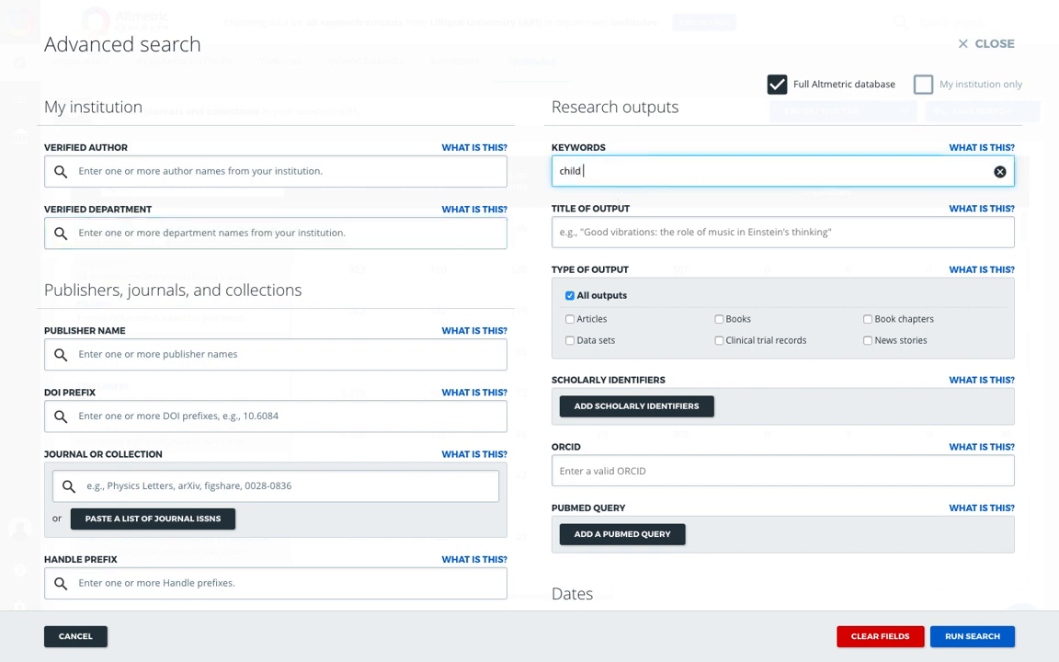
type("diabetes")
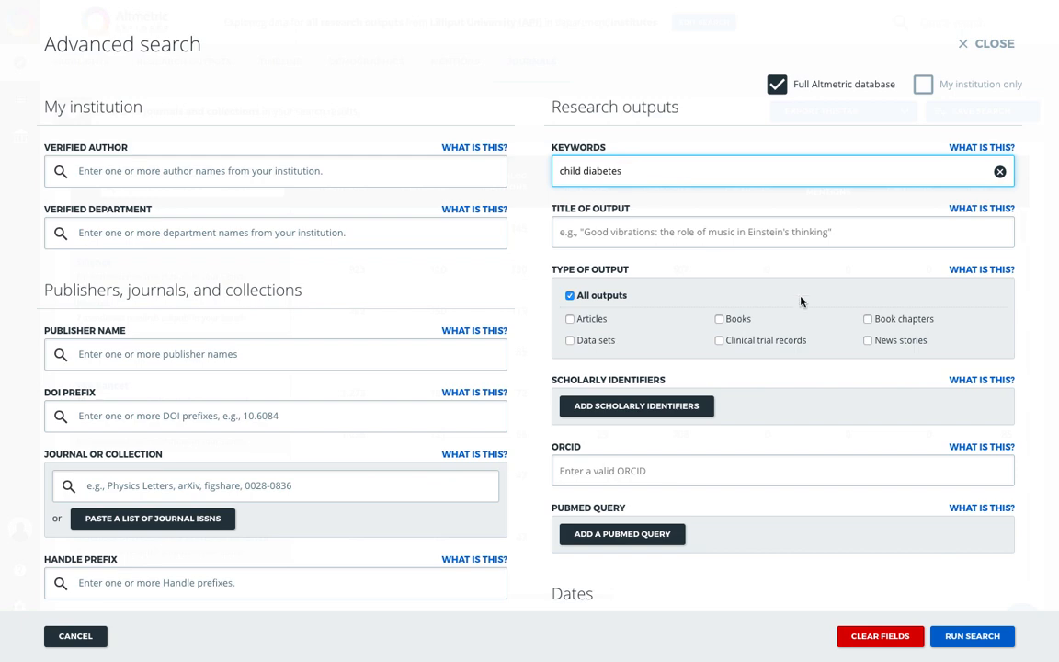
- Pick an earlier month as the publication start date
scroll("down", 3)
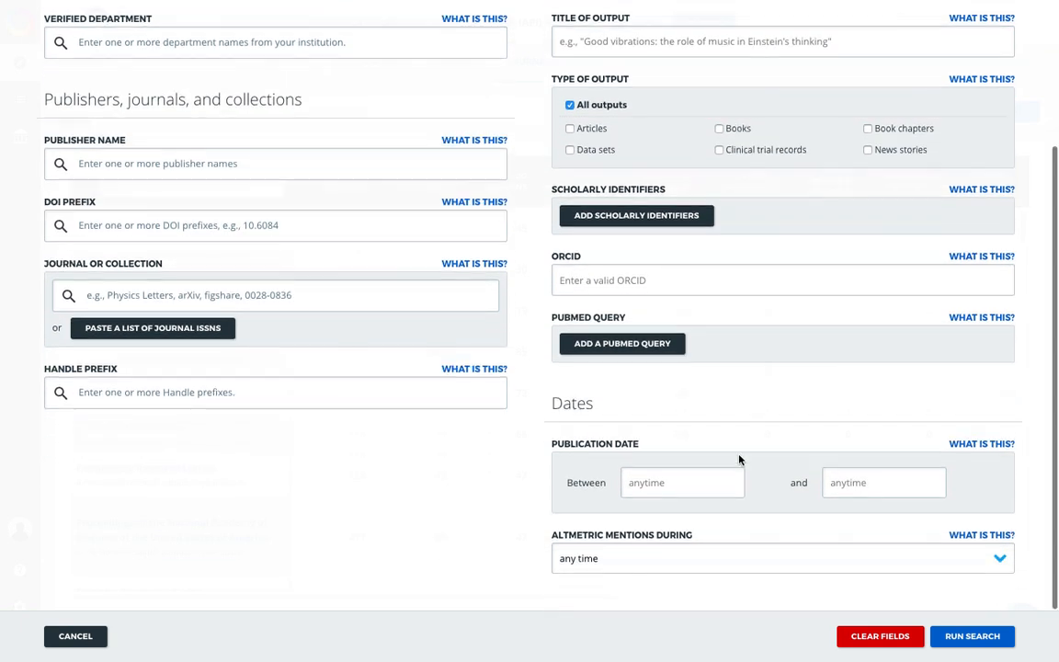
left_click(682, 482)
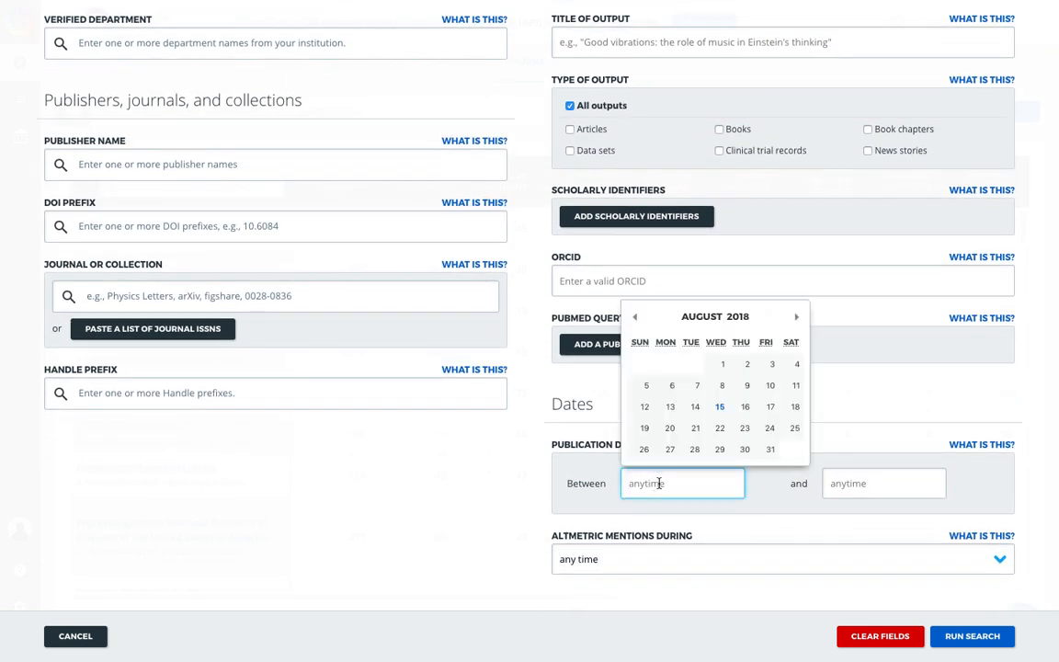
left_click(635, 316)
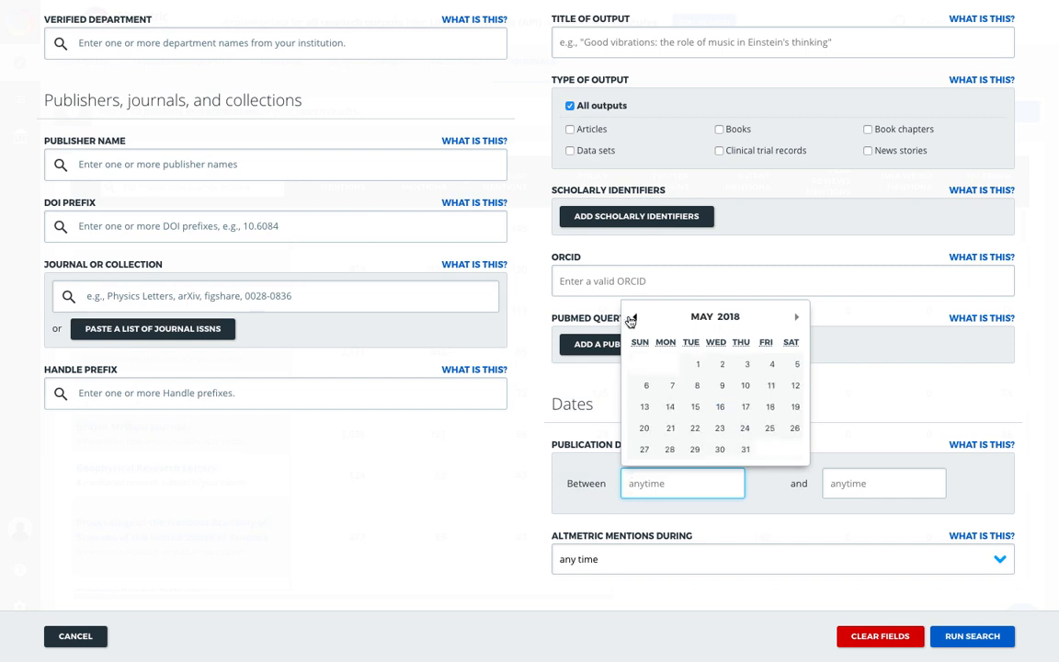
left_click(630, 317)
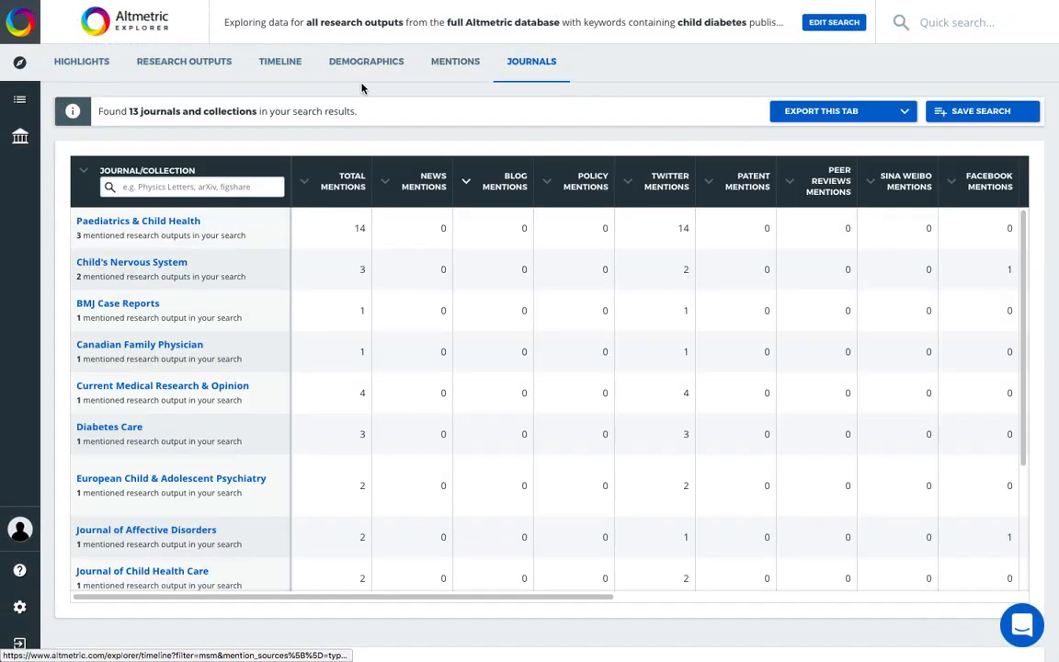
mouse_move(184, 61)
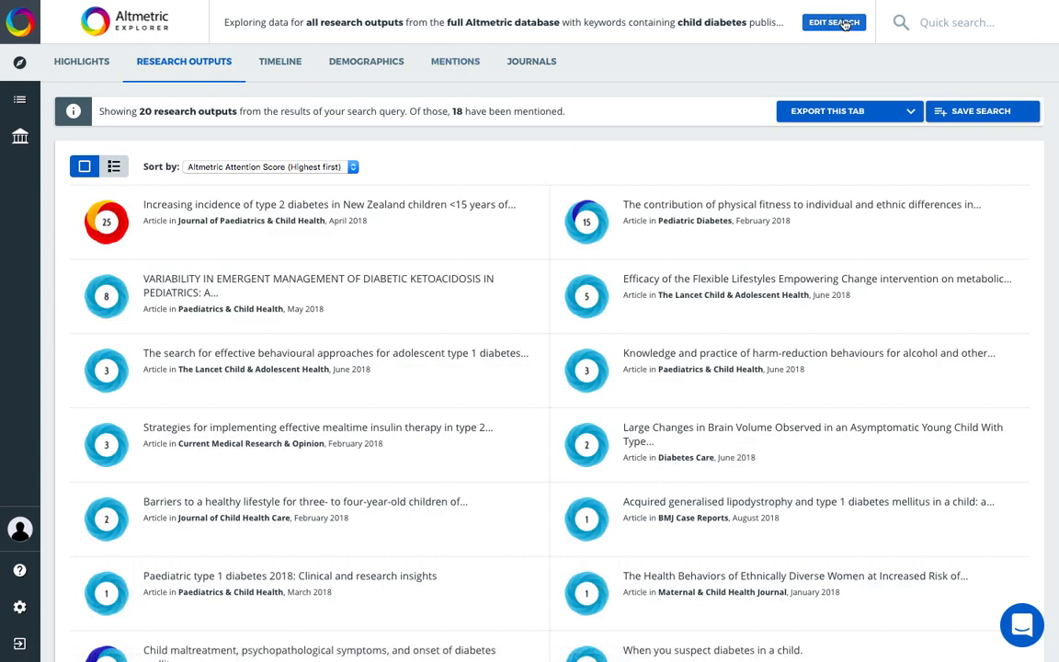
- Reopen the search, open the journal ISSN list form, and cancel it
left_click(833, 22)
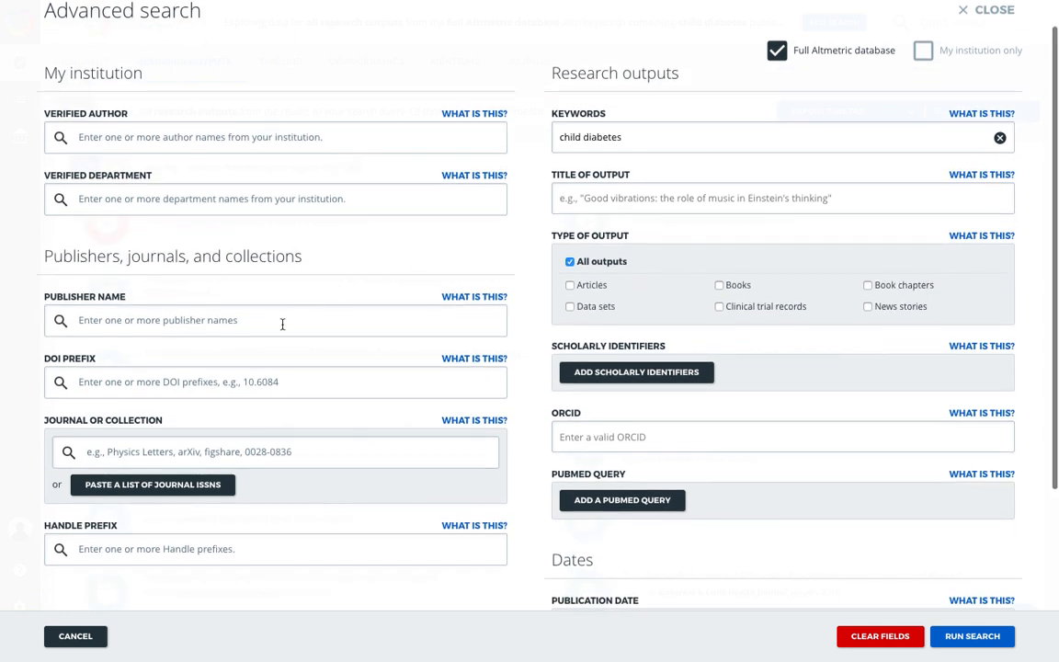
left_click(275, 320)
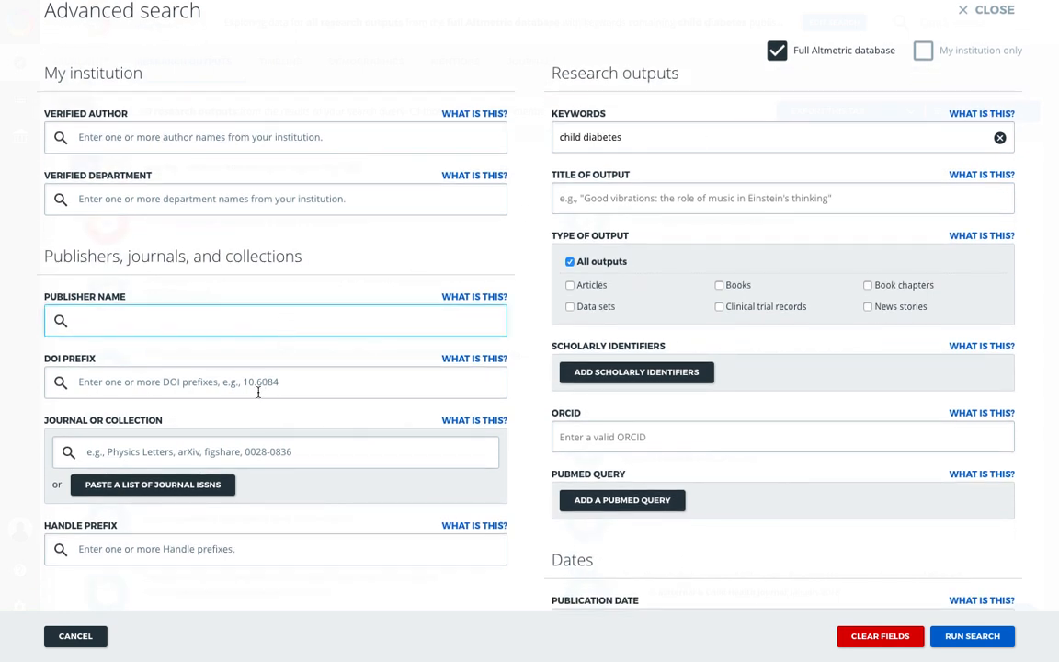
left_click(154, 484)
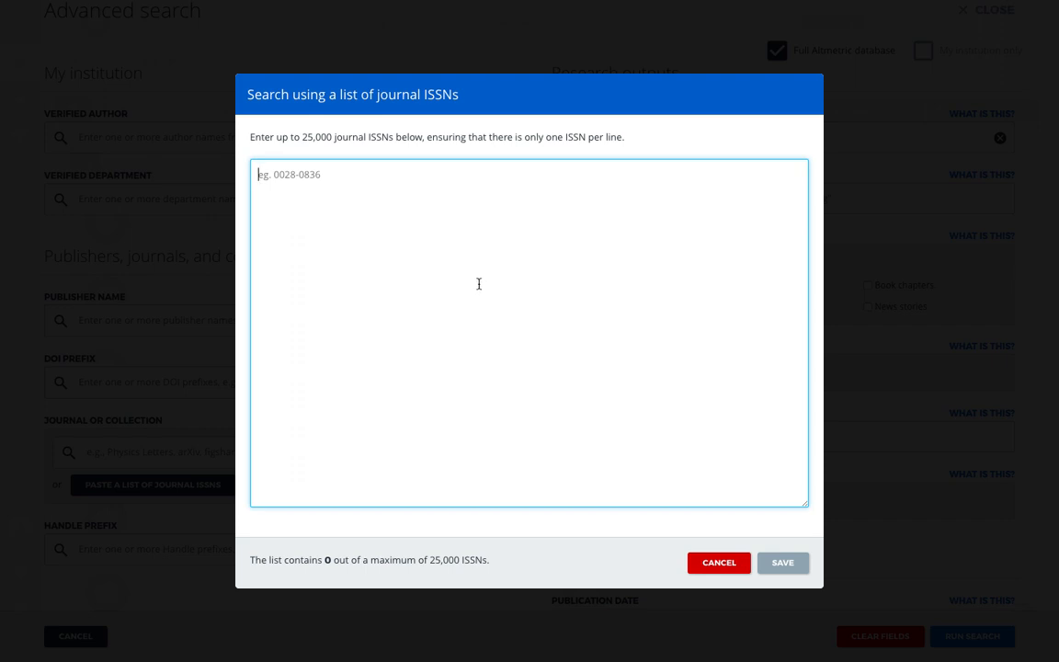
left_click(719, 562)
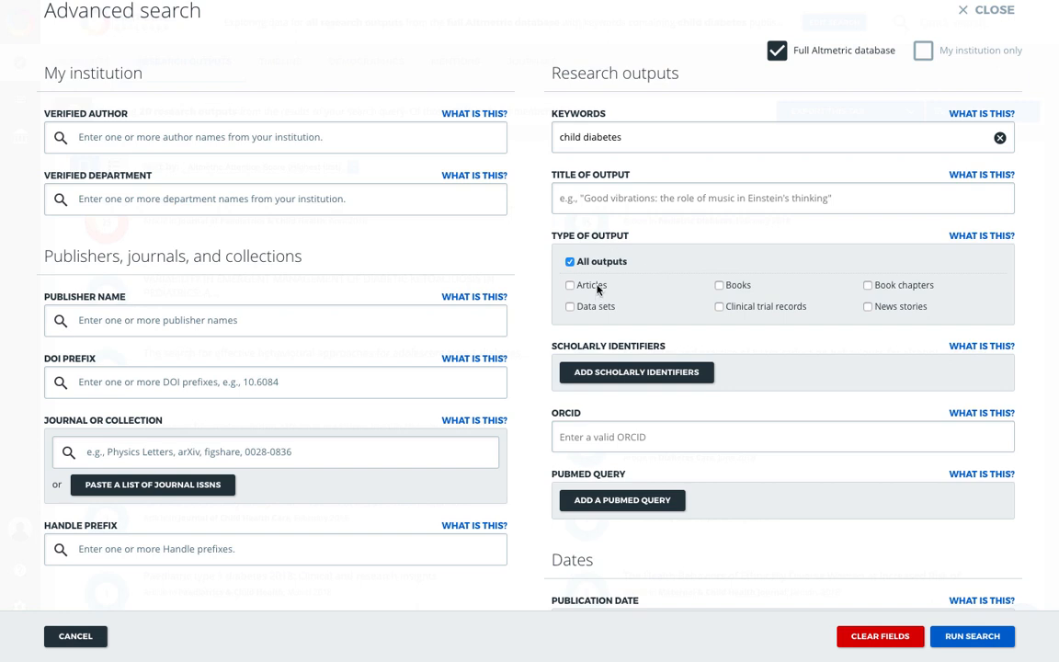
- Tick Articles and Data sets, then revert to all output types
left_click(570, 284)
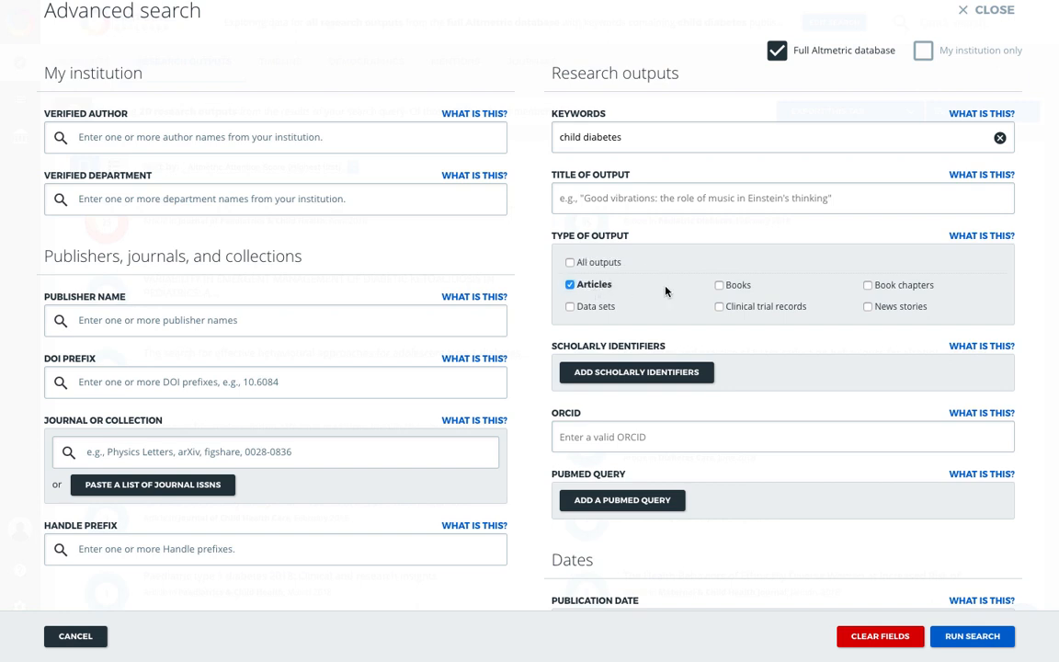
left_click(570, 306)
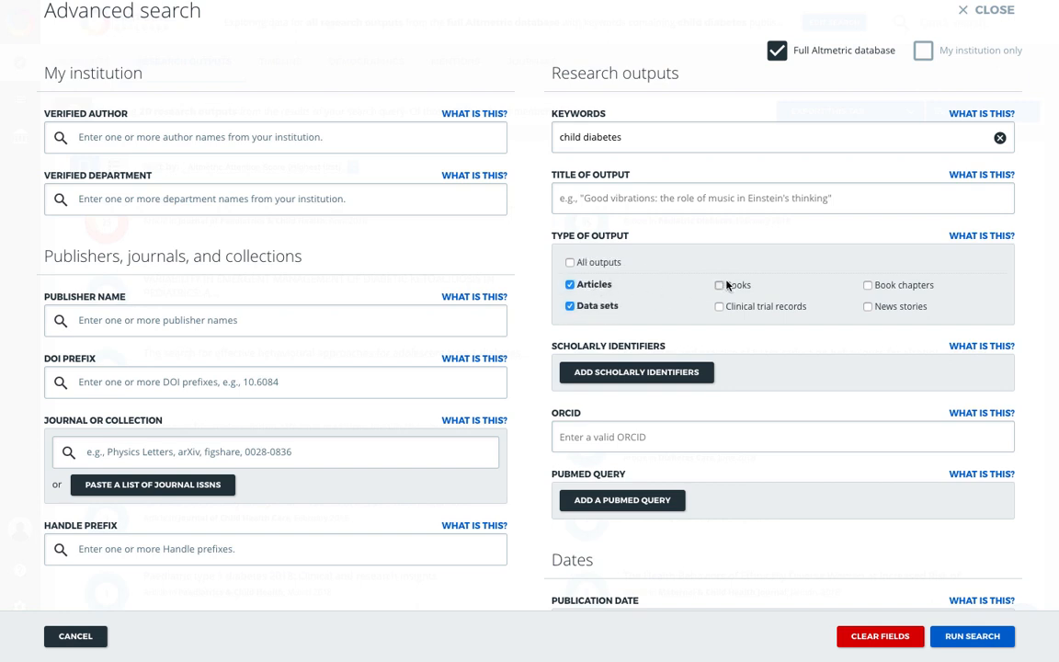
left_click(570, 262)
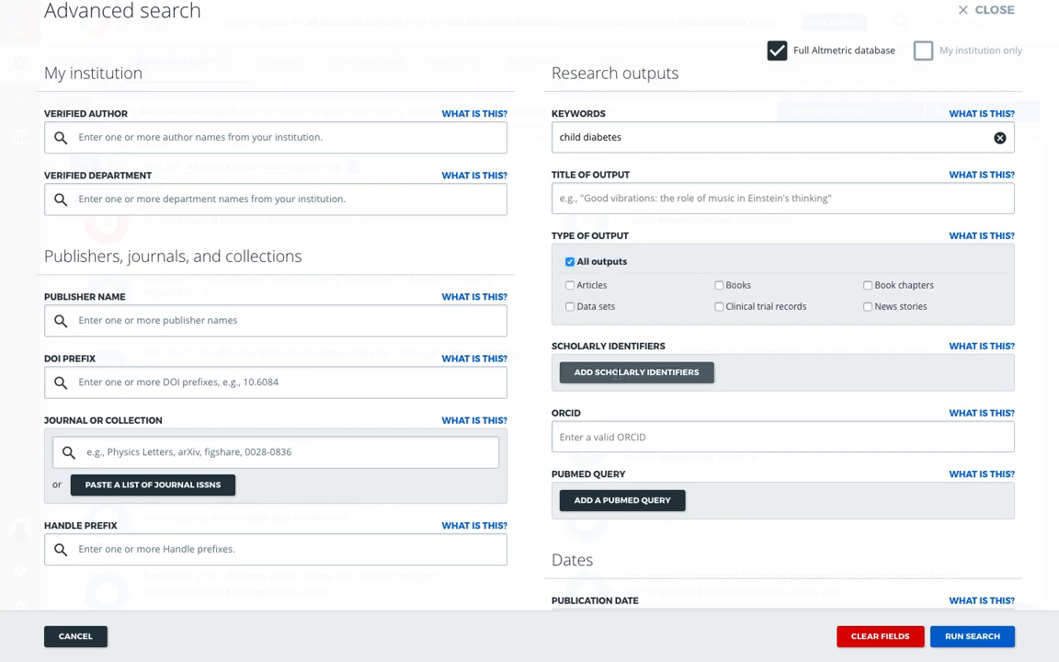
- Open and cancel the scholarly identifiers form, then scroll through the search form
left_click(636, 372)
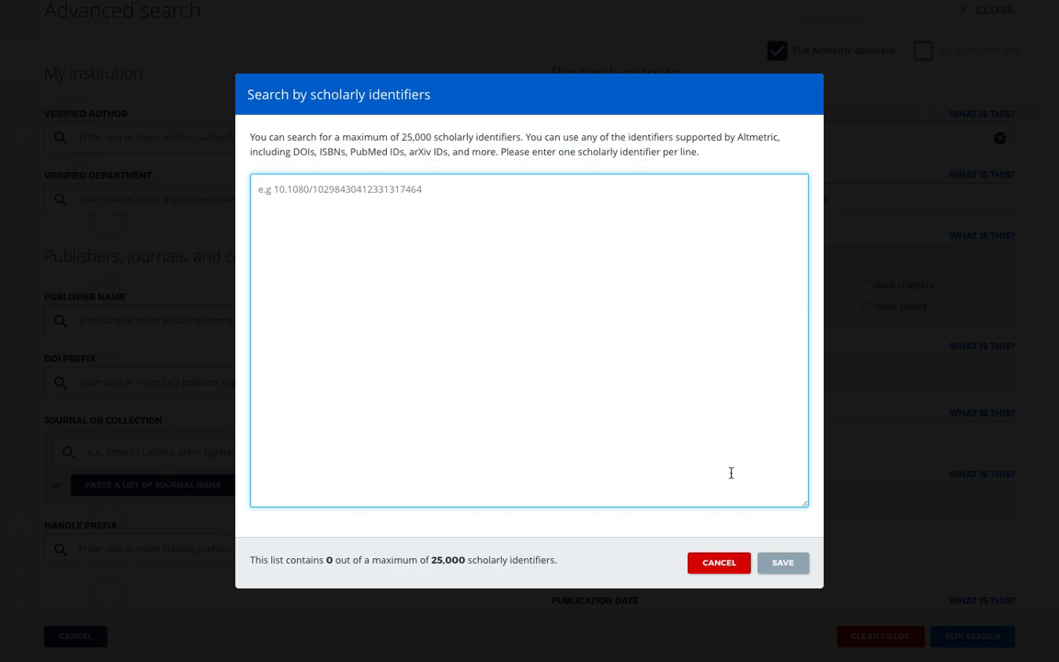
left_click(719, 561)
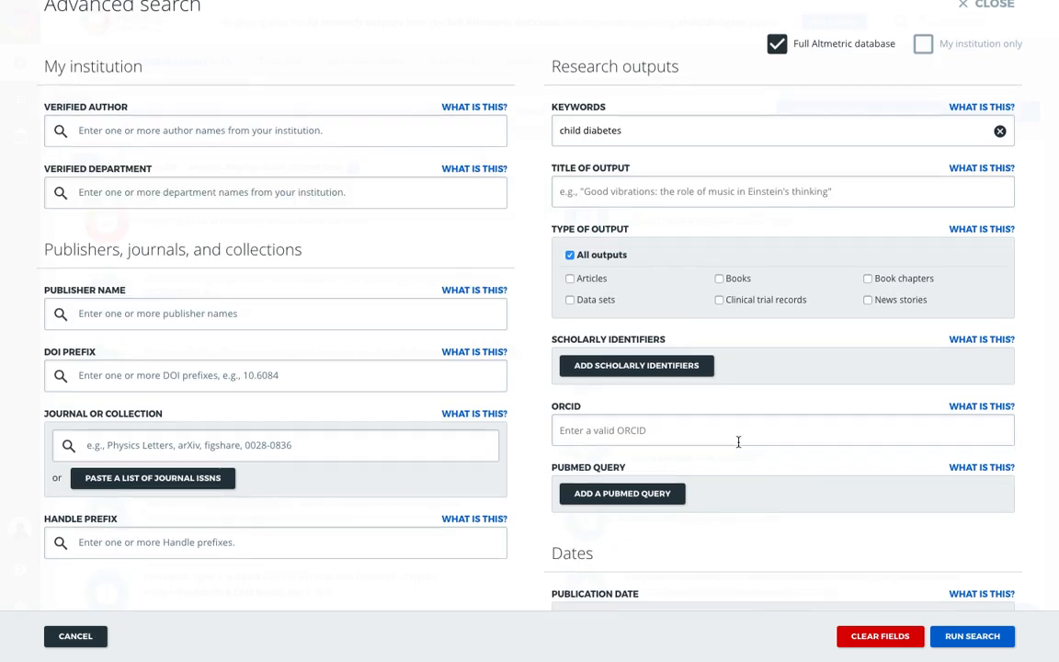
scroll("down", 3)
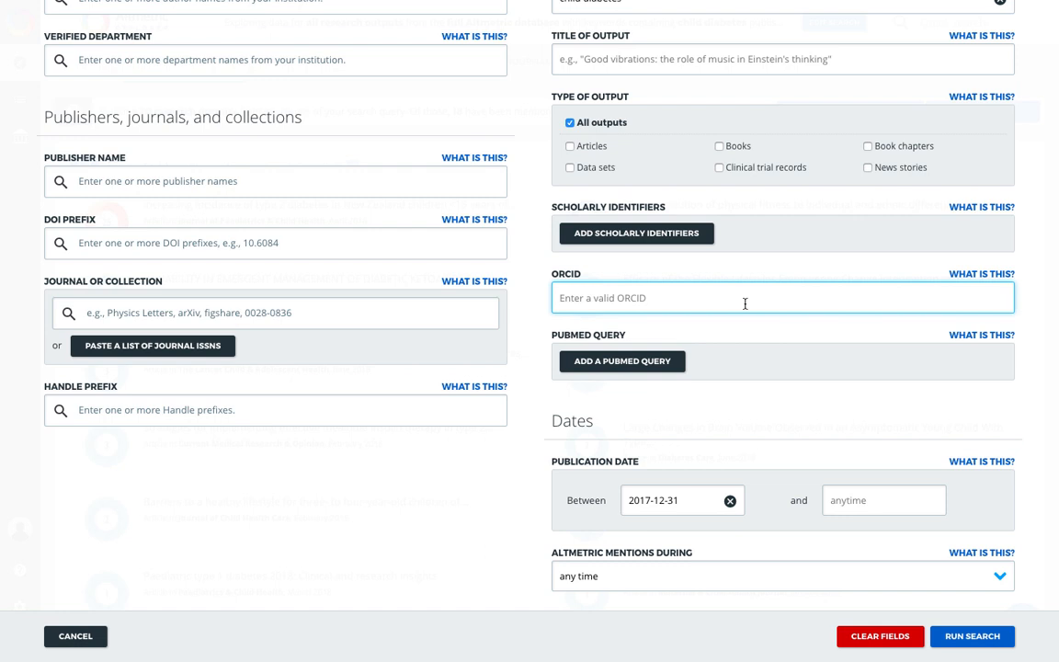
scroll("up", 3)
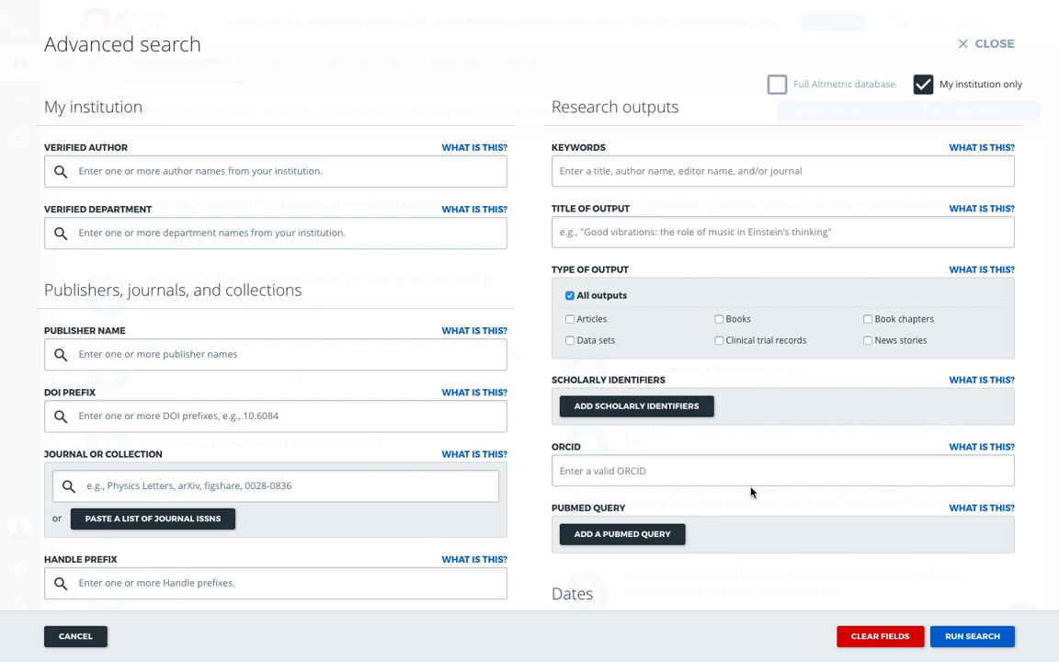
- Open the empty Add a PubMed Query form from the advanced search
scroll("down", 3)
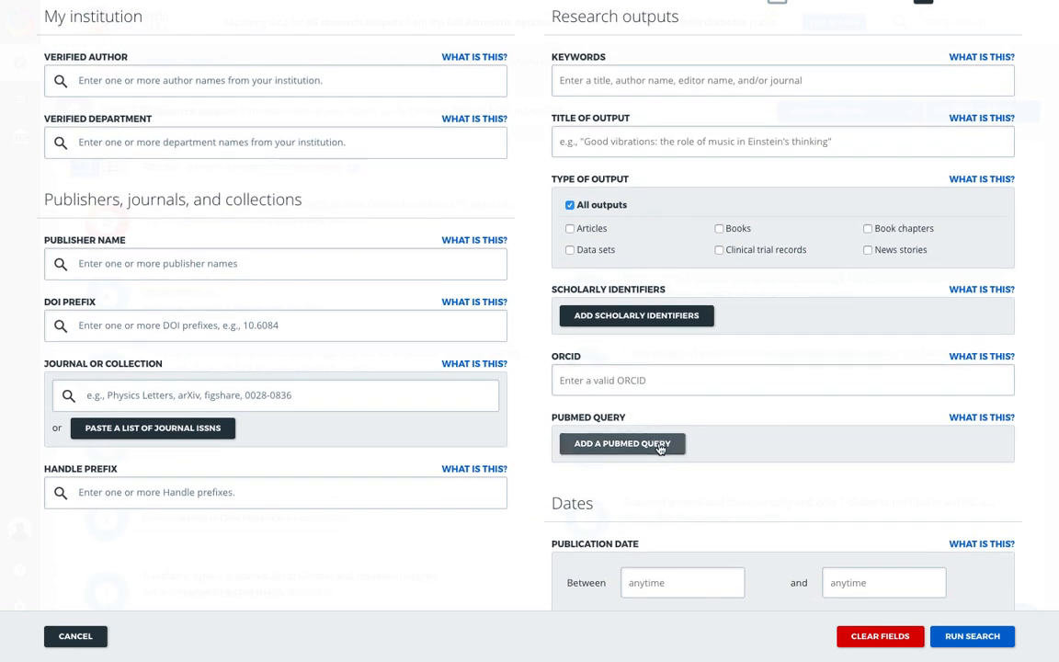
left_click(622, 443)
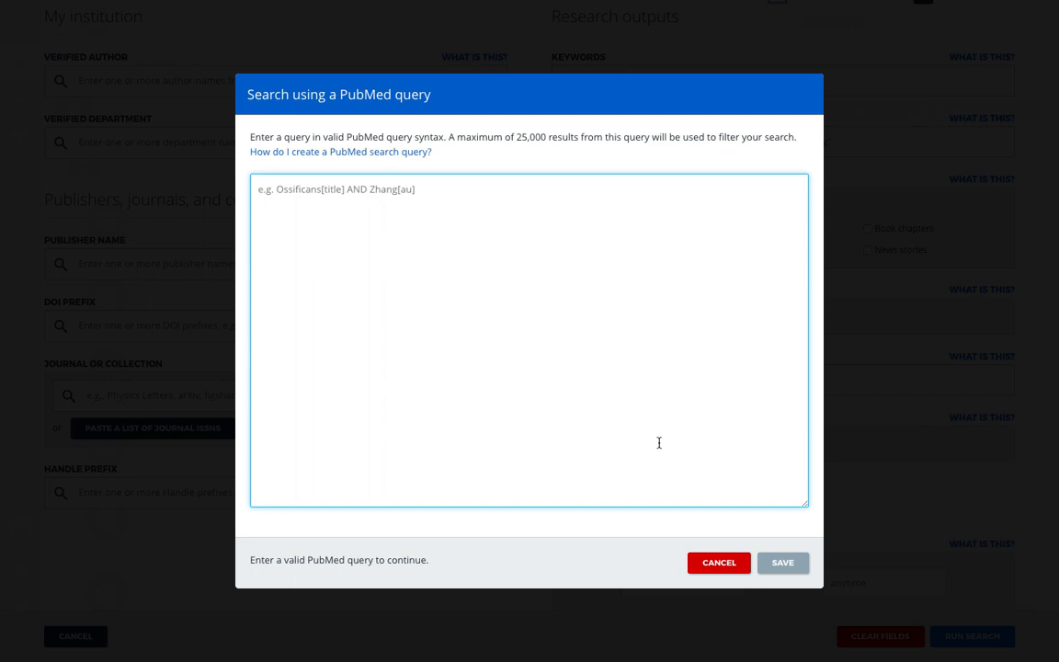